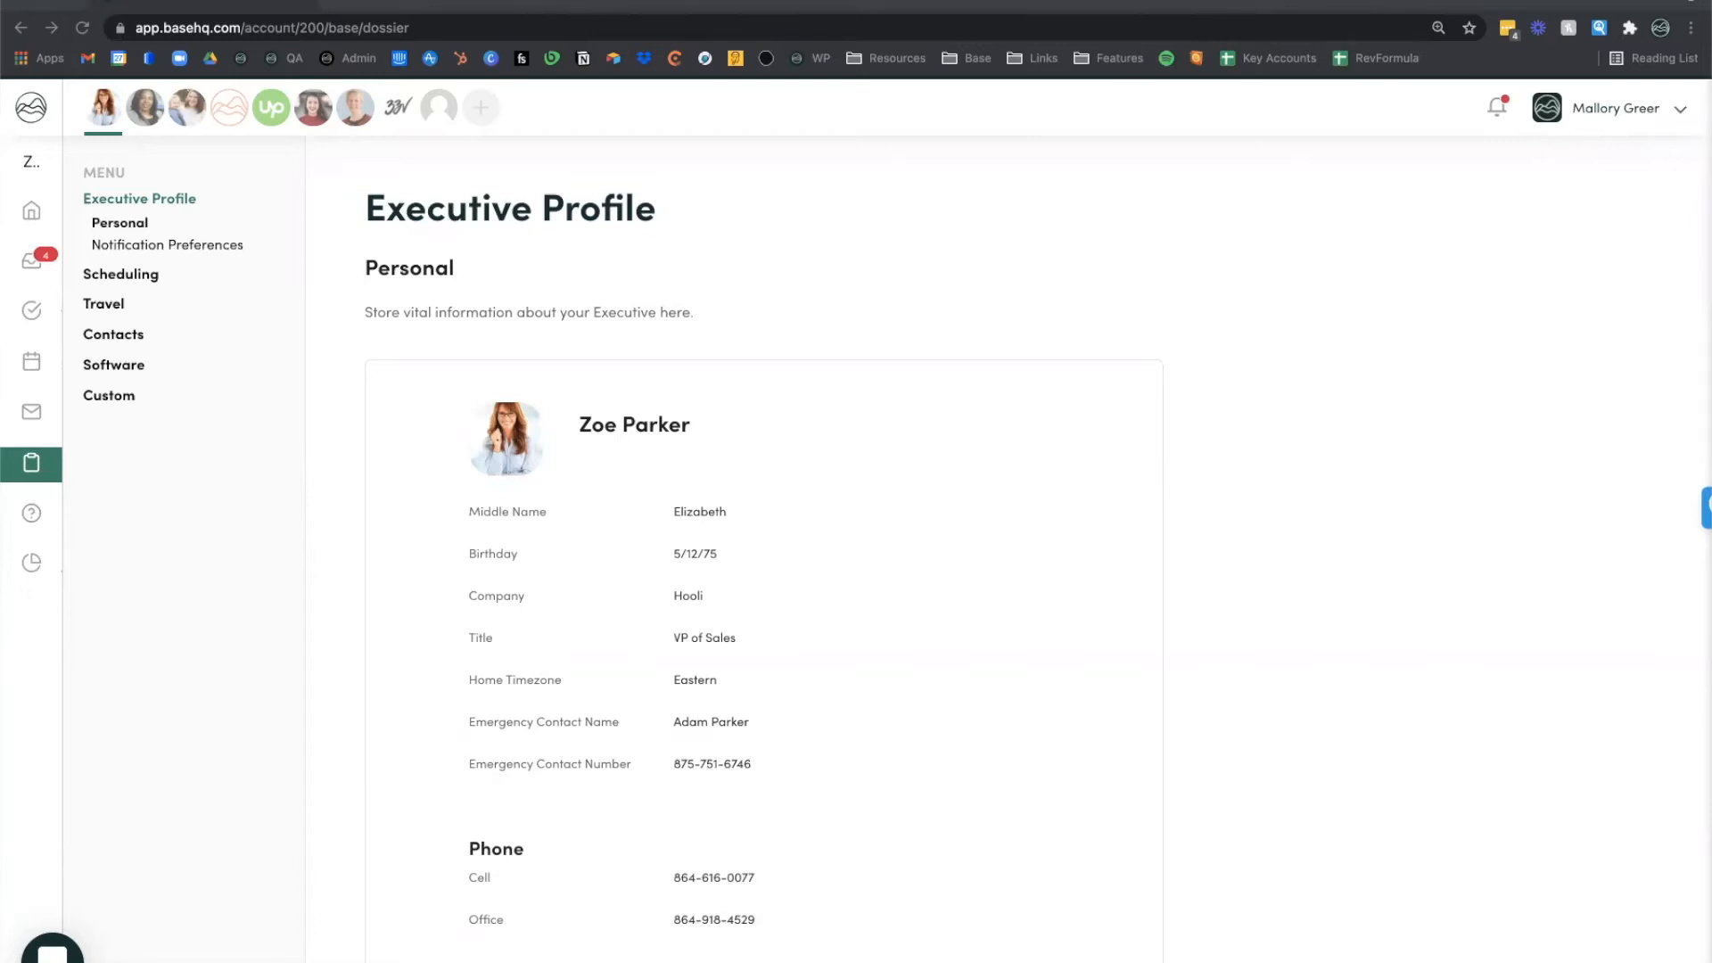
mouse_move(668, 320)
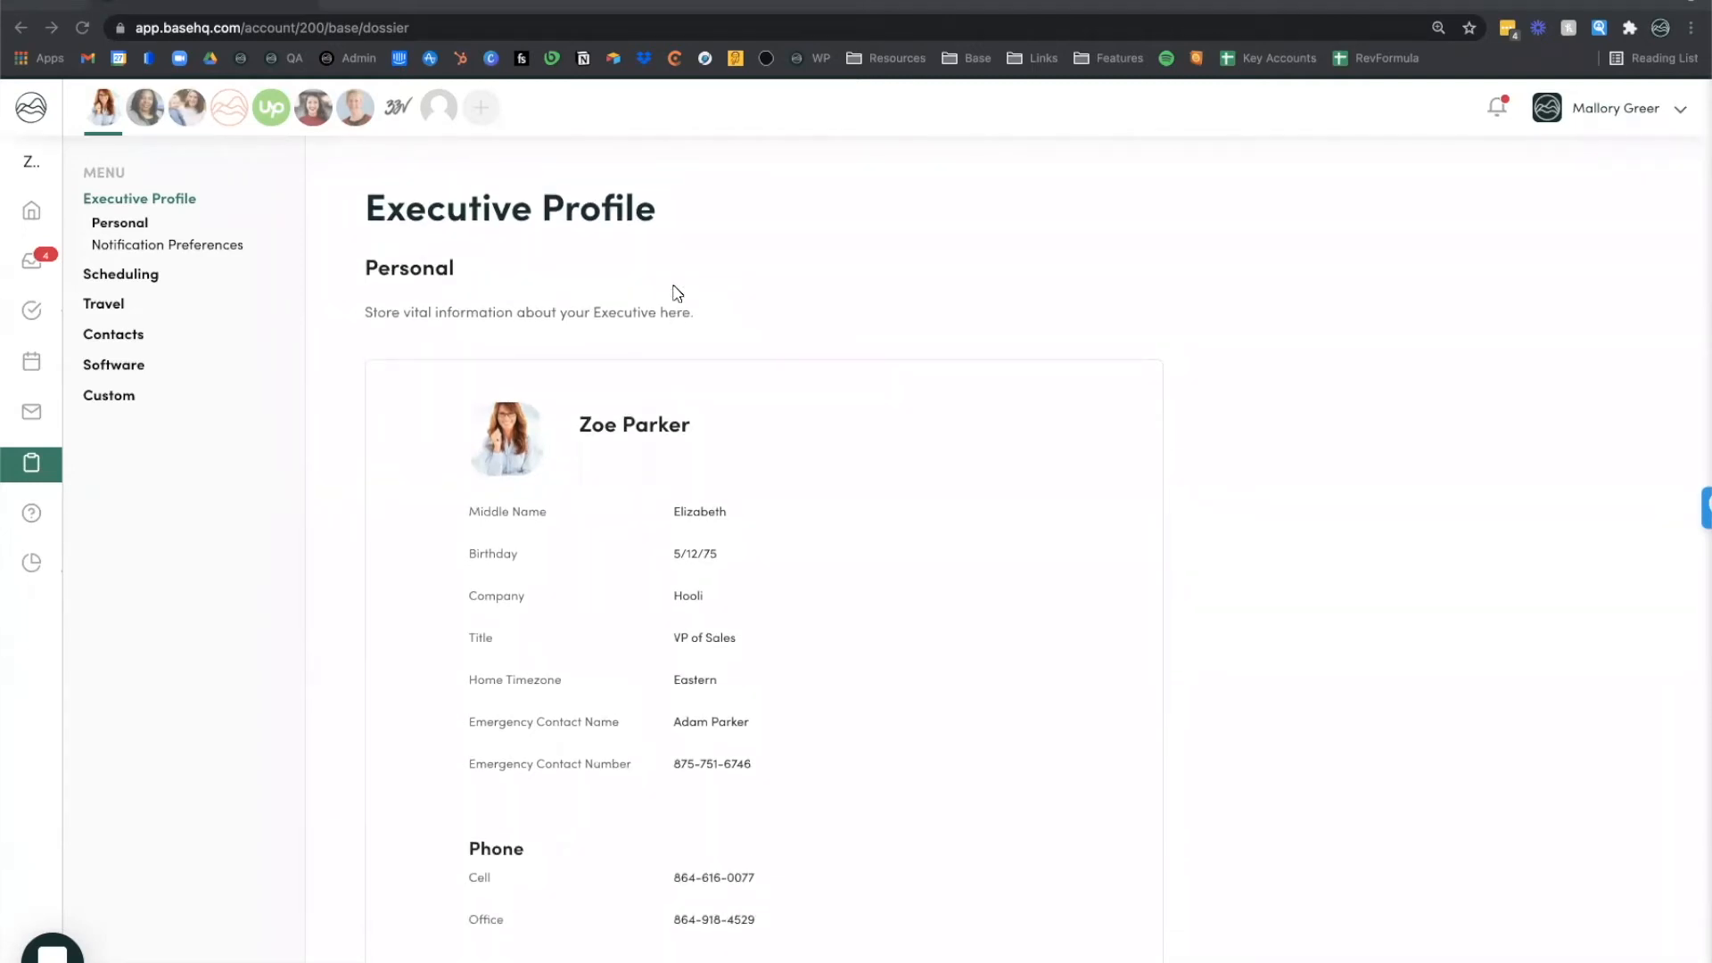
Step: Scroll down through the current dossier page
scroll("down", 3)
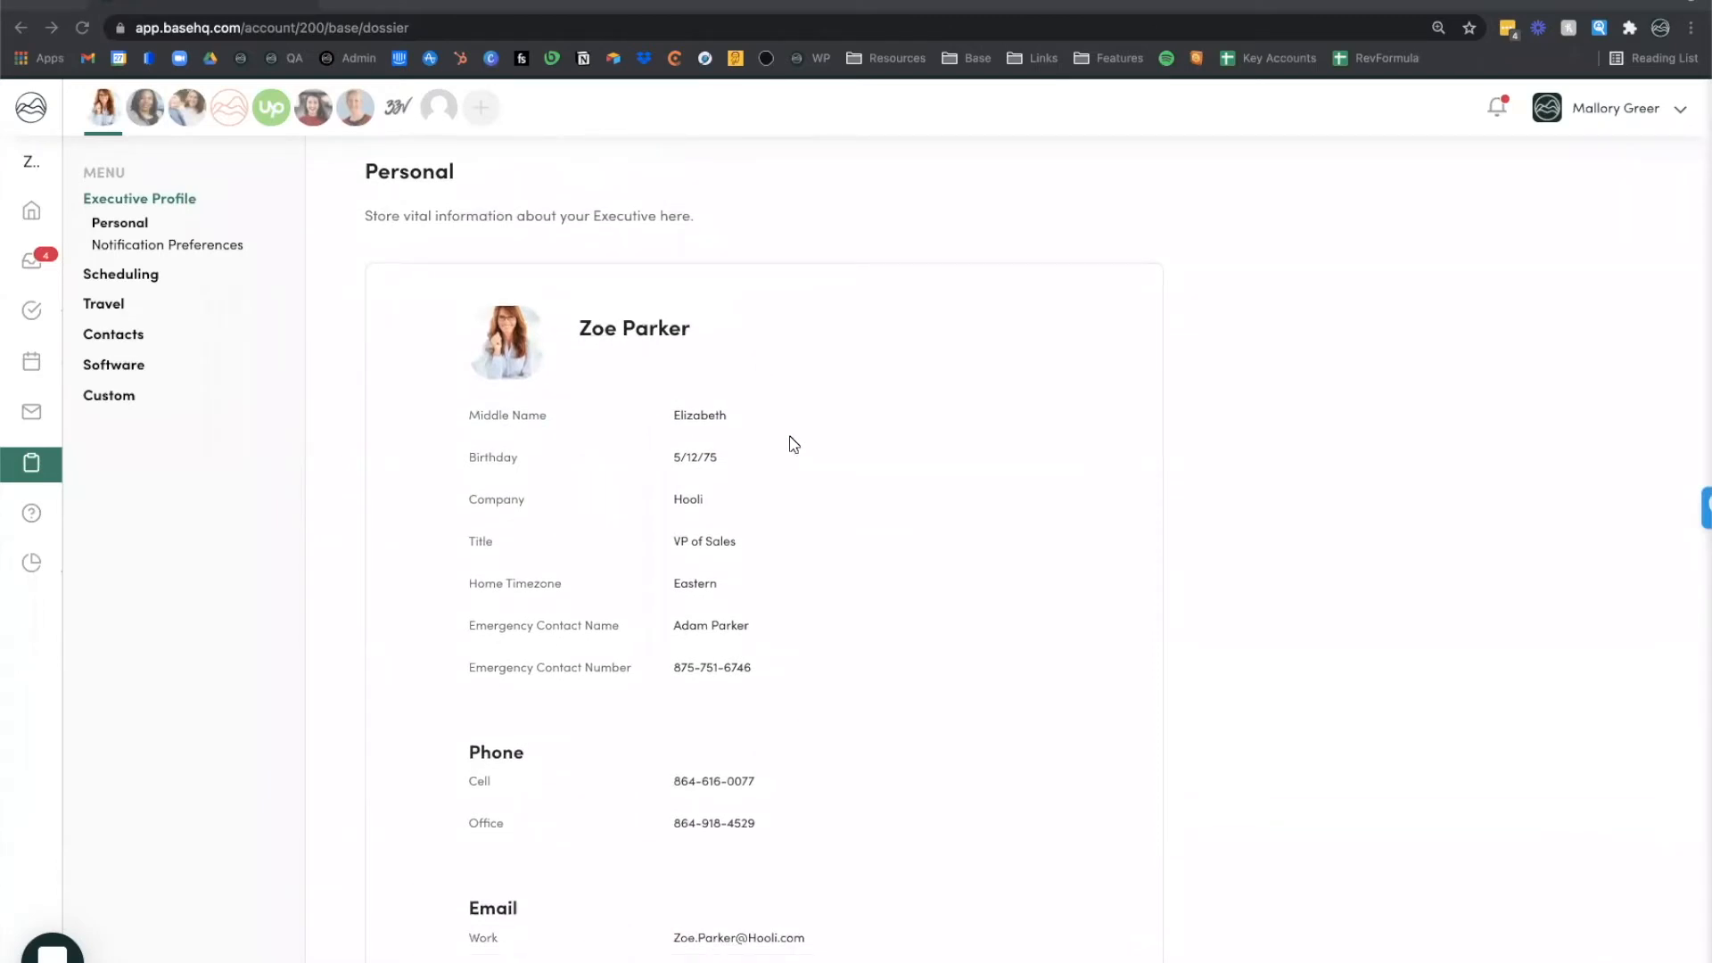
scroll("down", 3)
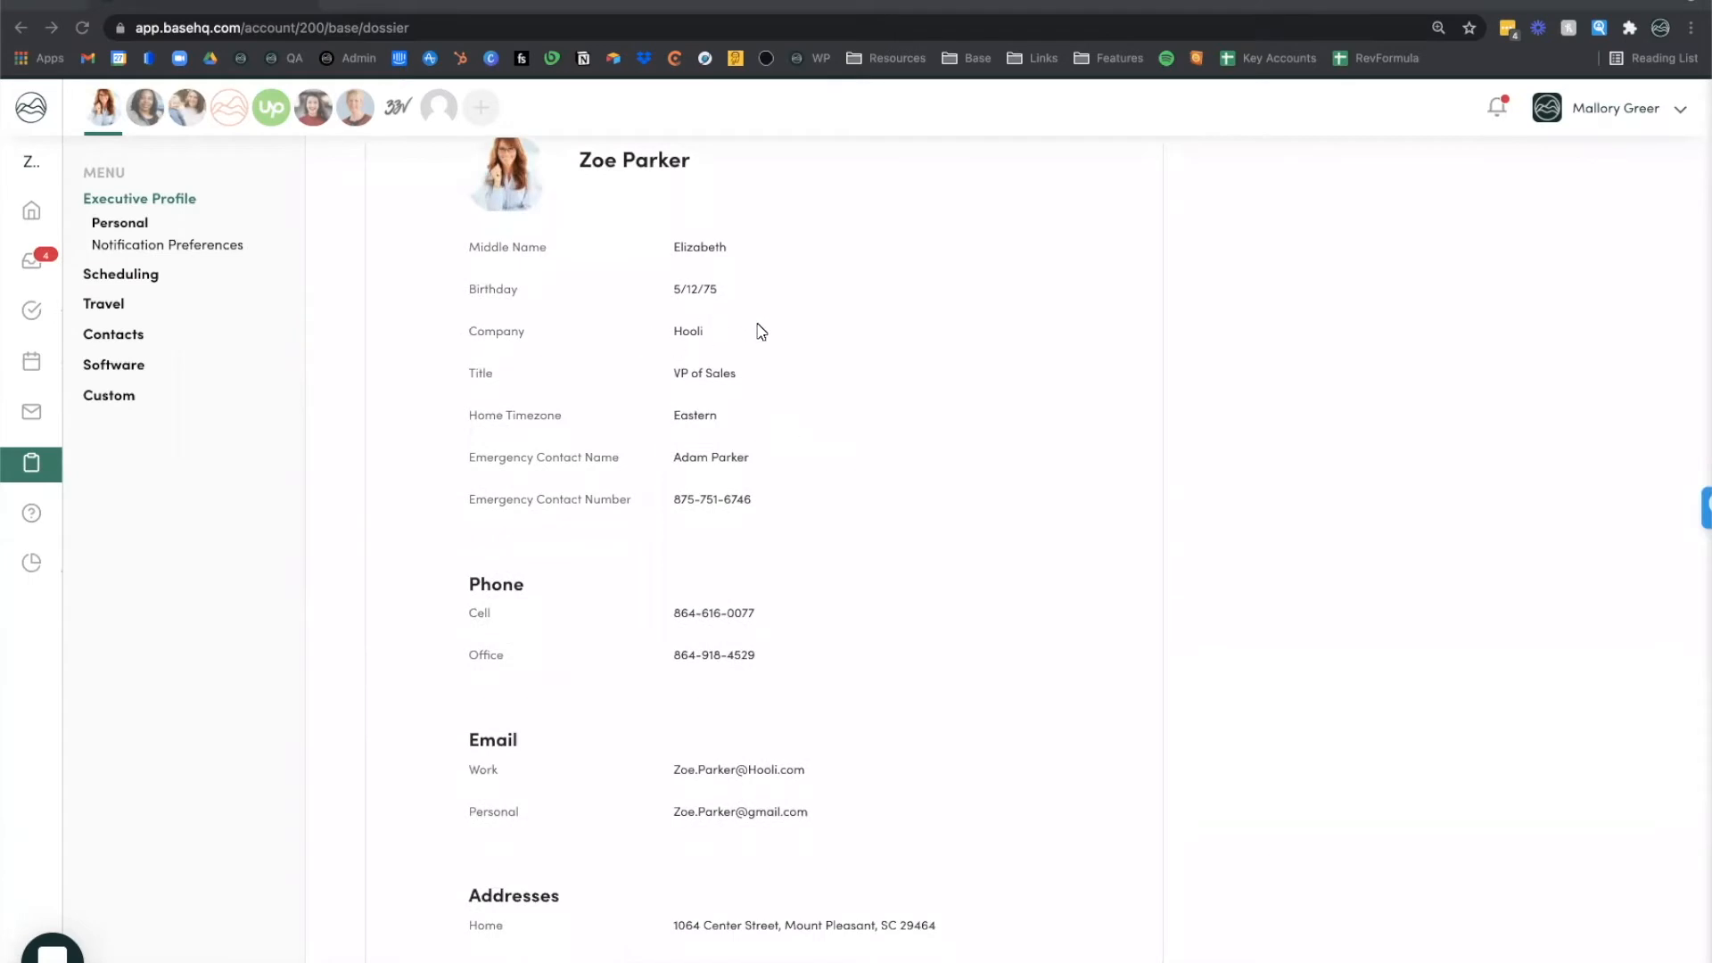
scroll("down", 3)
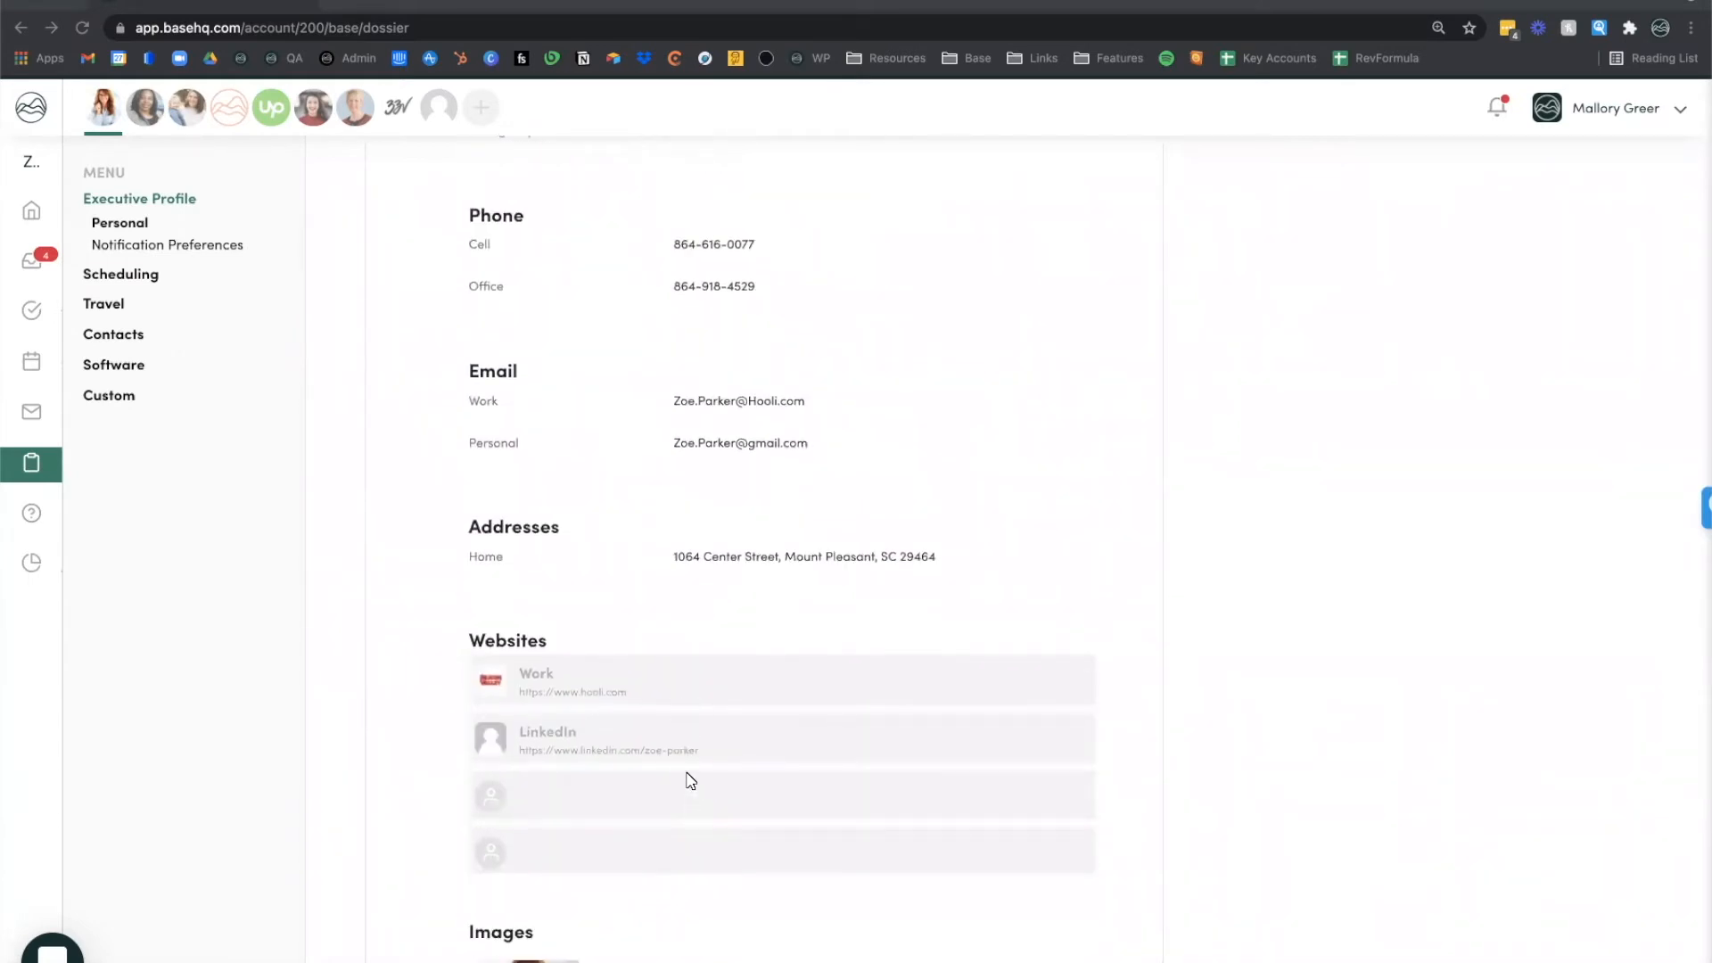
scroll("down", 3)
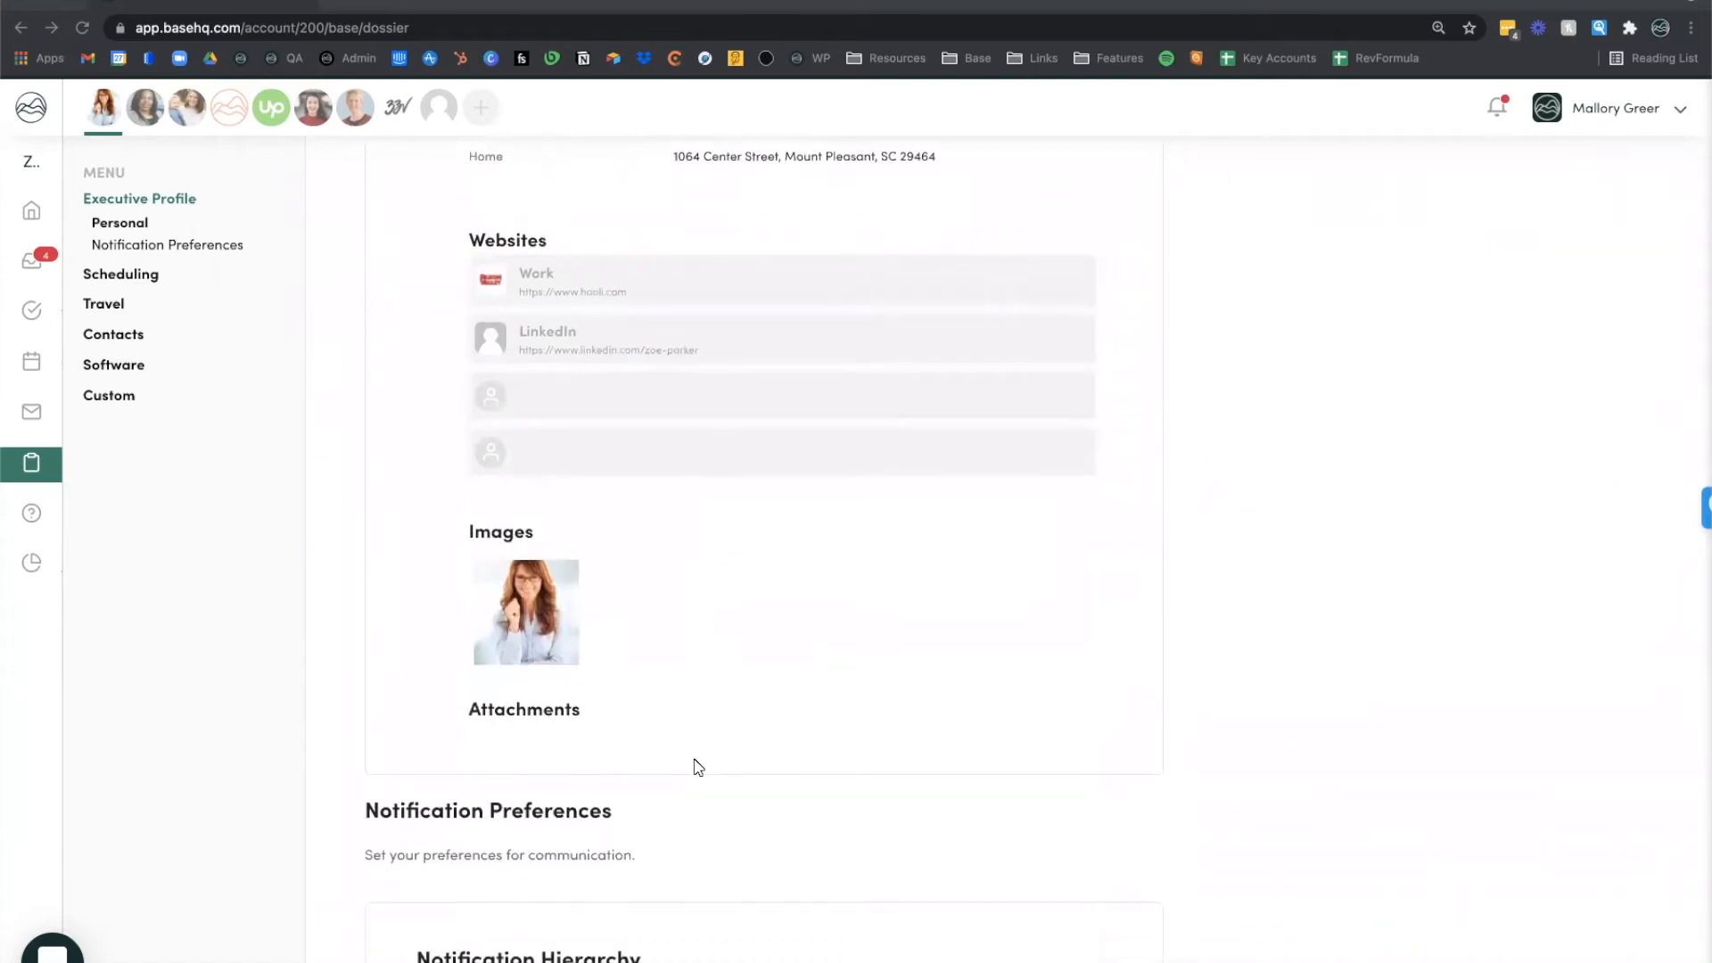
scroll("down", 3)
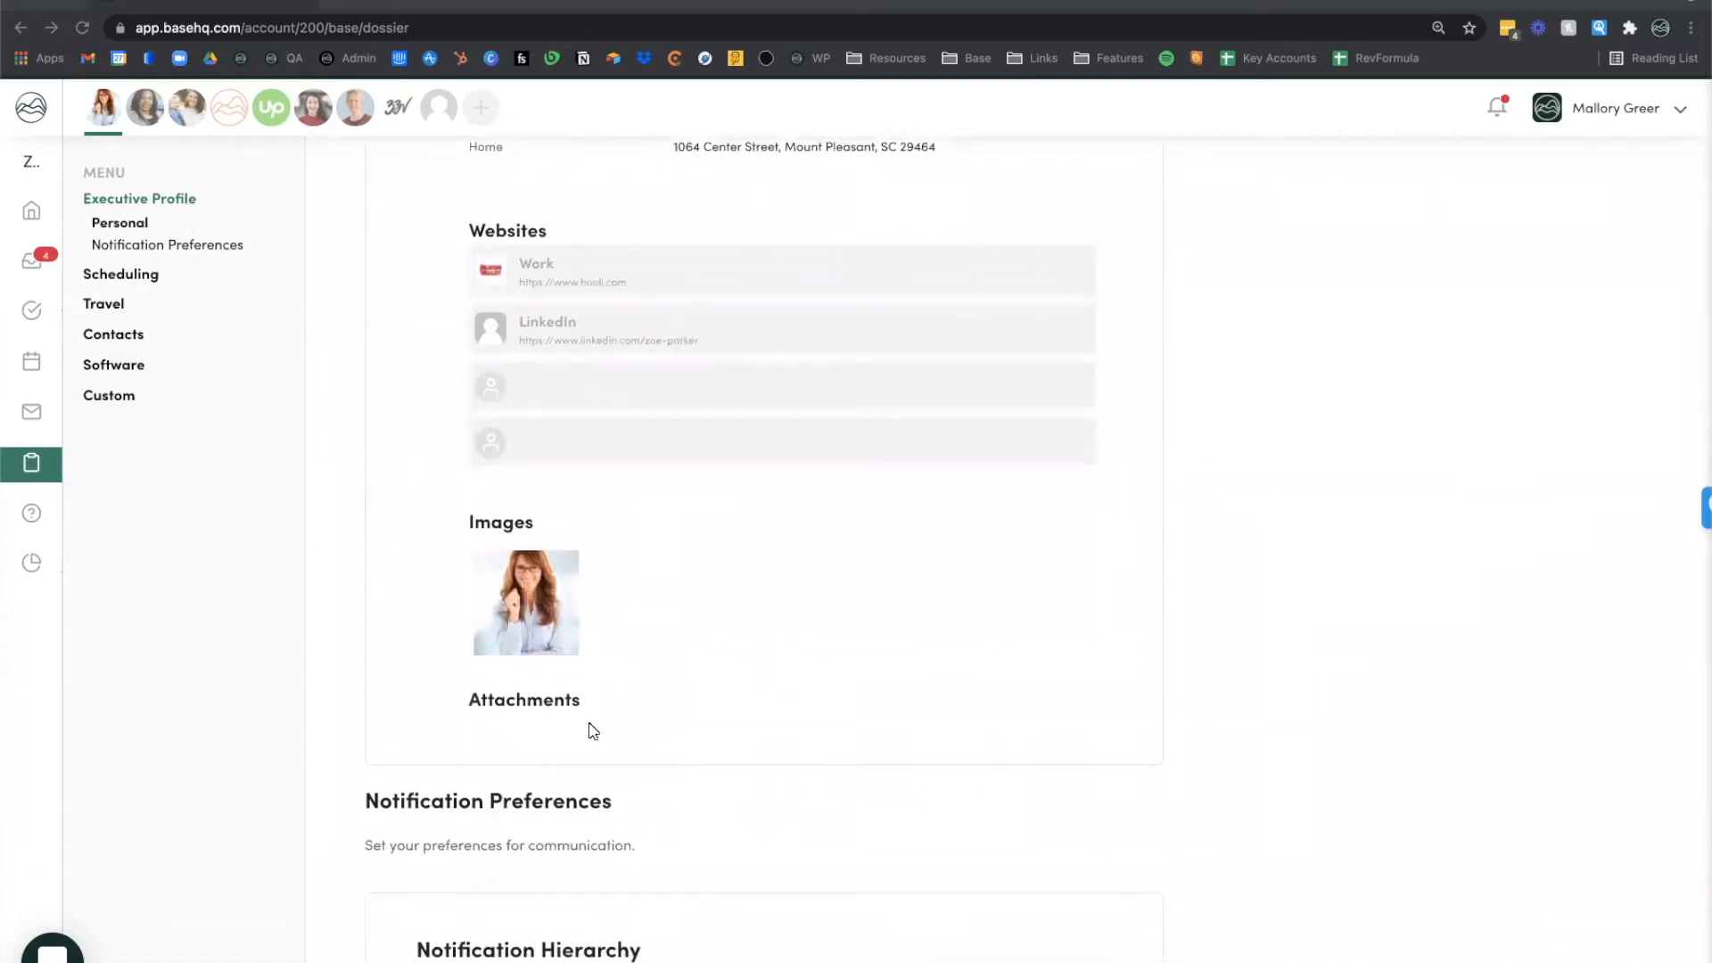
scroll("down", 3)
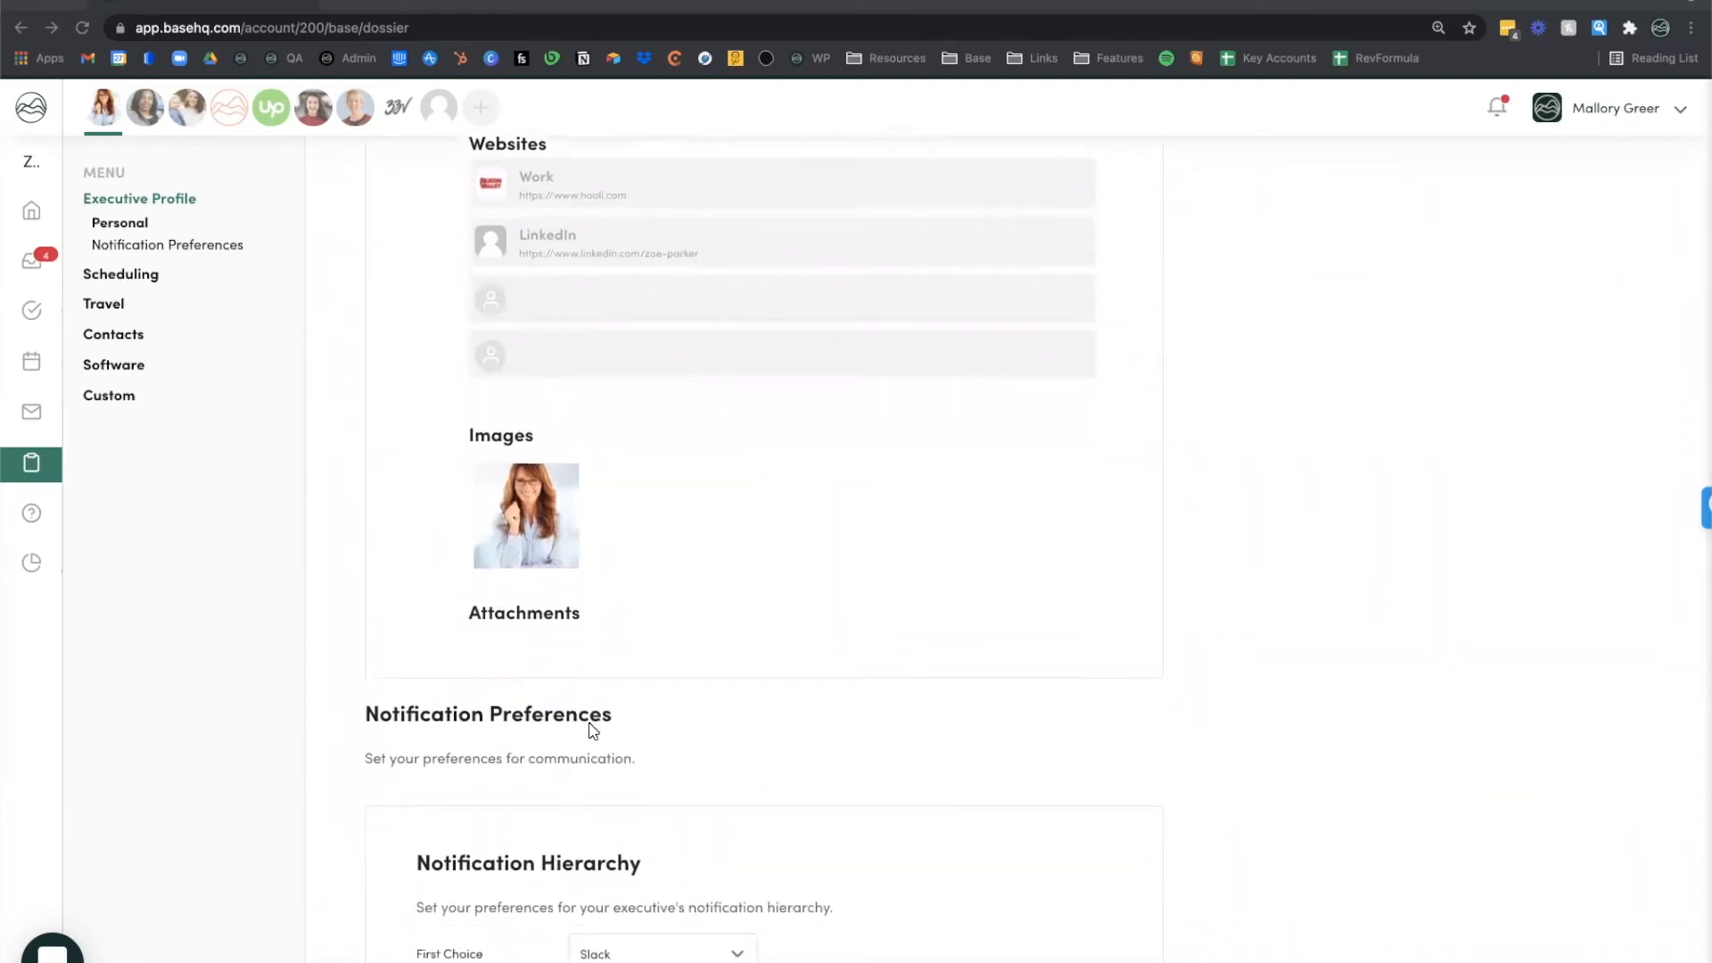
scroll("down", 3)
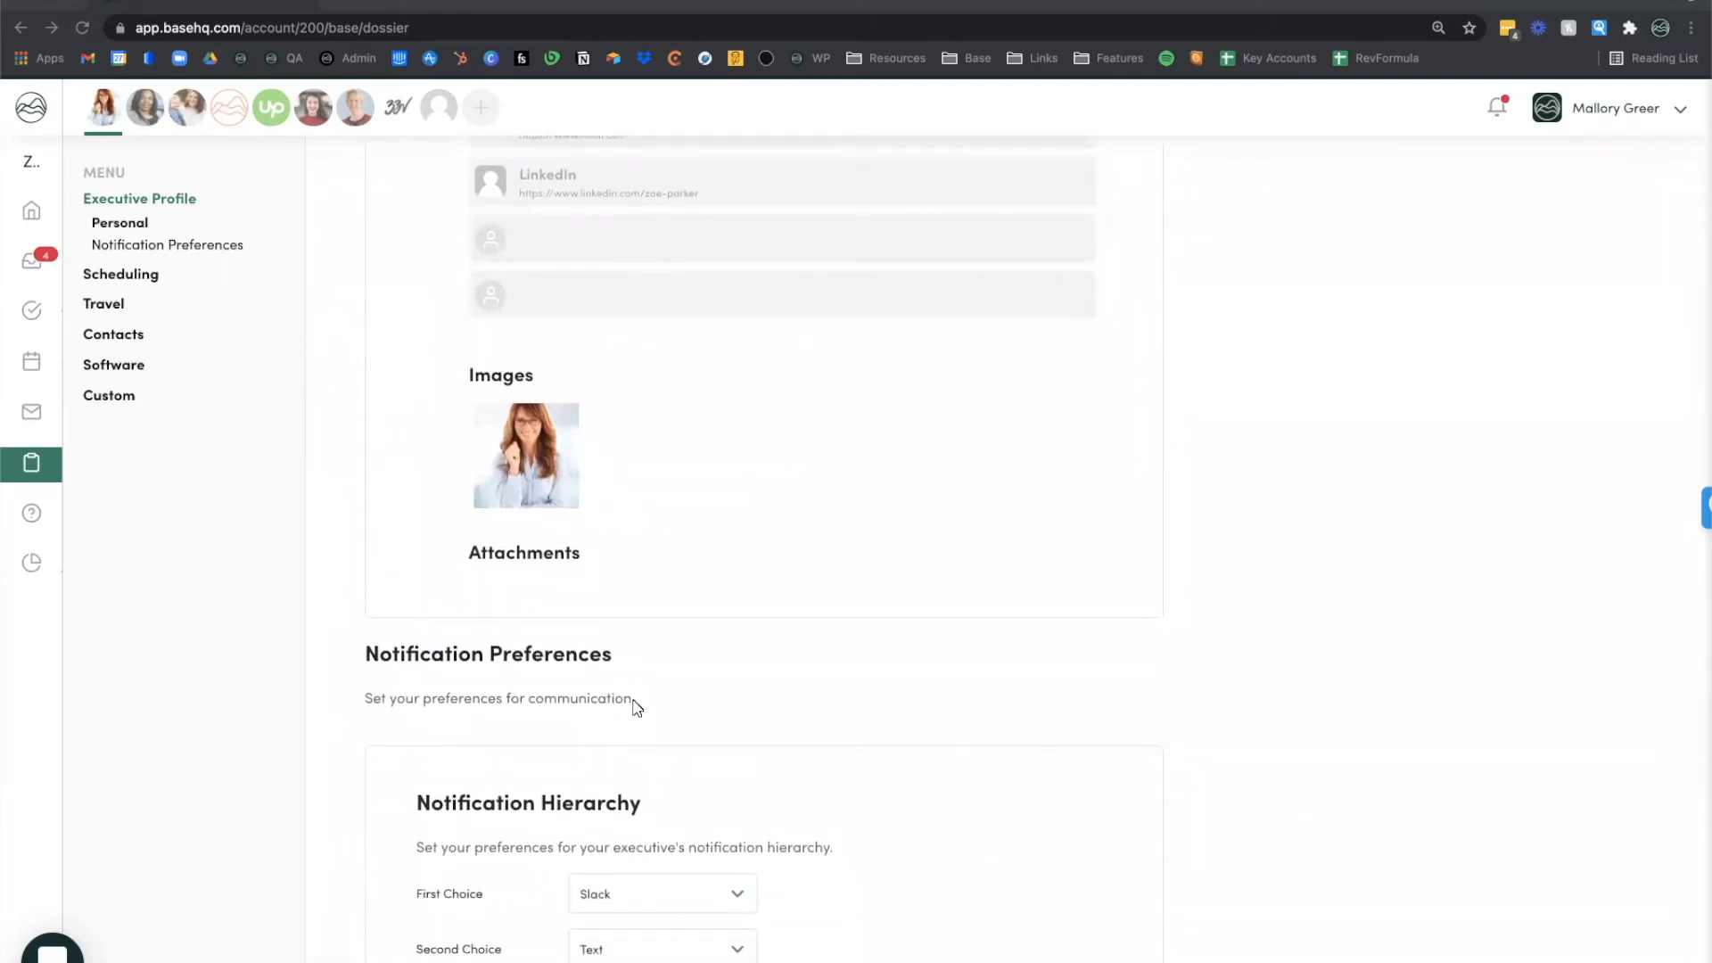
scroll("down", 3)
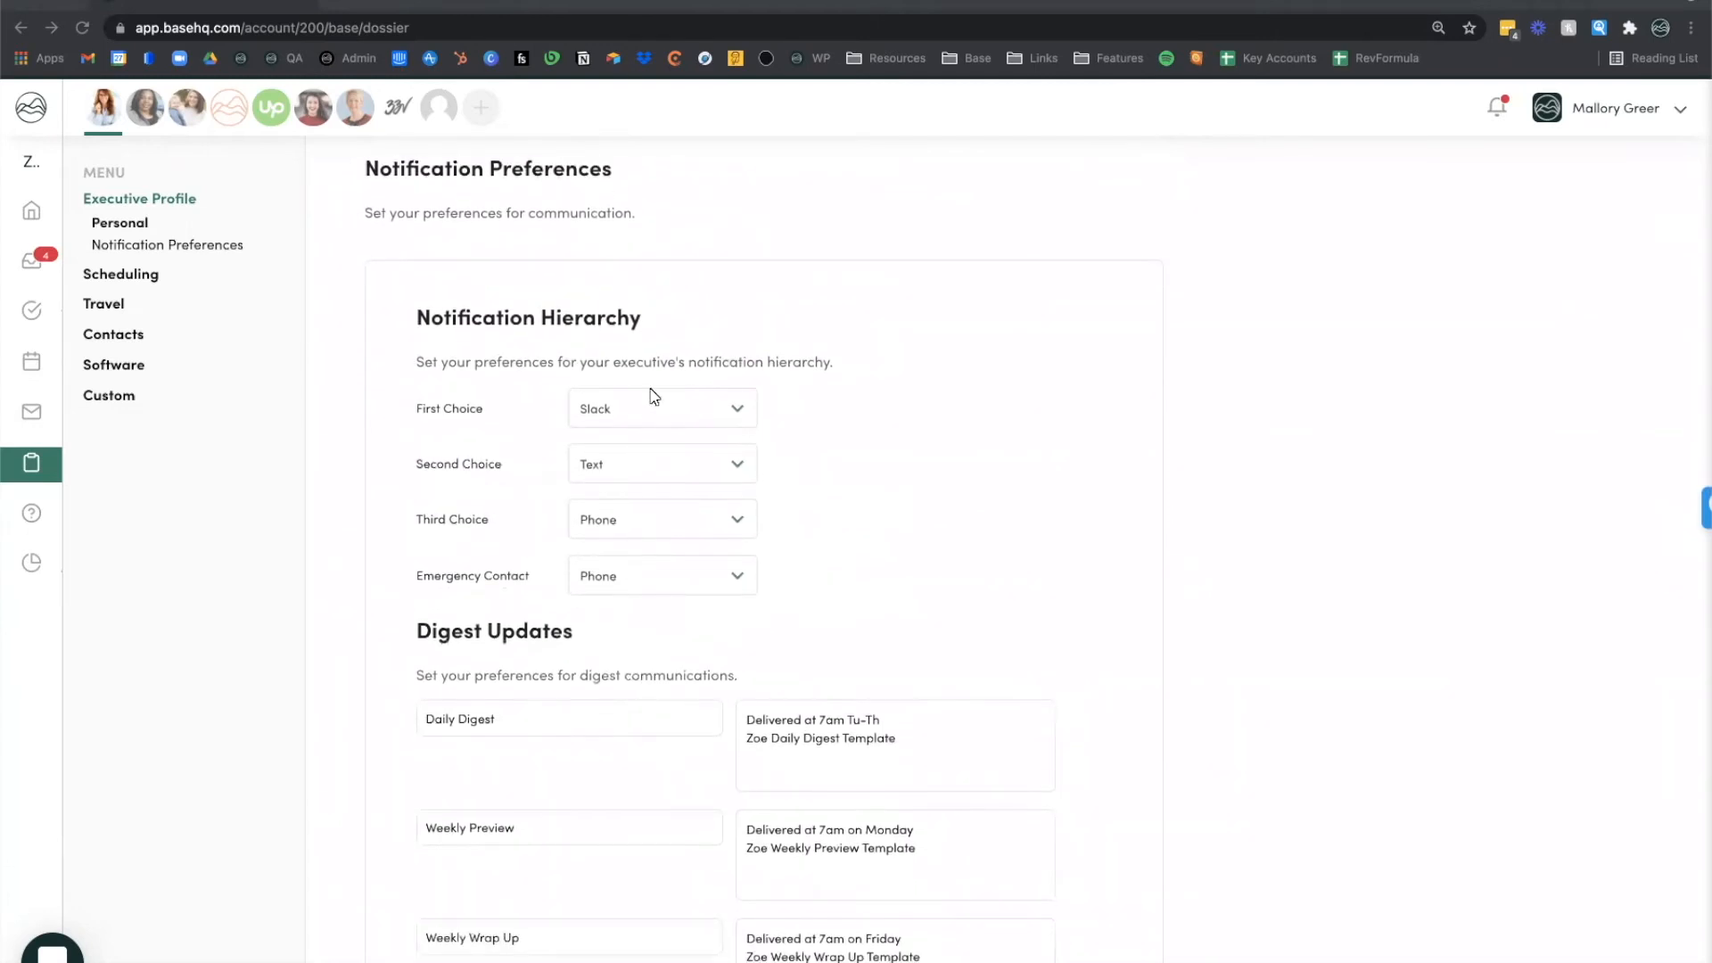
mouse_move(669, 575)
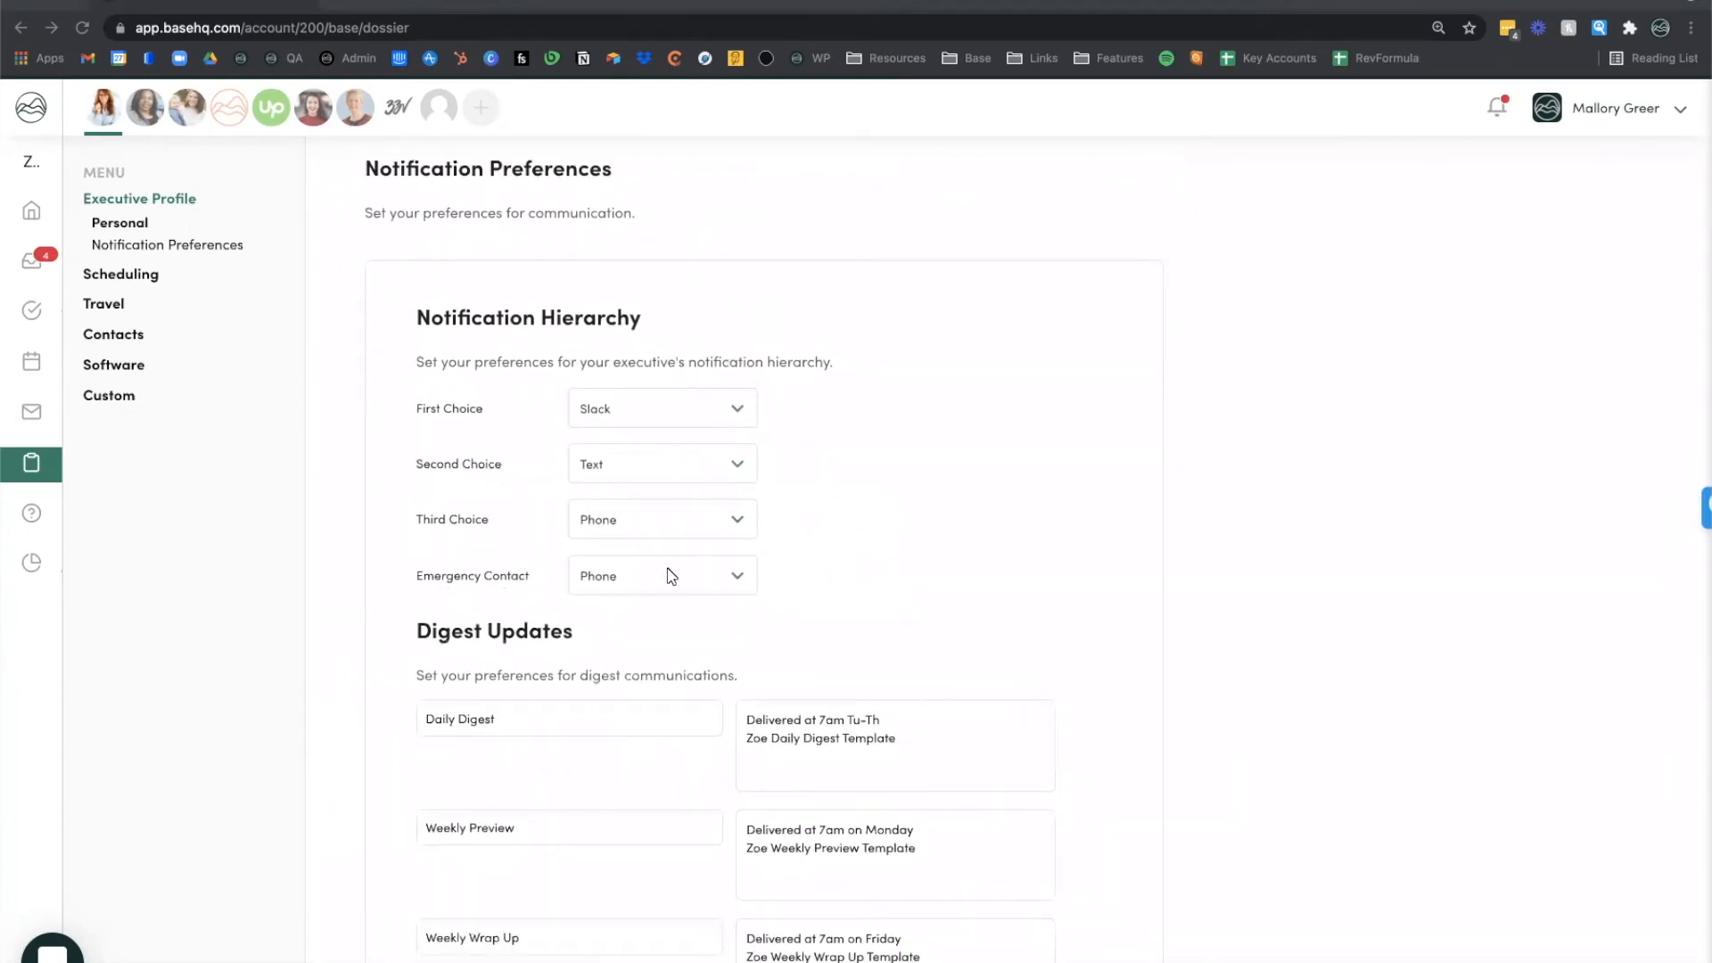
scroll("down", 3)
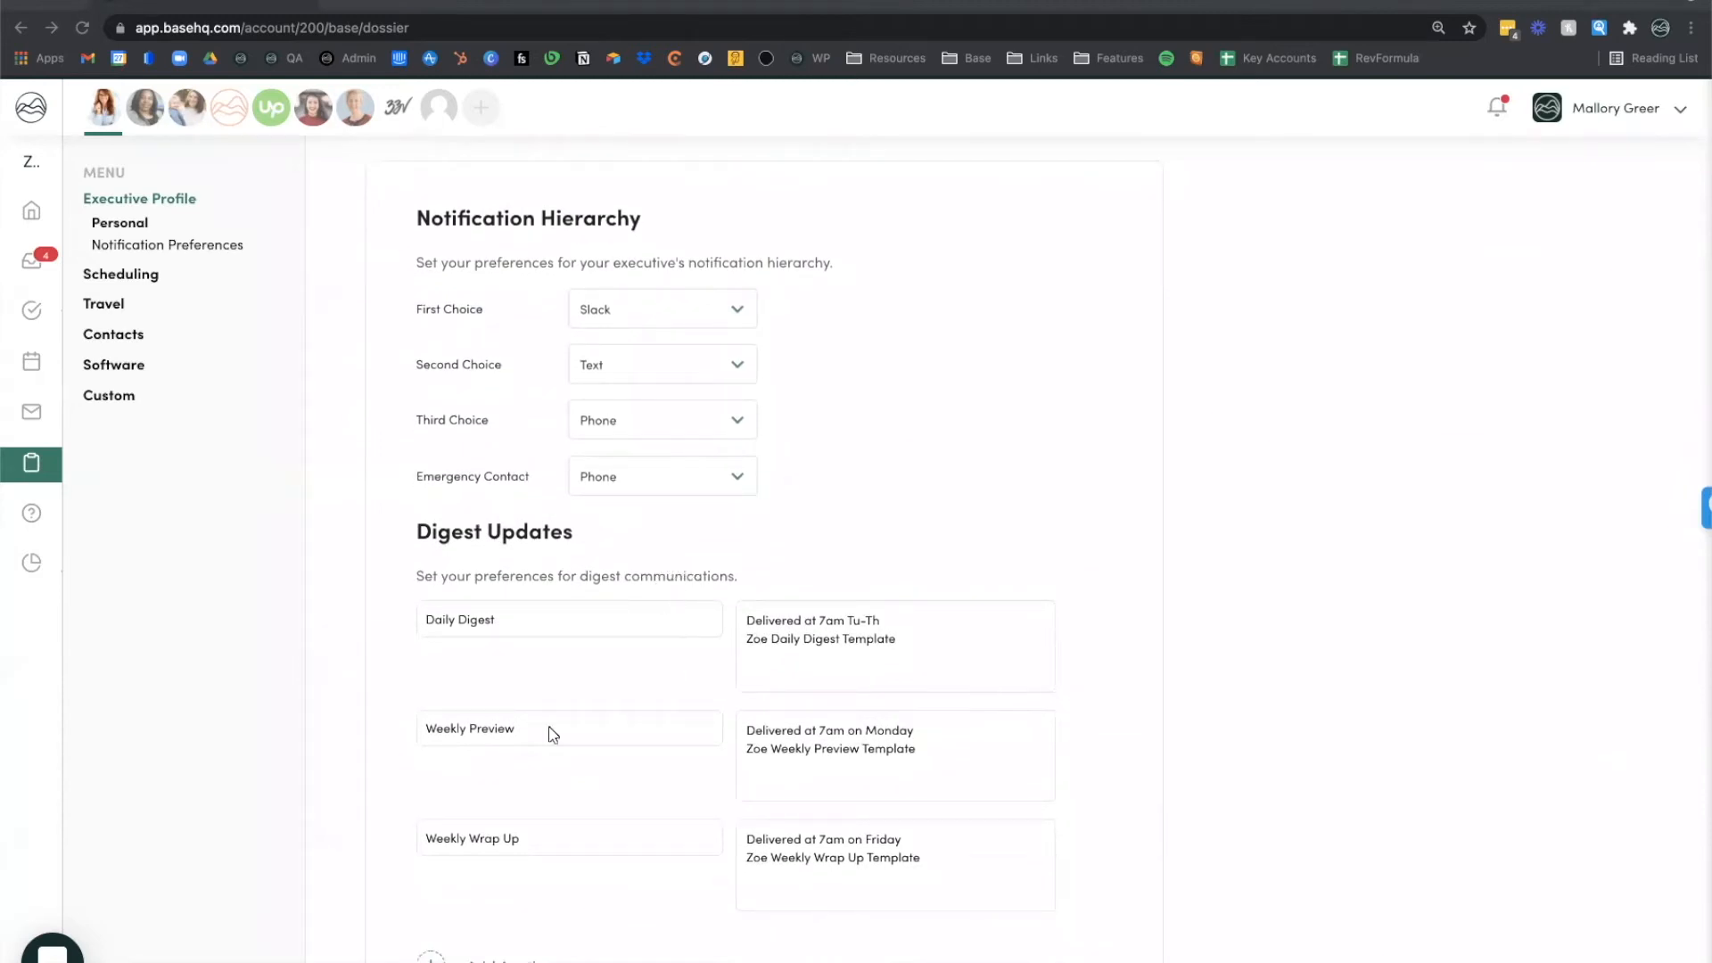
scroll("down", 3)
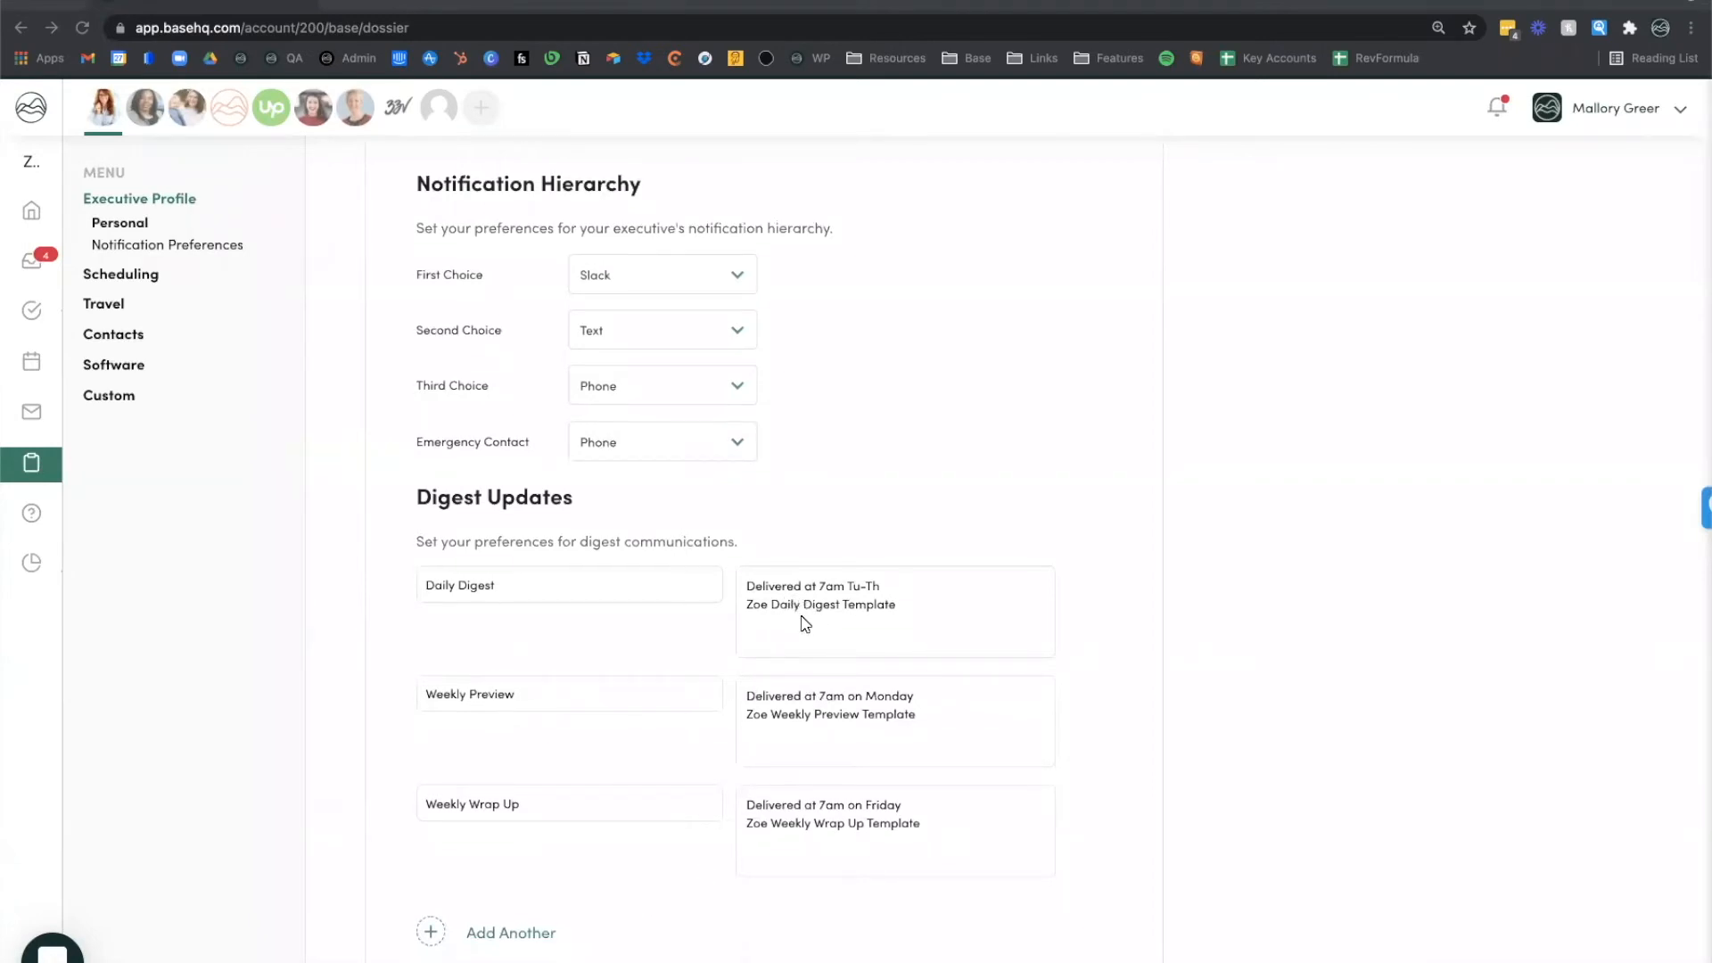
mouse_move(808, 630)
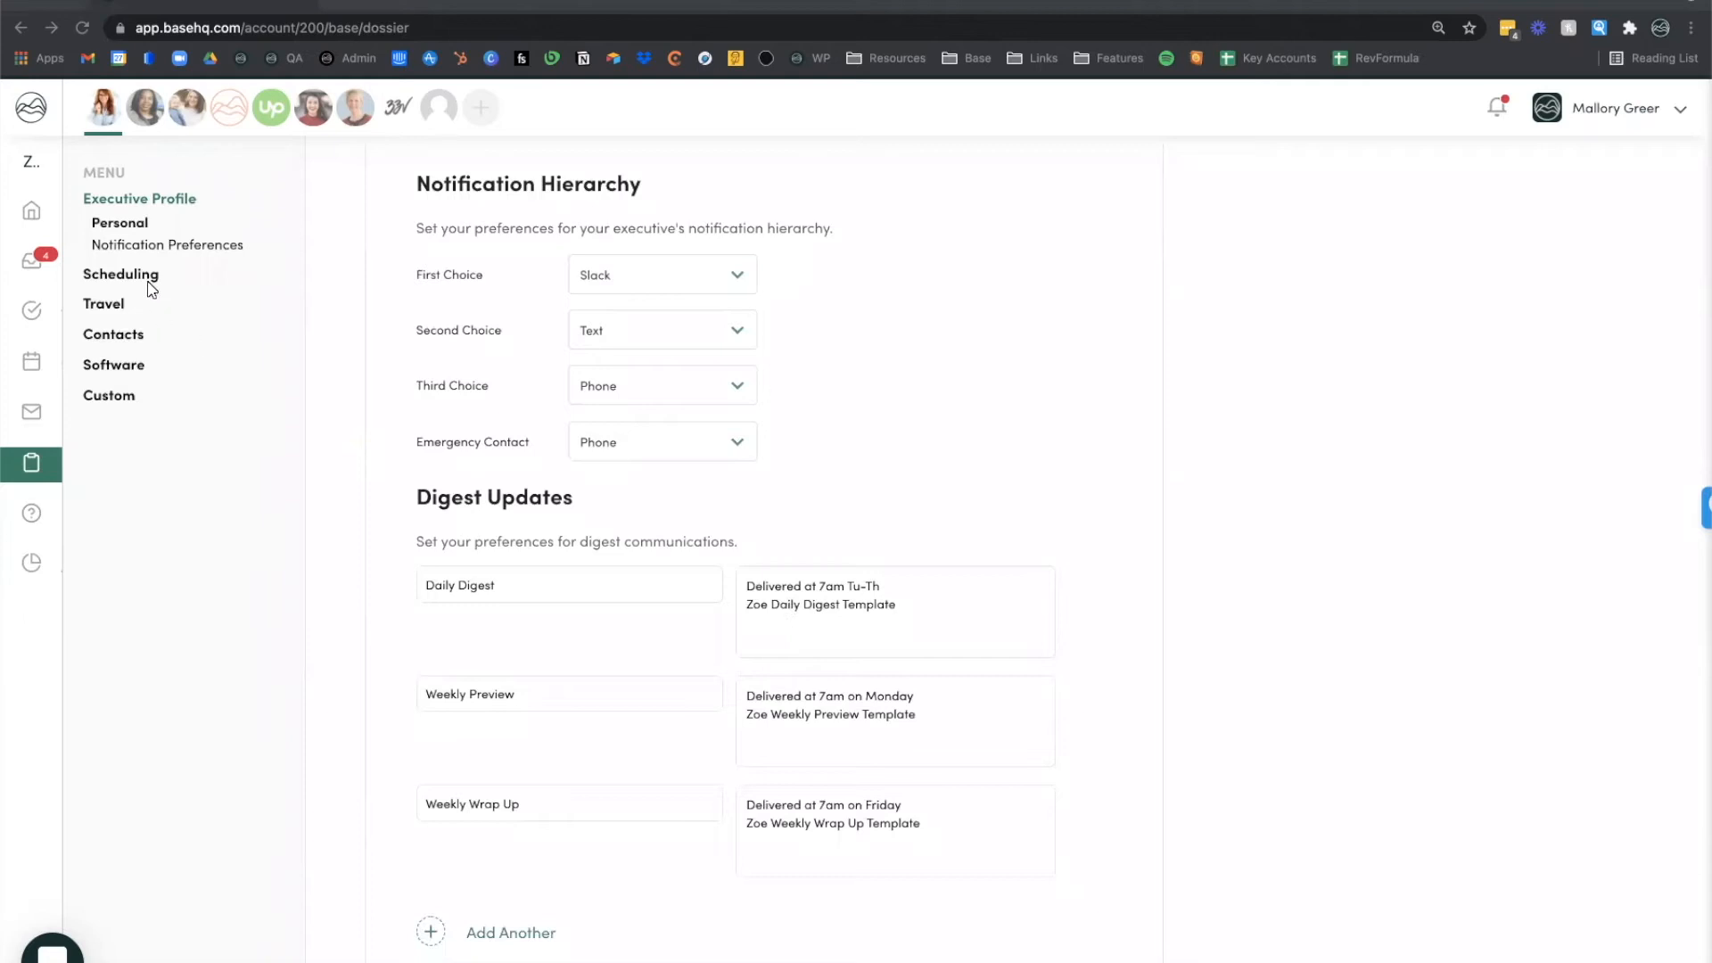
Step: Open Scheduling and scroll through meeting goals and extra scheduling notes
left_click(121, 273)
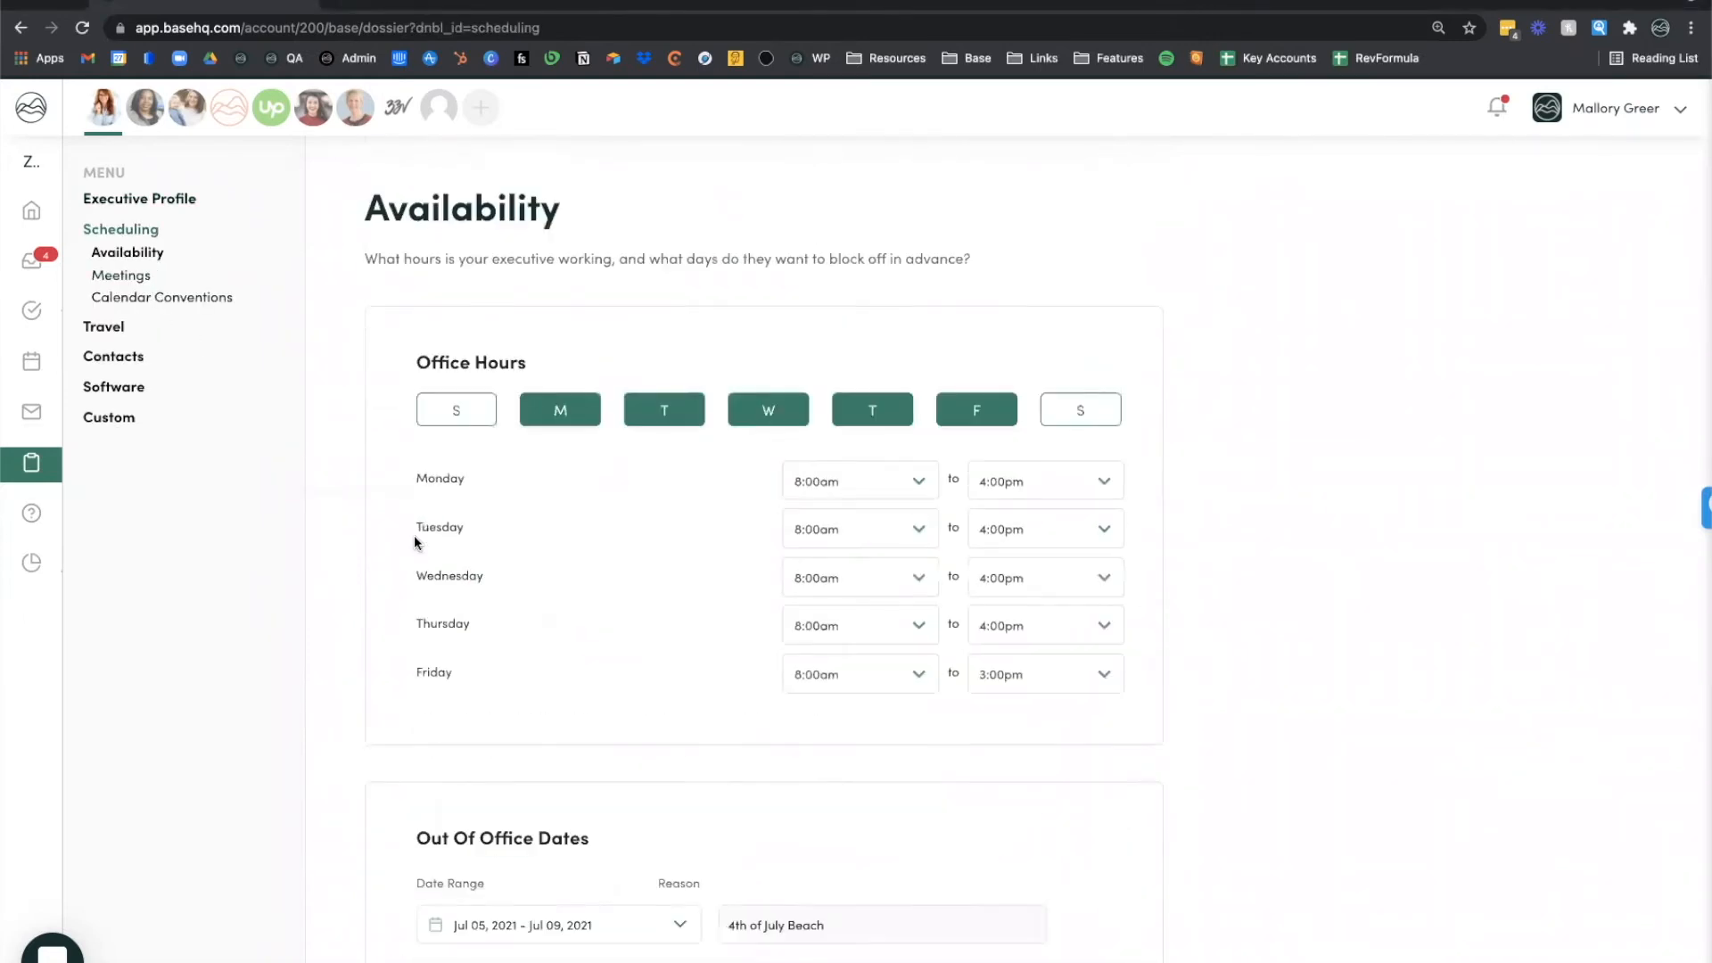
scroll("down", 3)
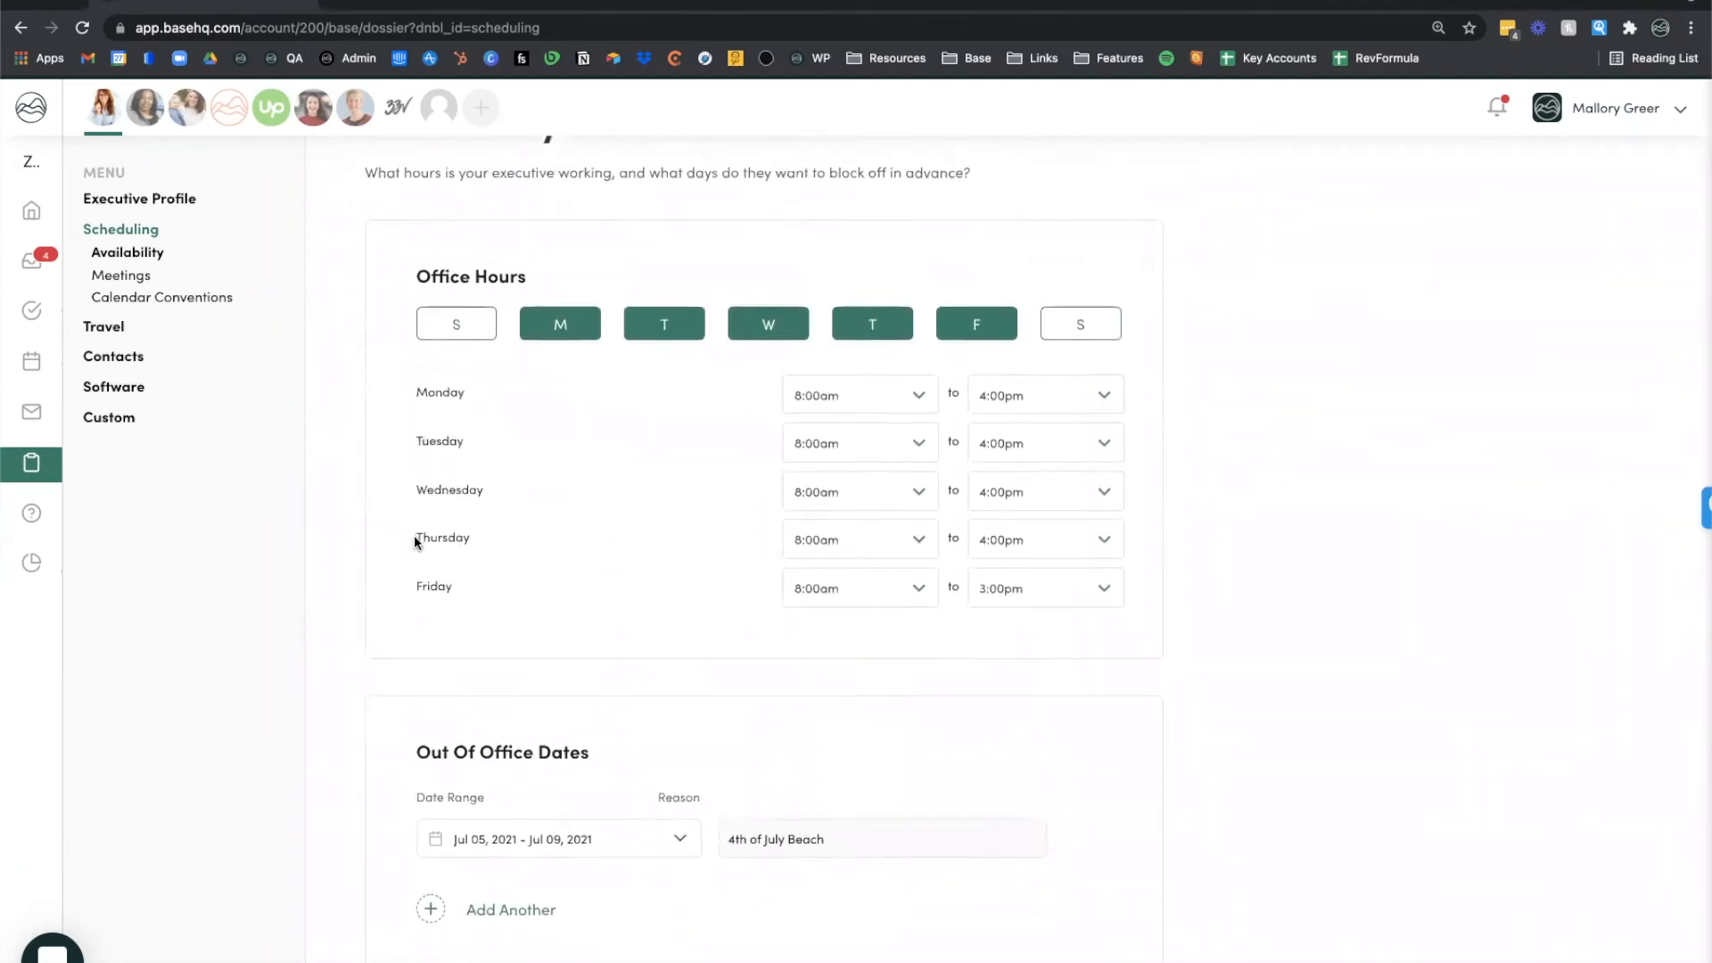
scroll("down", 3)
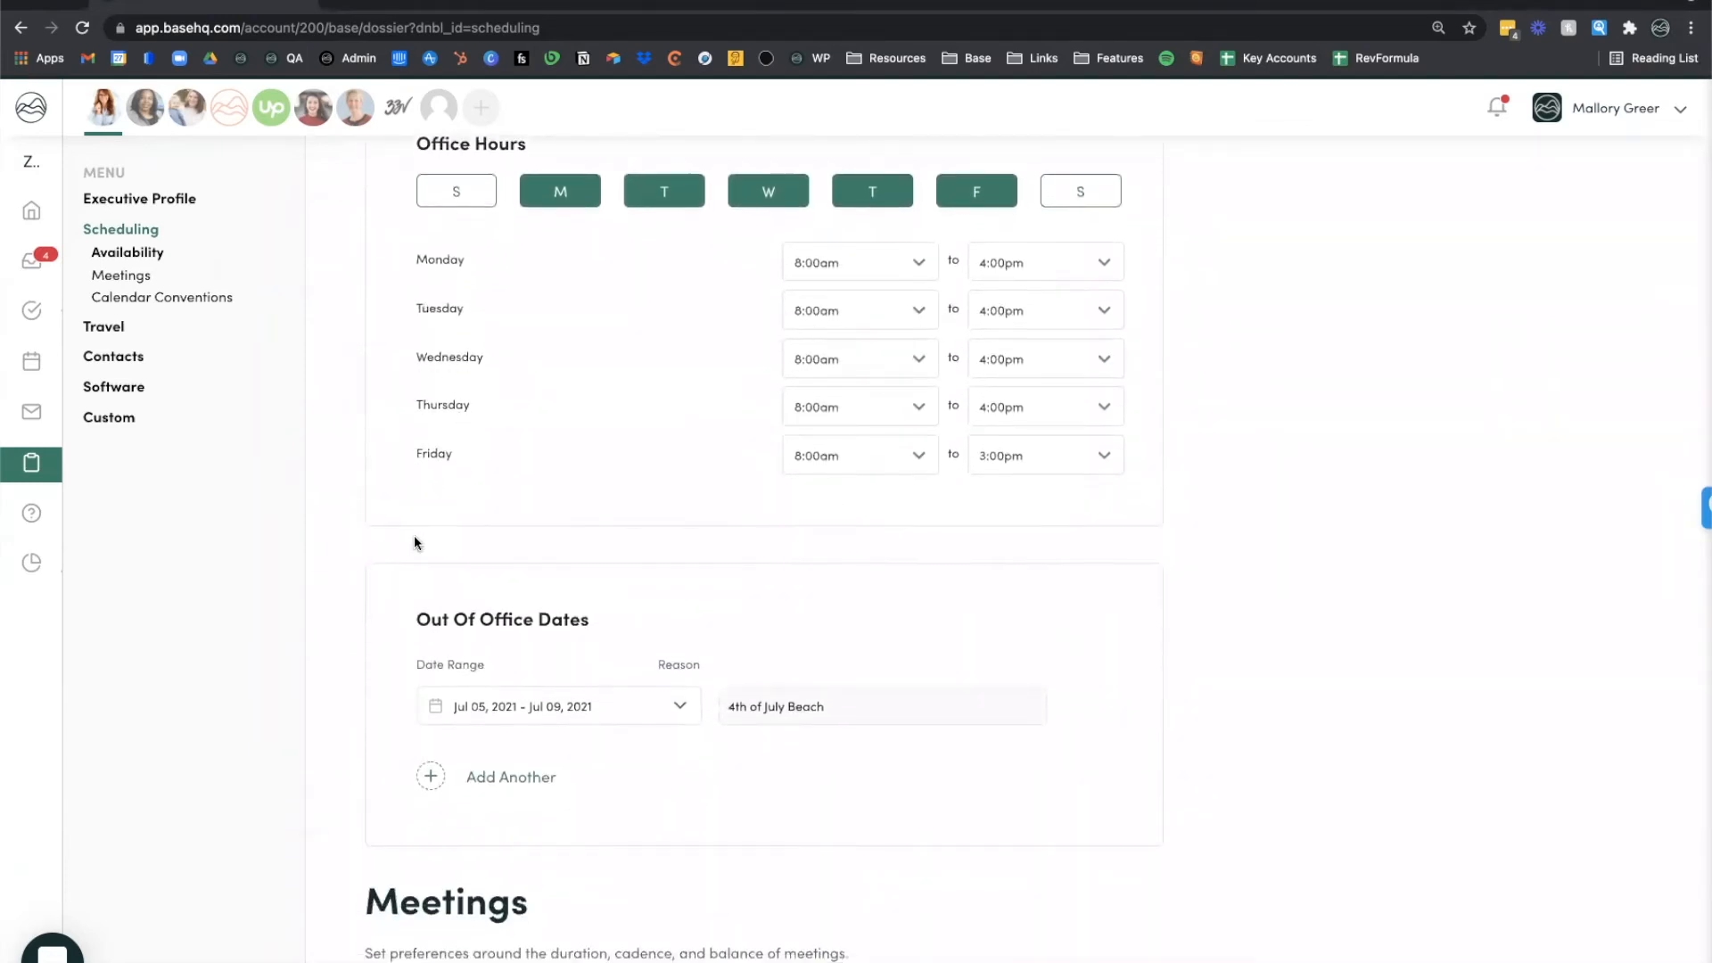
scroll("down", 3)
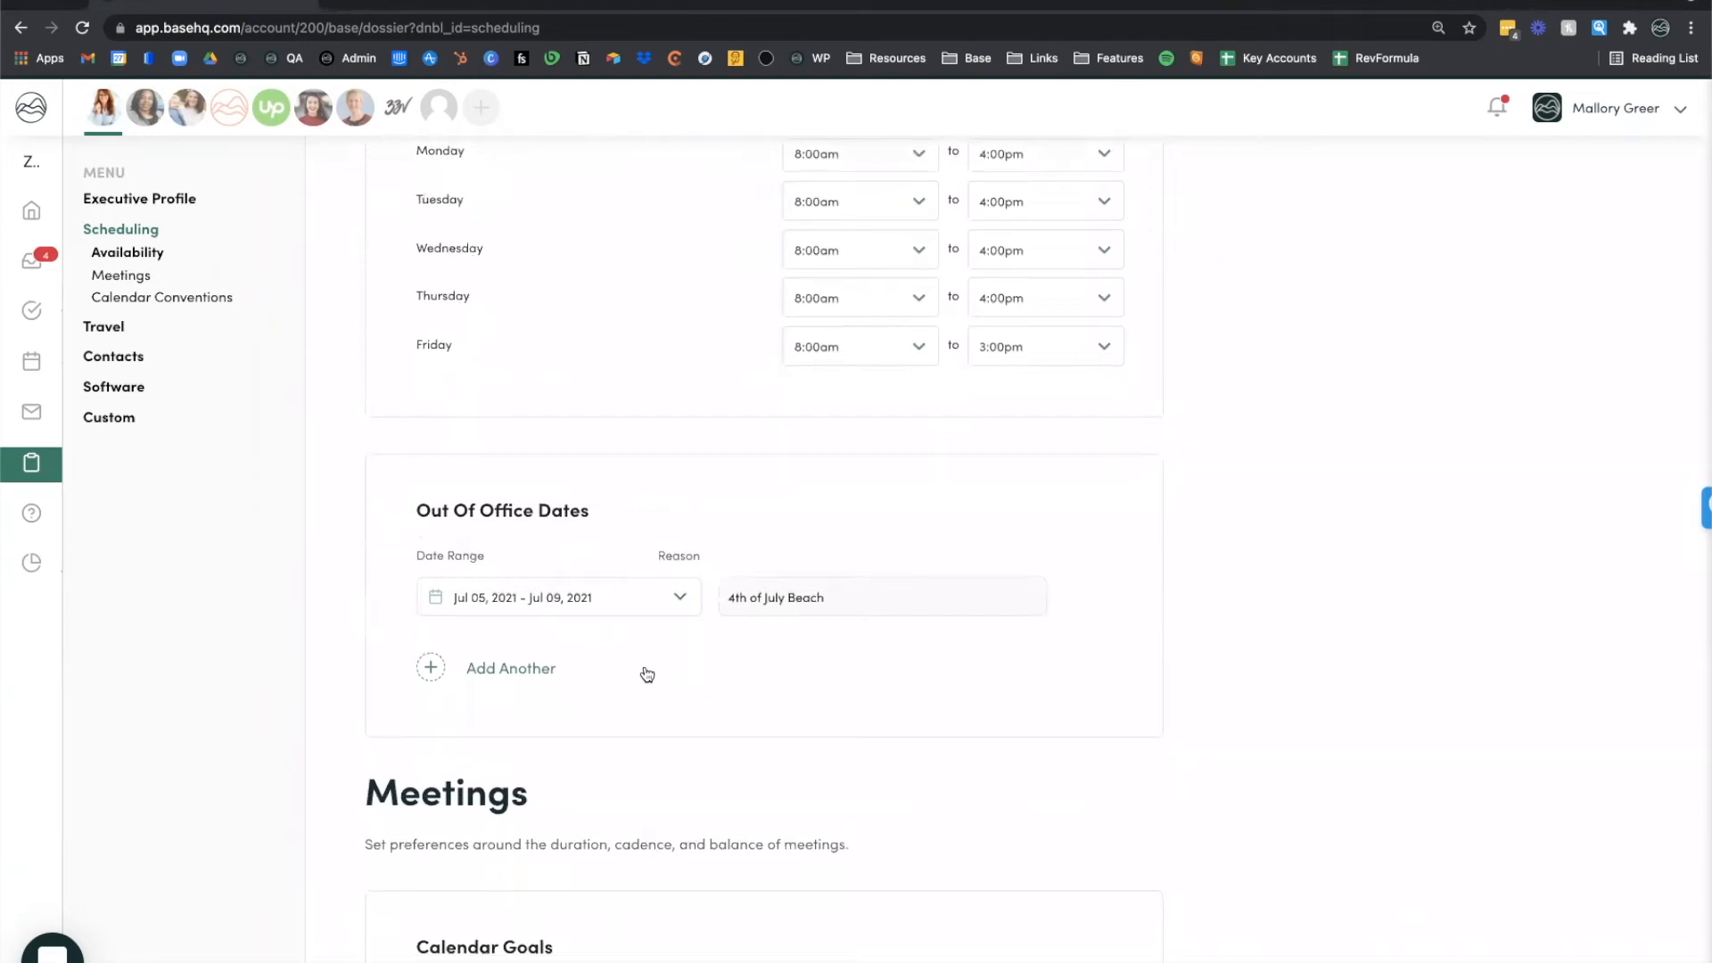
scroll("down", 3)
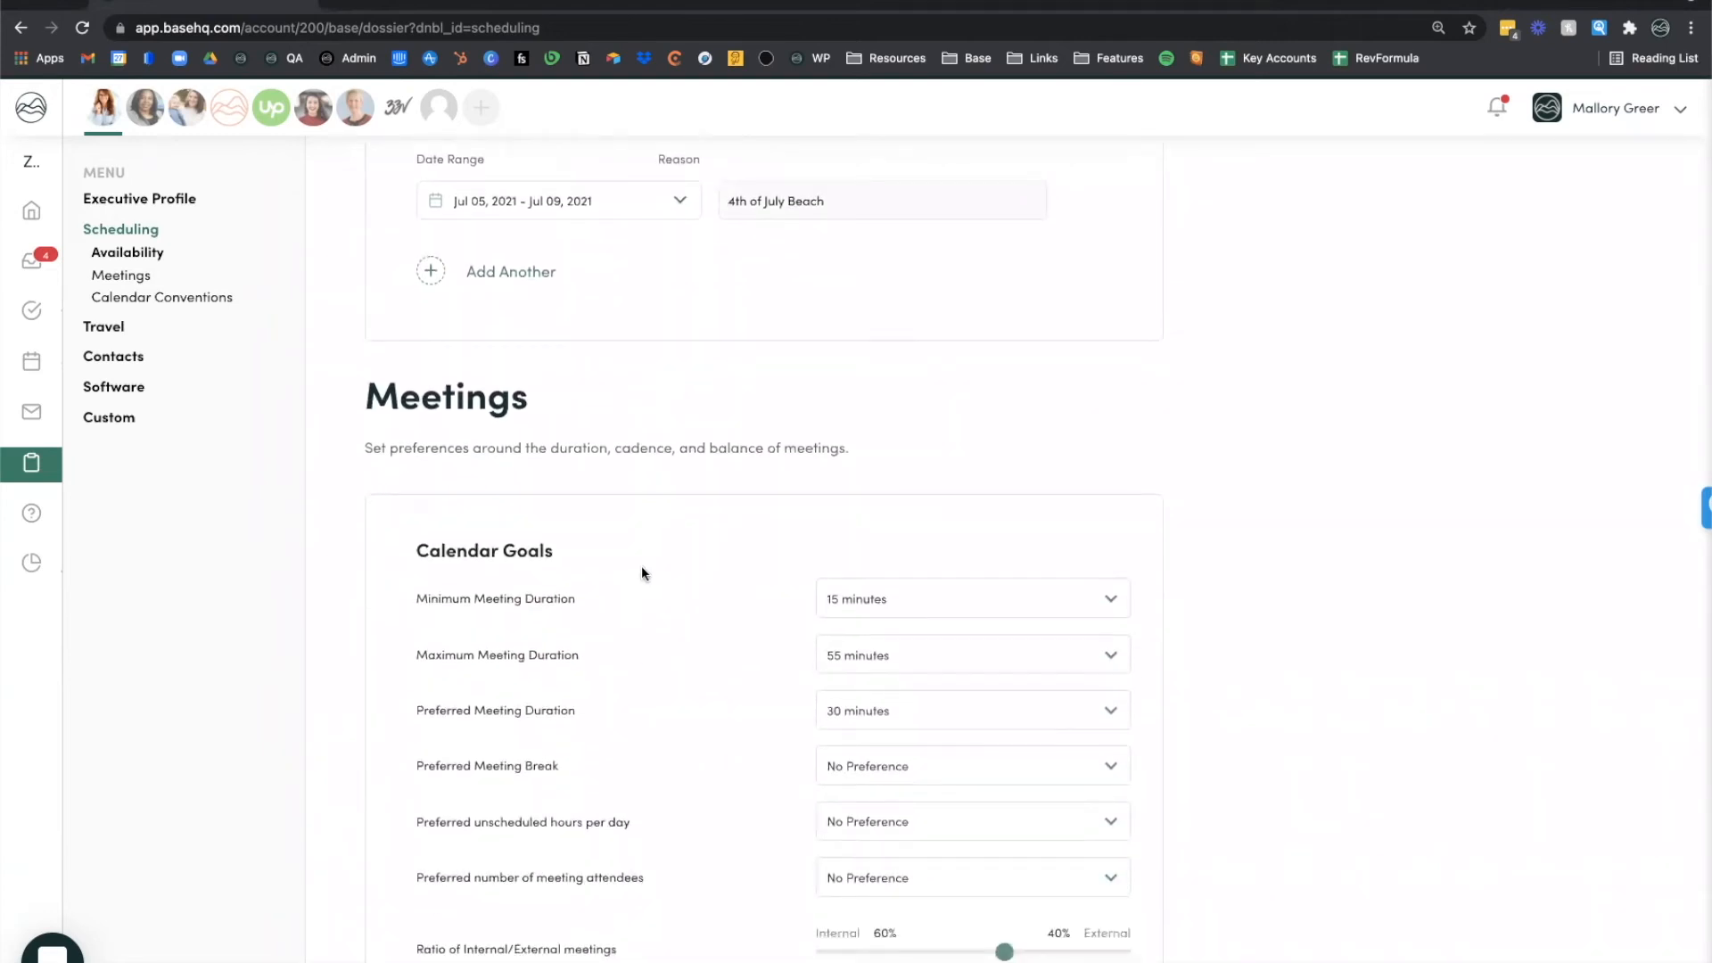
scroll("down", 3)
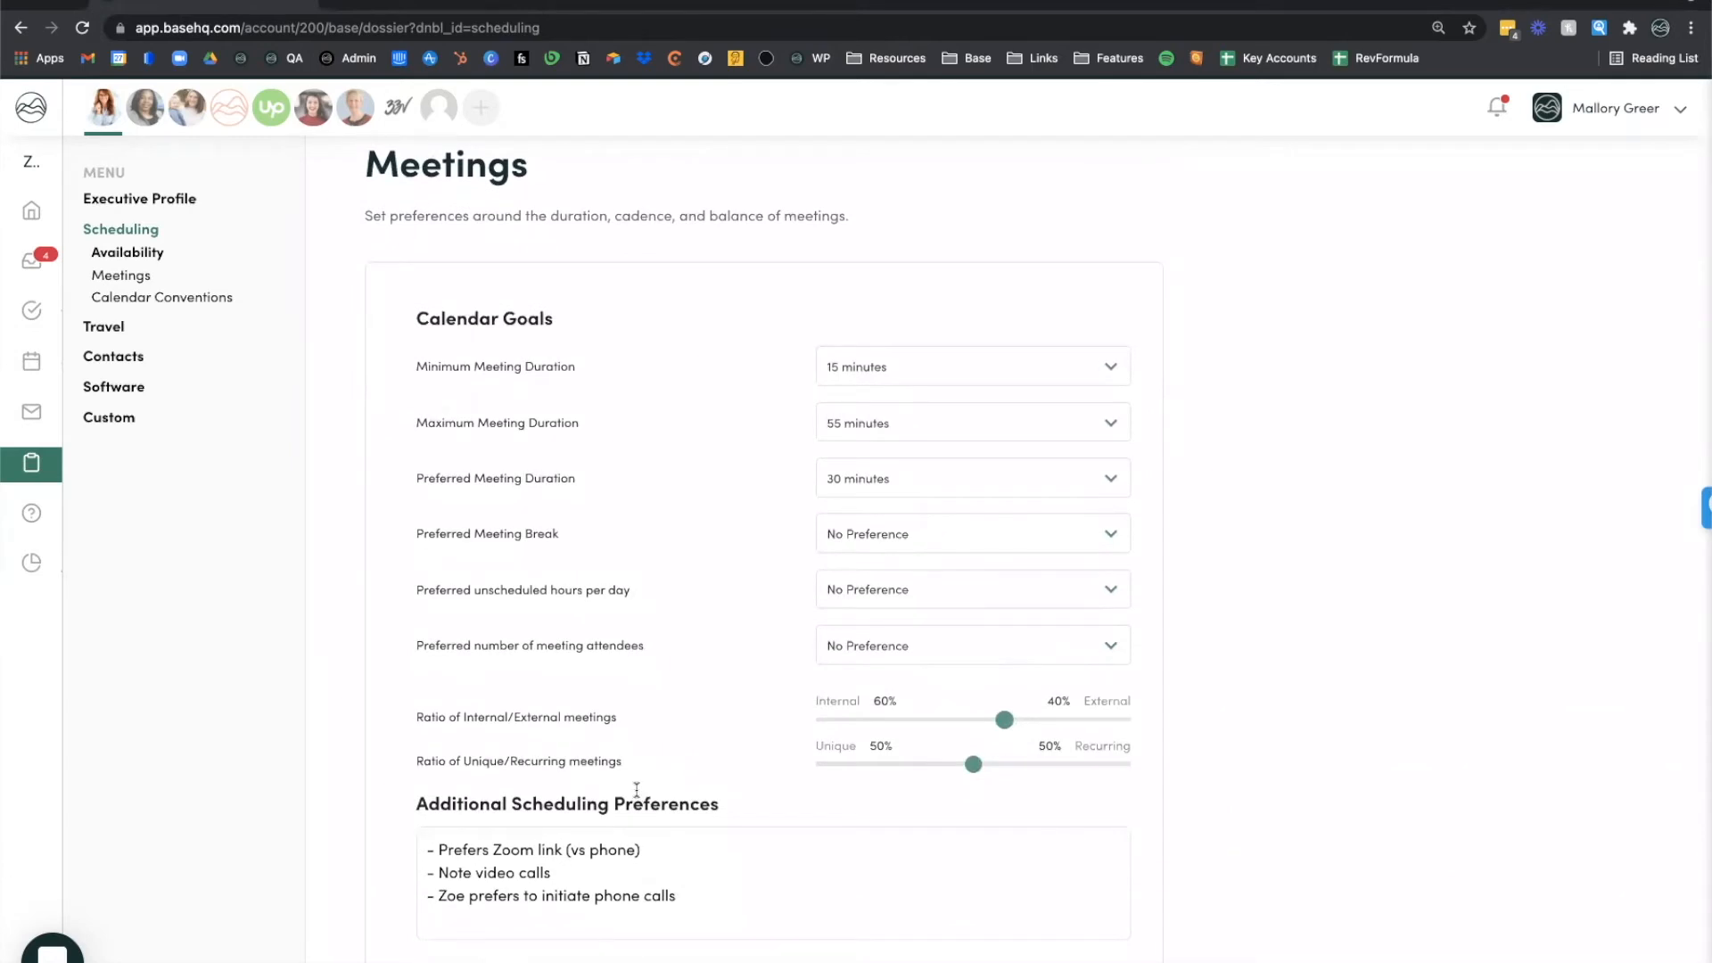
scroll("down", 3)
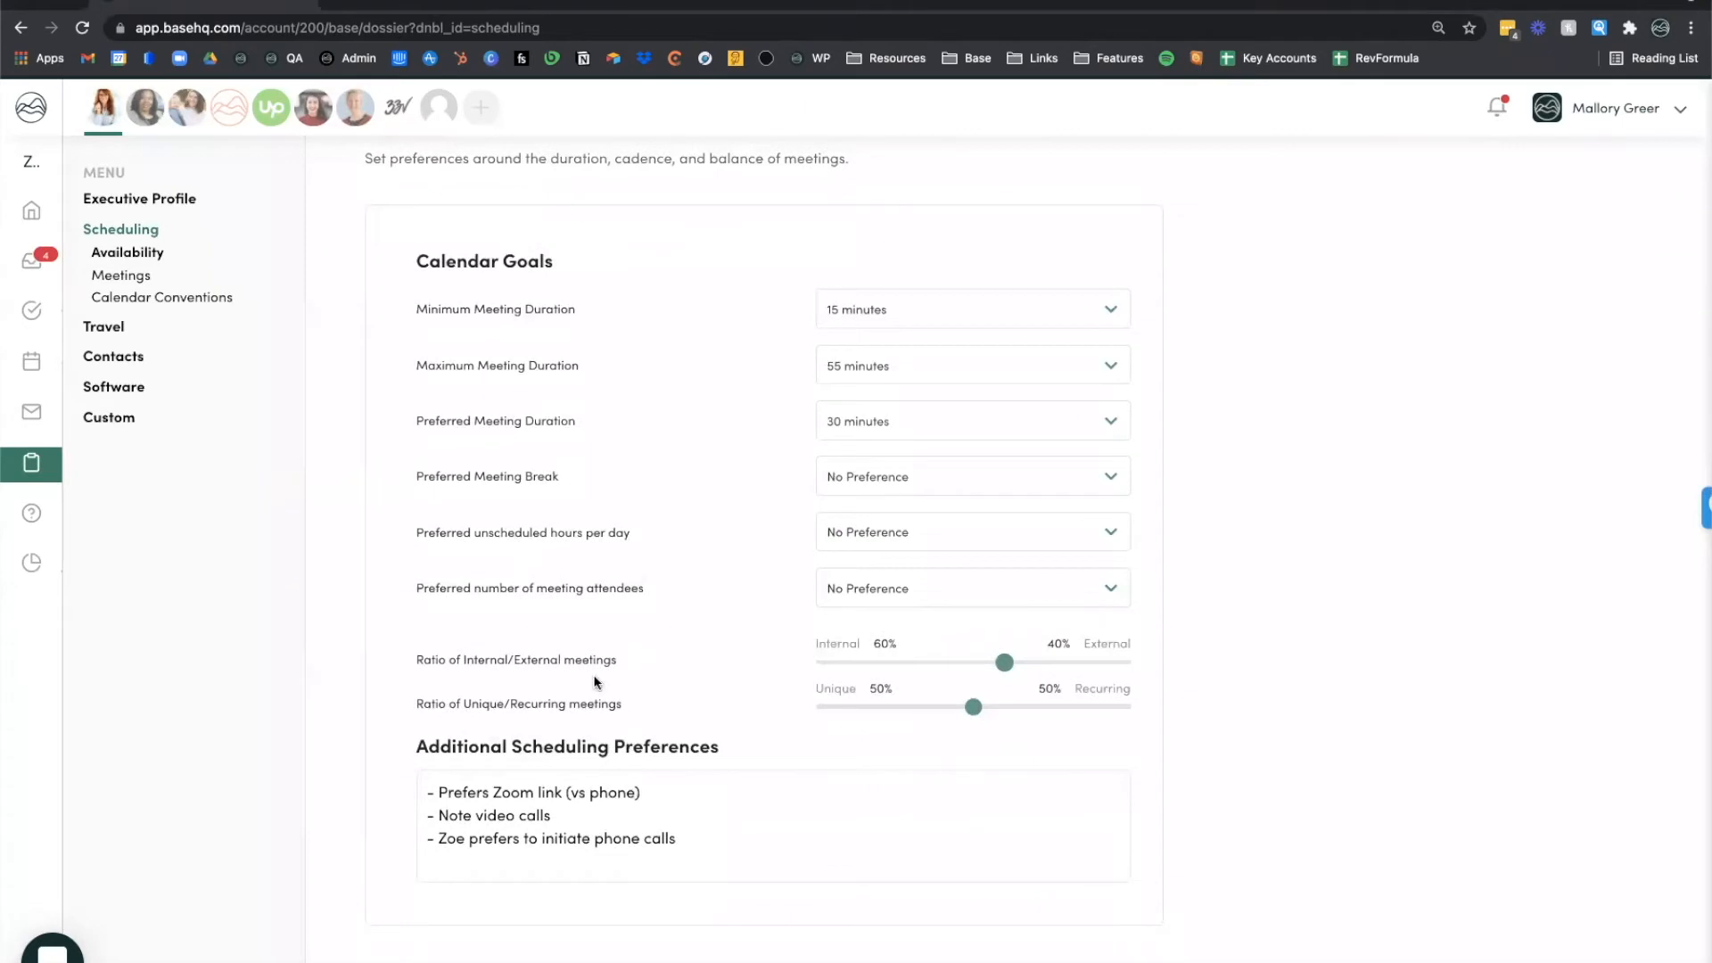
mouse_move(579, 707)
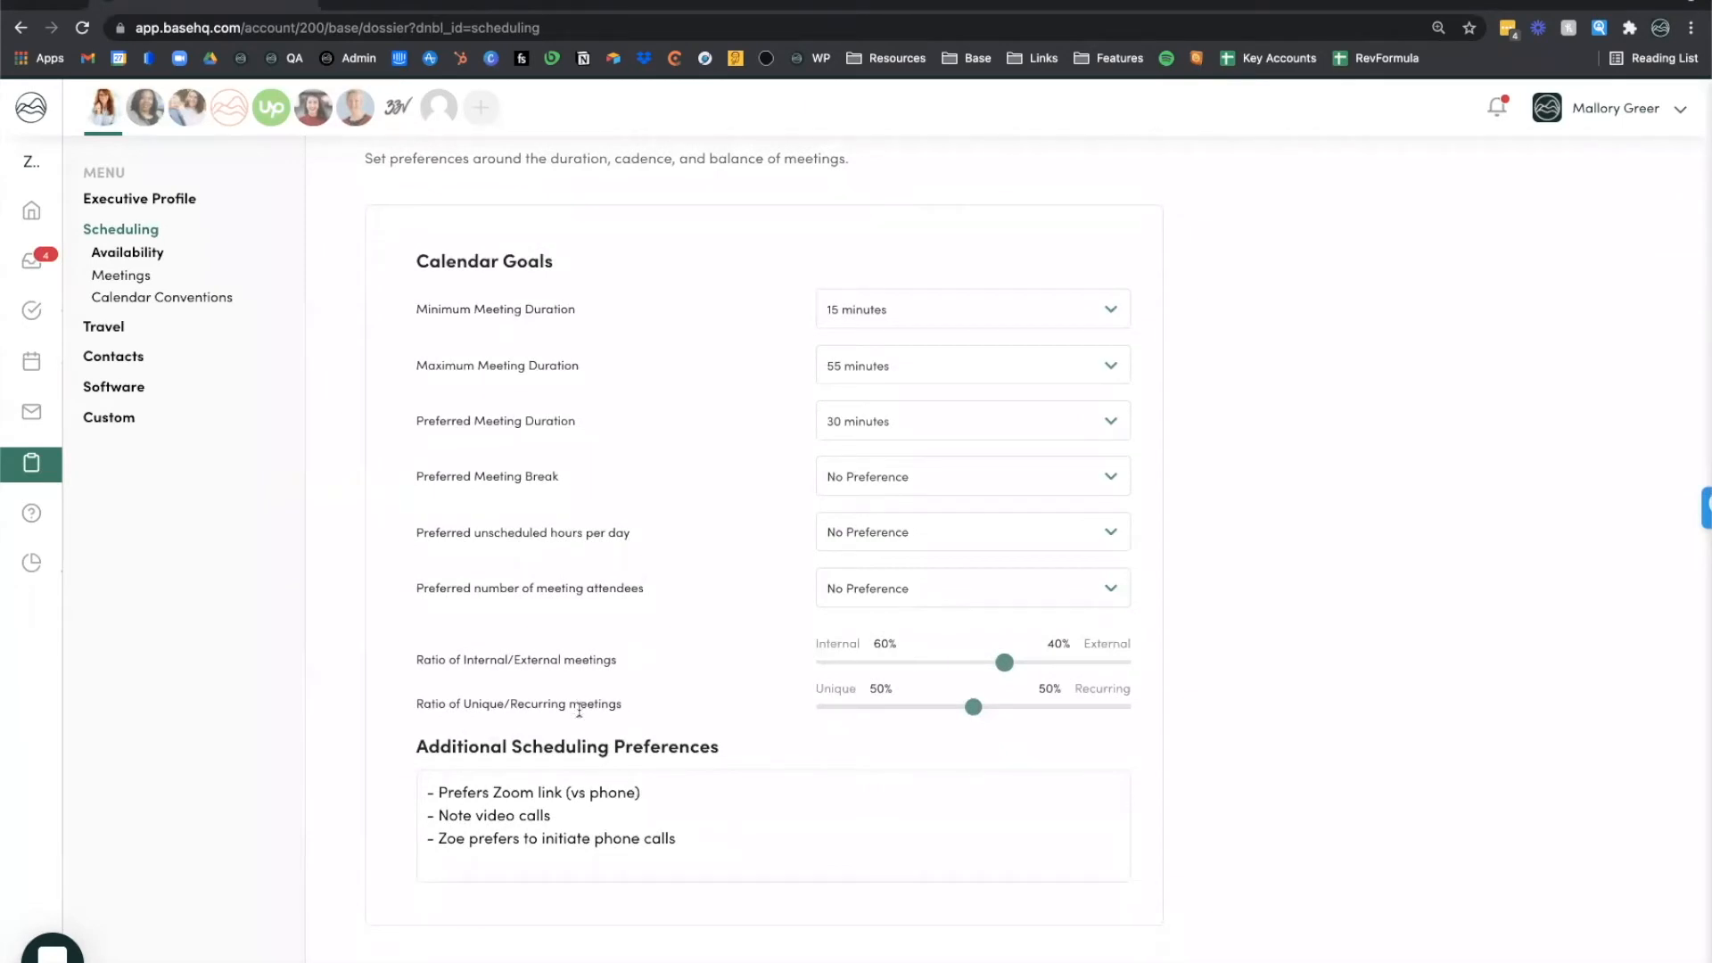
Step: Scroll down to Calendar Conventions showing Naming Conventions and Color Coding
scroll("down", 3)
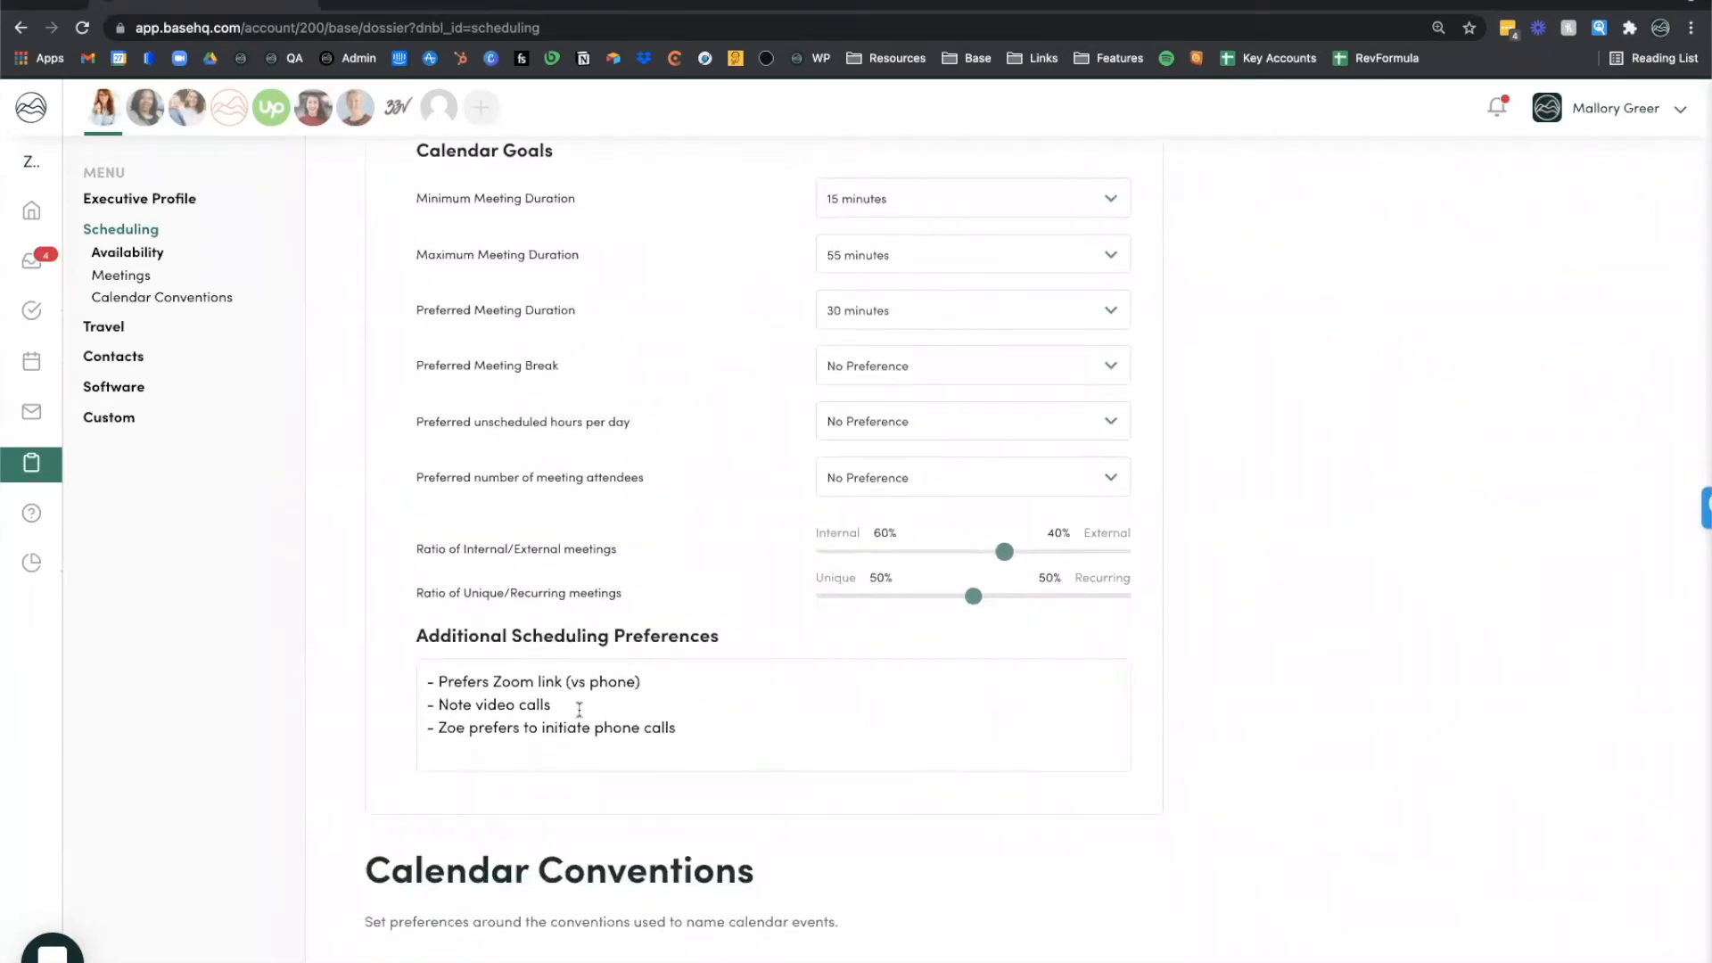
scroll("down", 3)
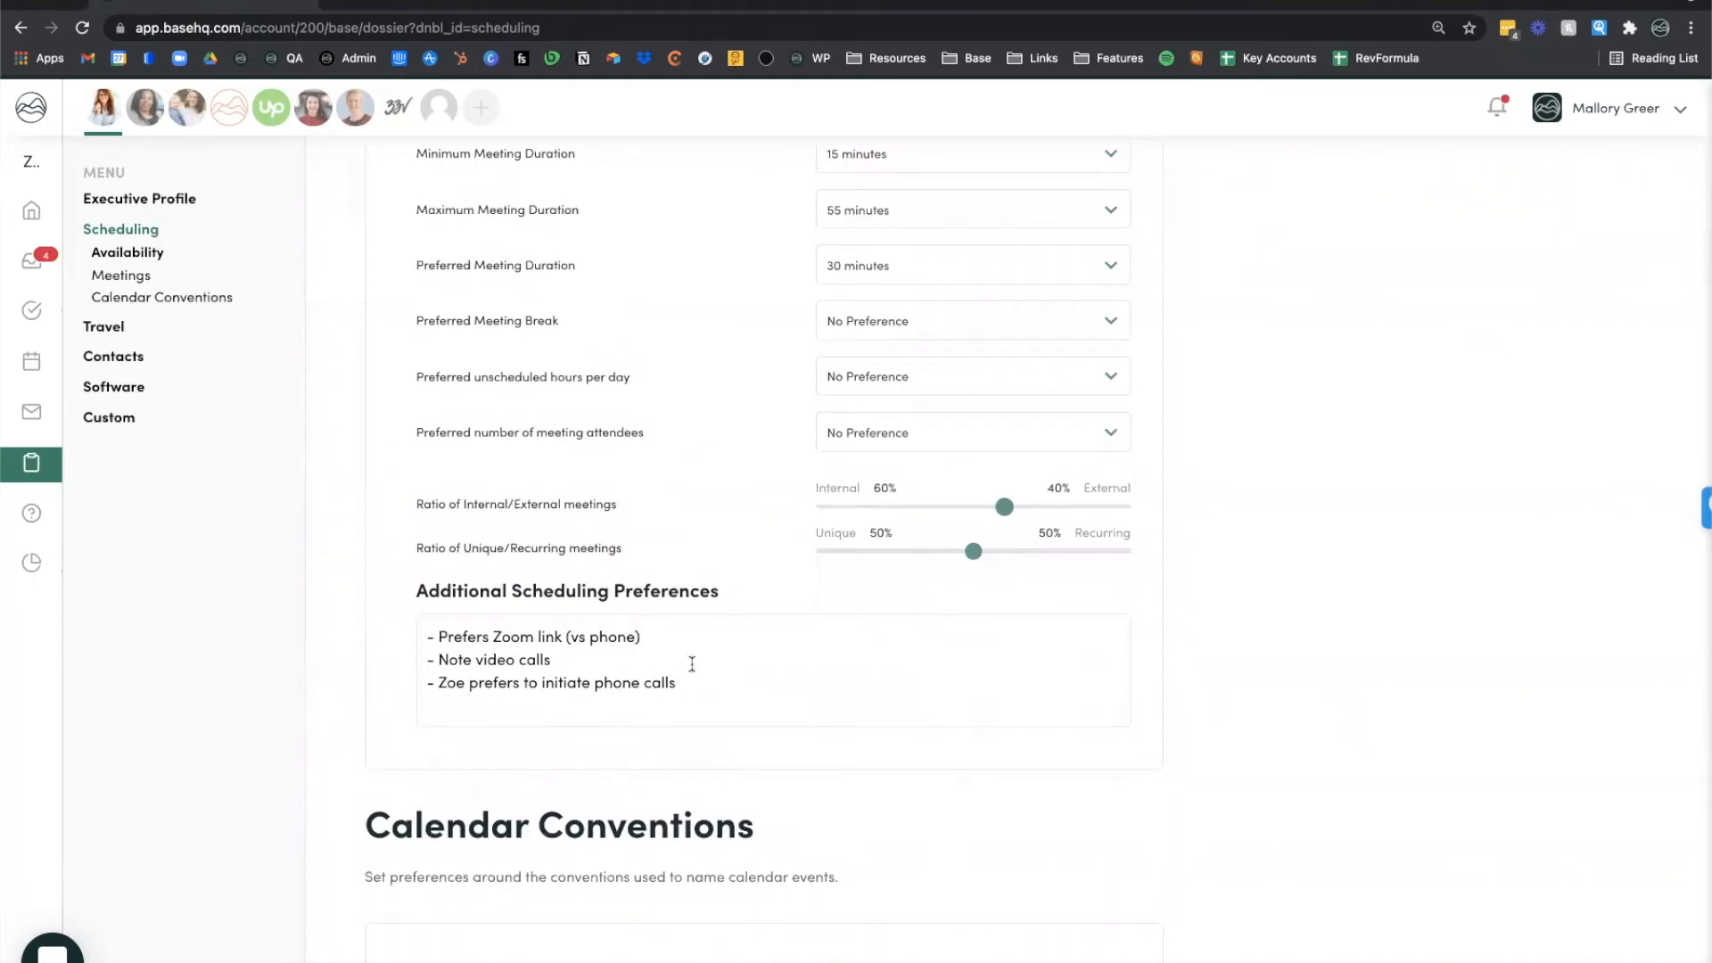
scroll("down", 3)
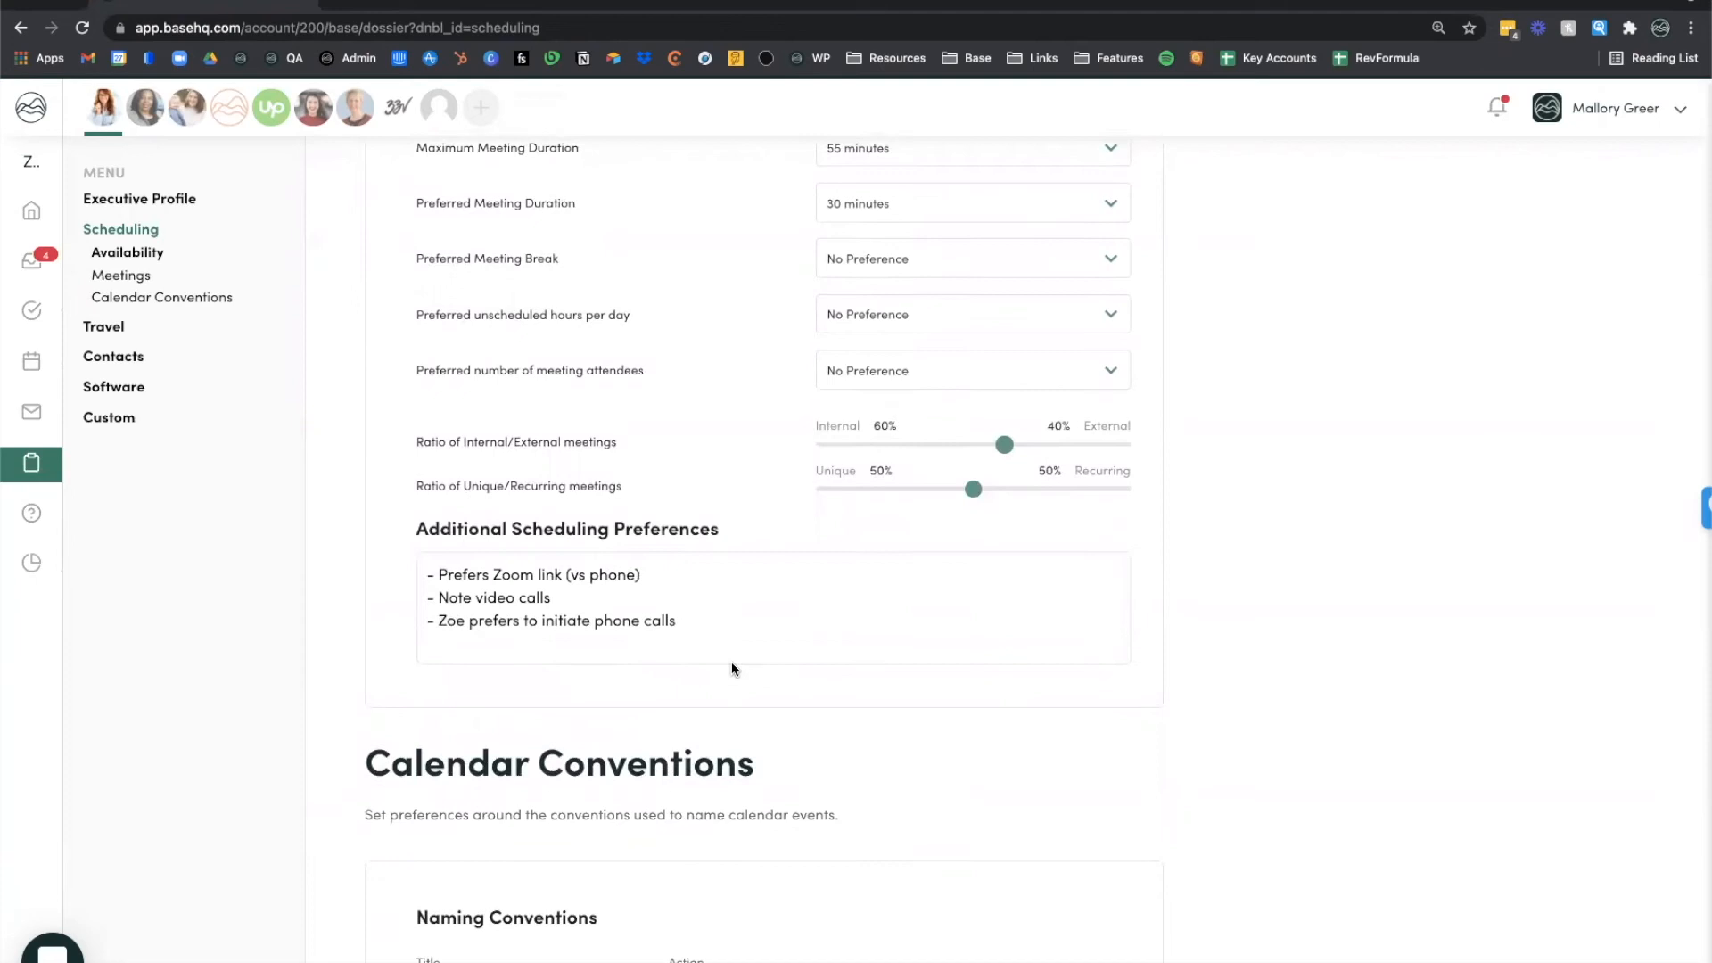
scroll("up", 3)
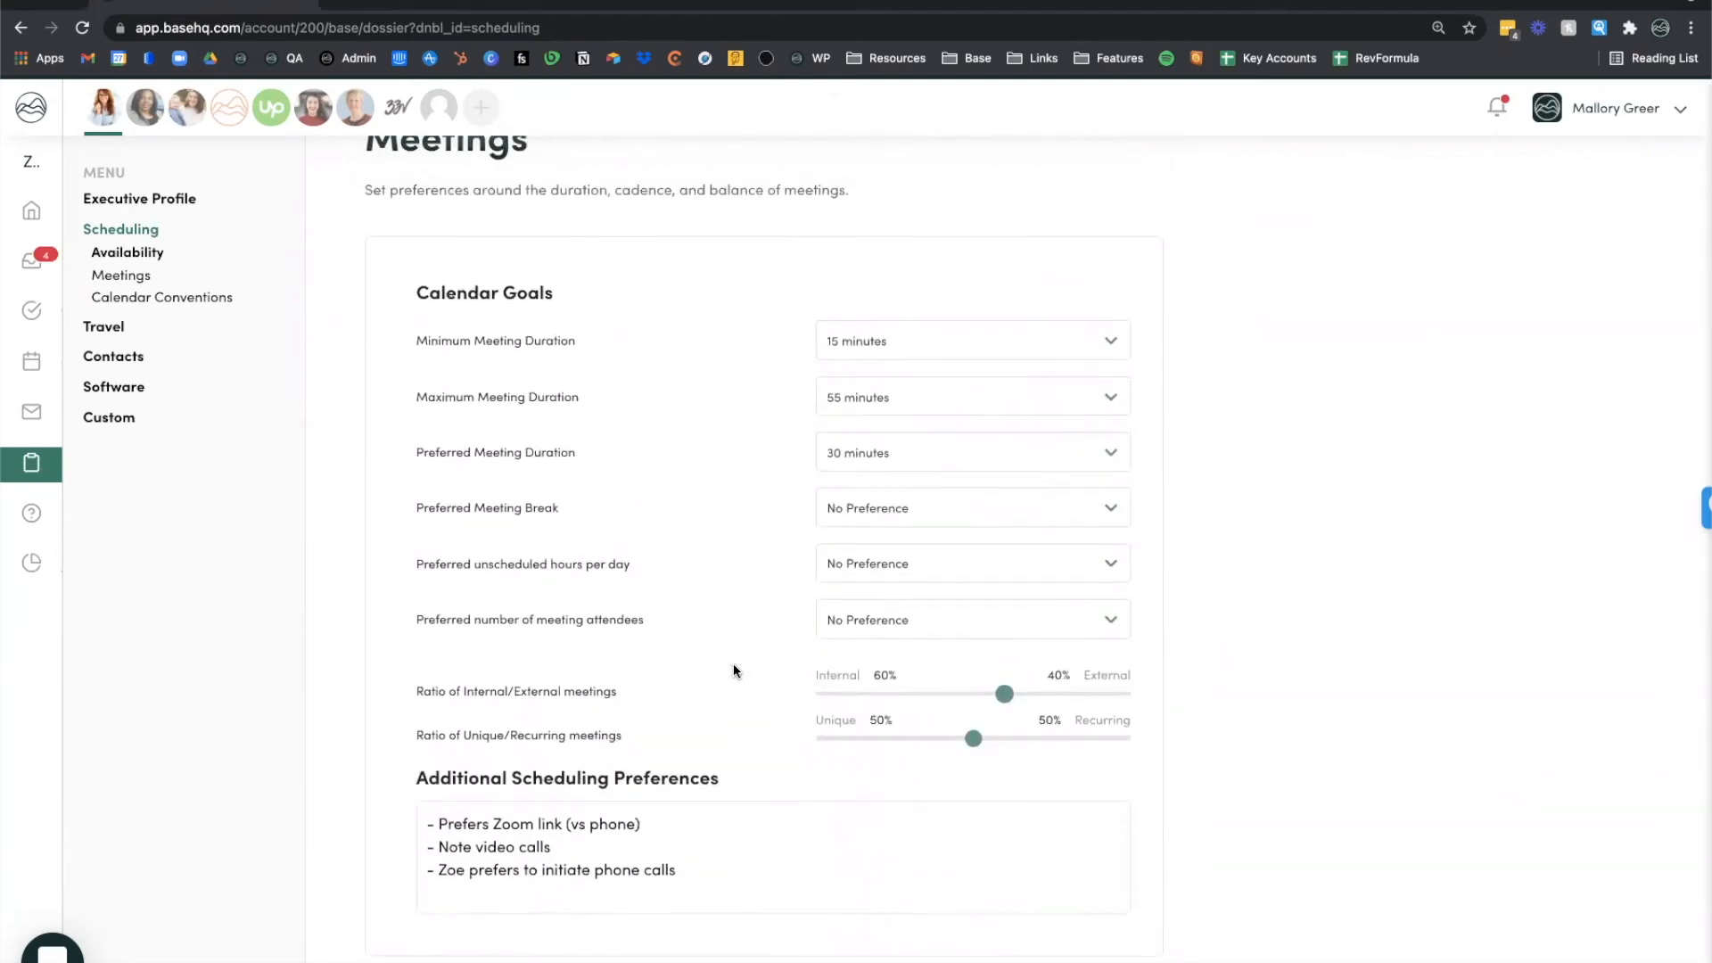
scroll("down", 3)
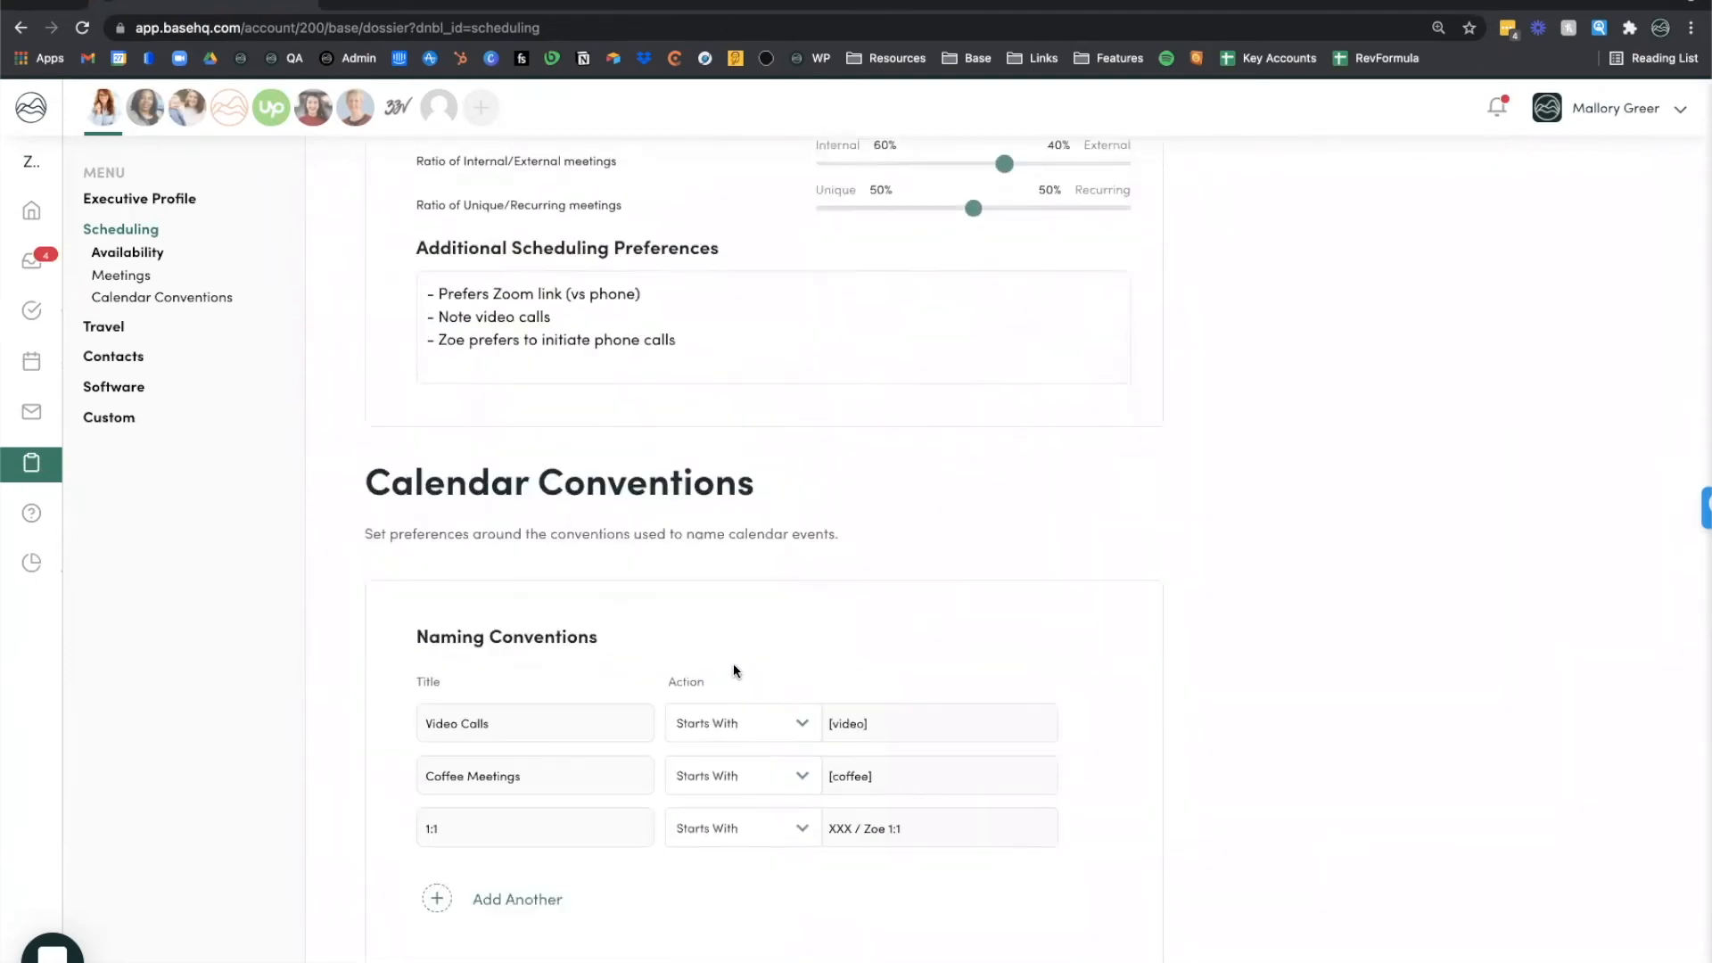
scroll("down", 3)
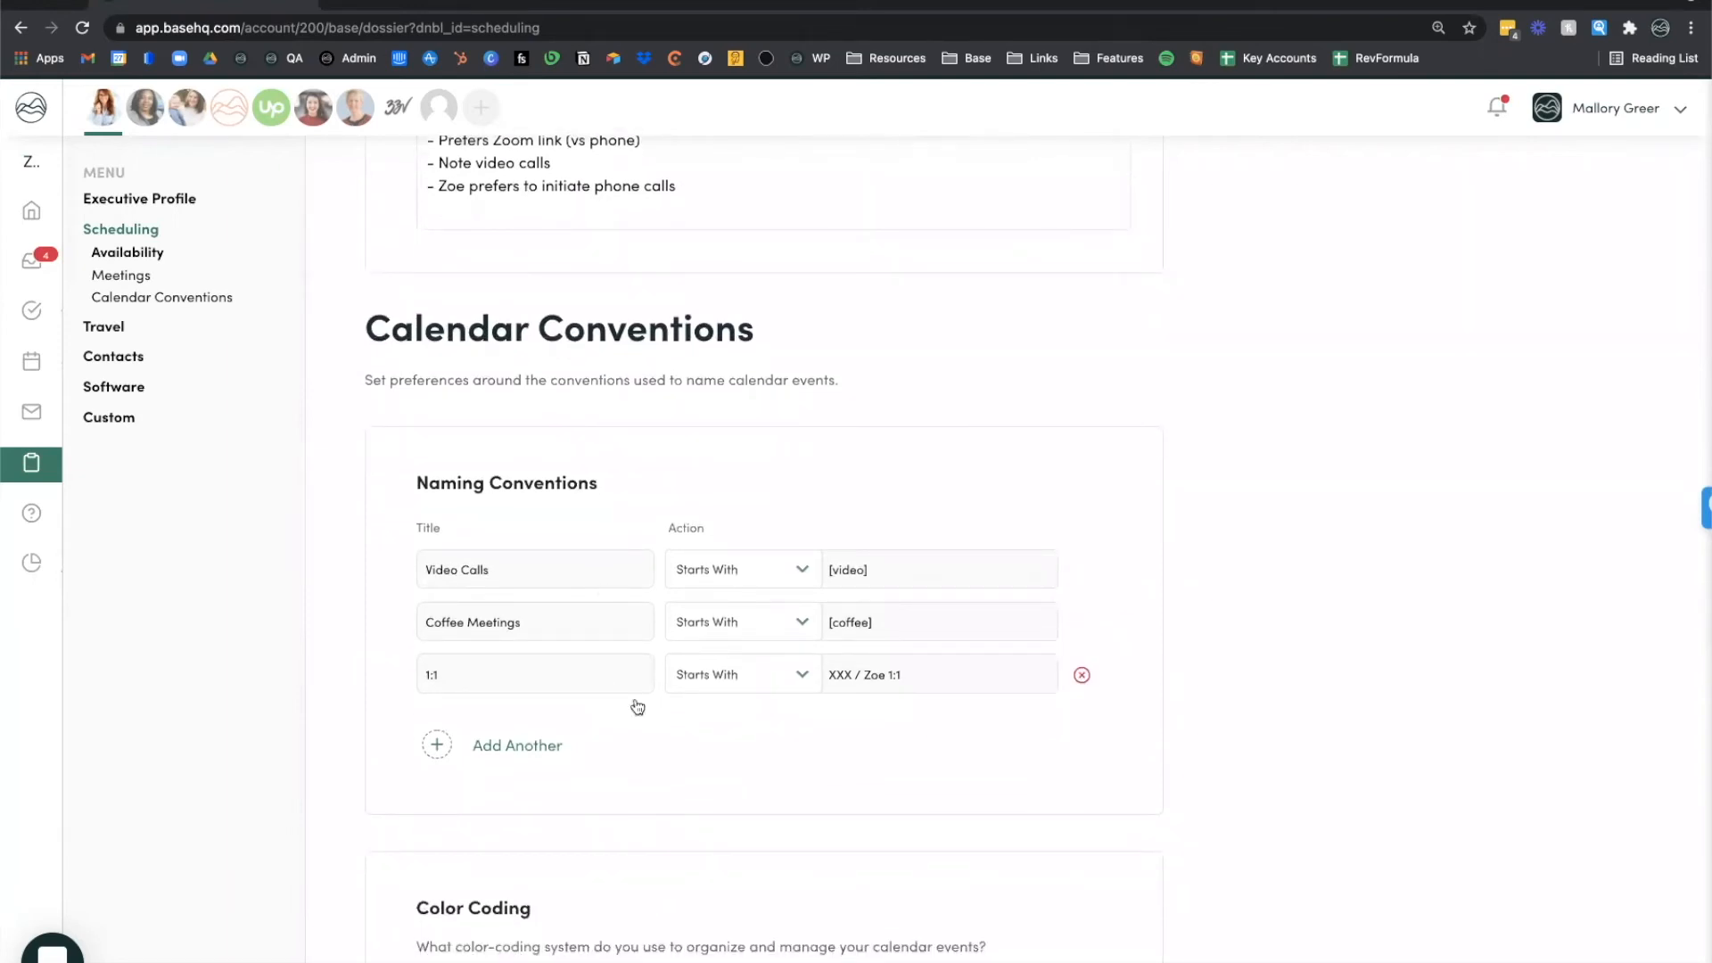
scroll("down", 3)
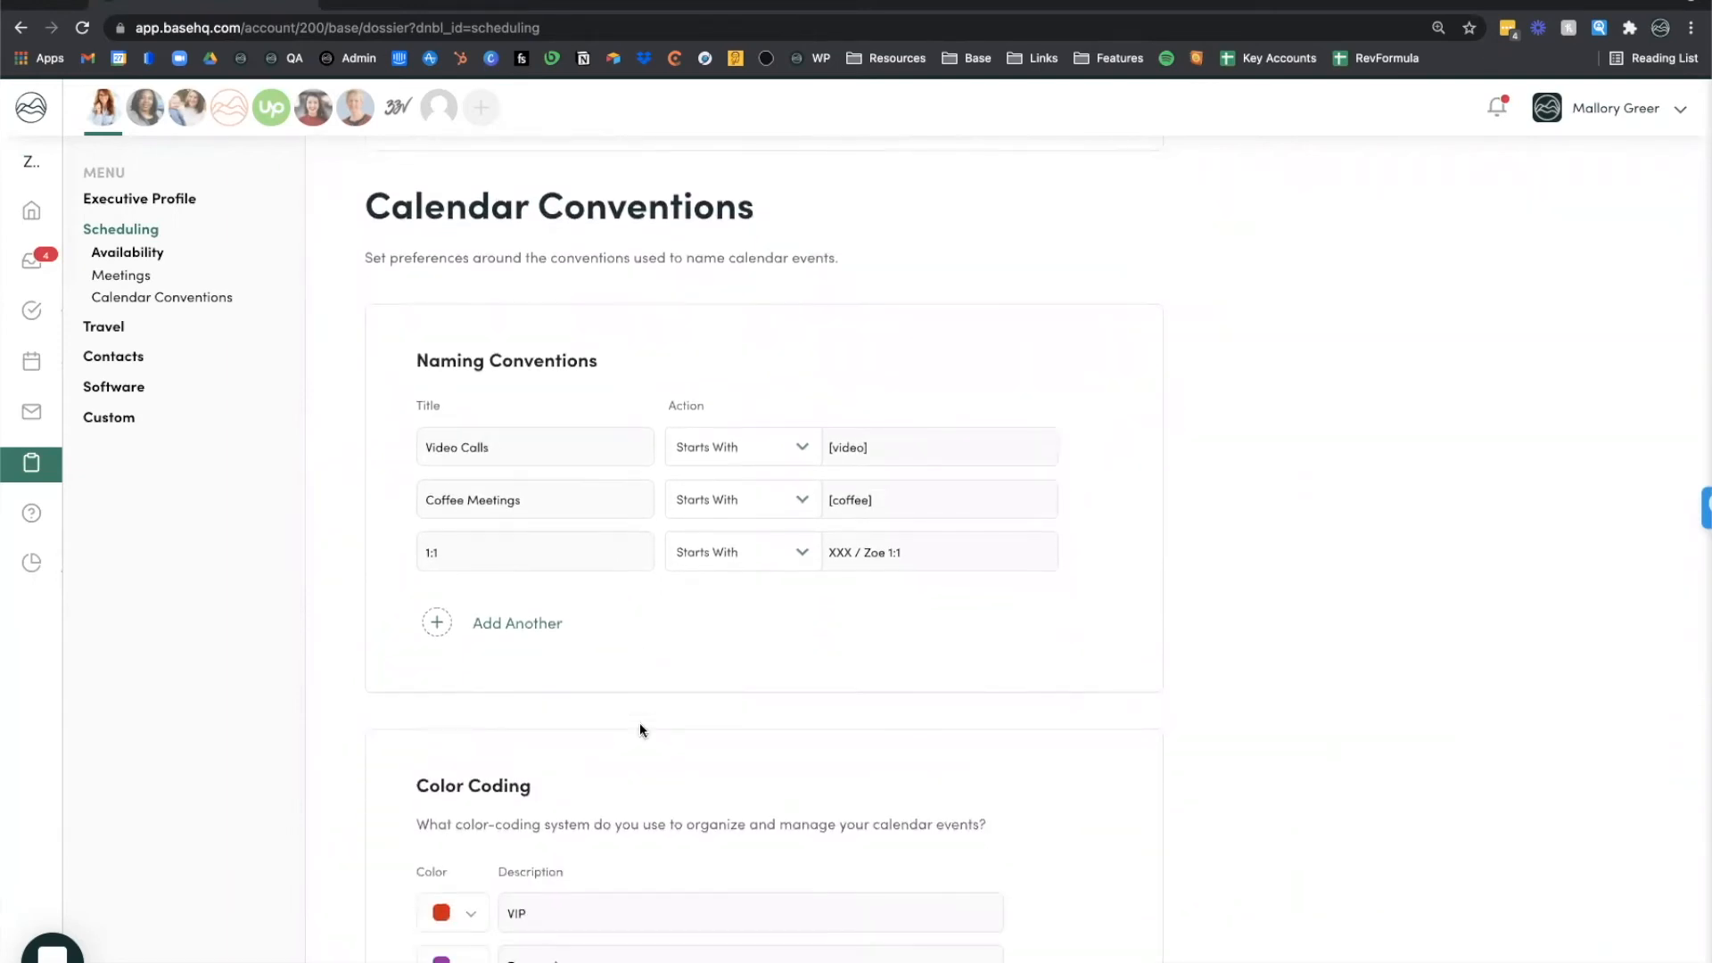
scroll("down", 3)
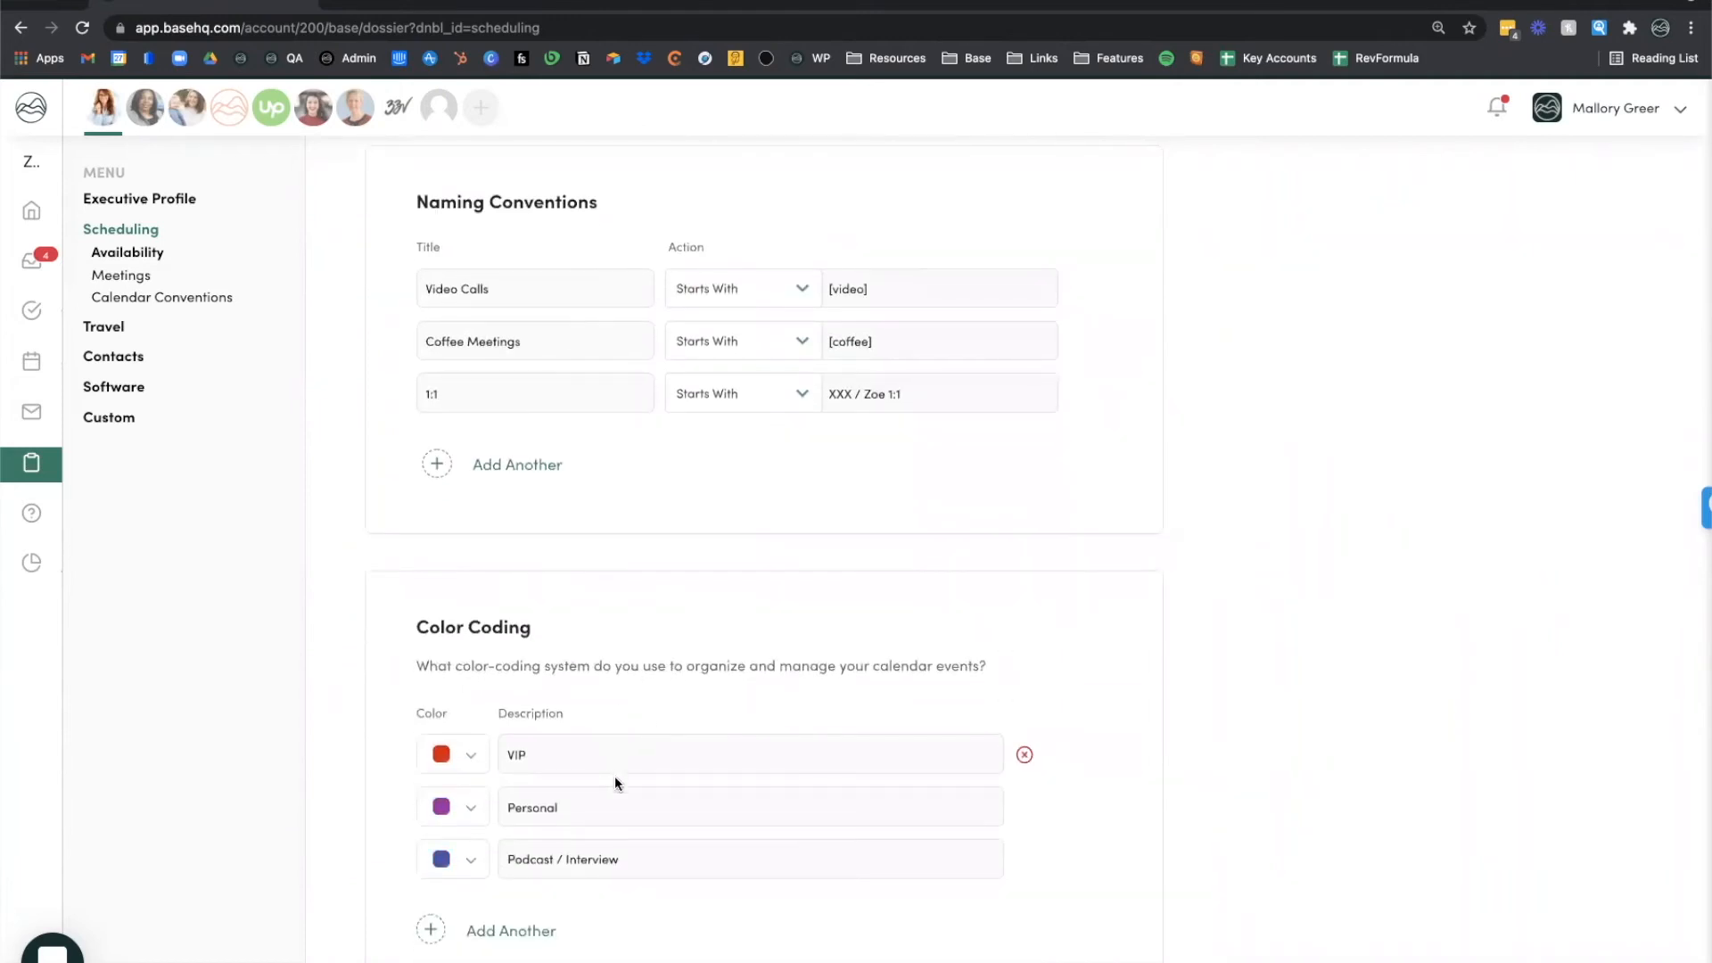
mouse_move(628, 783)
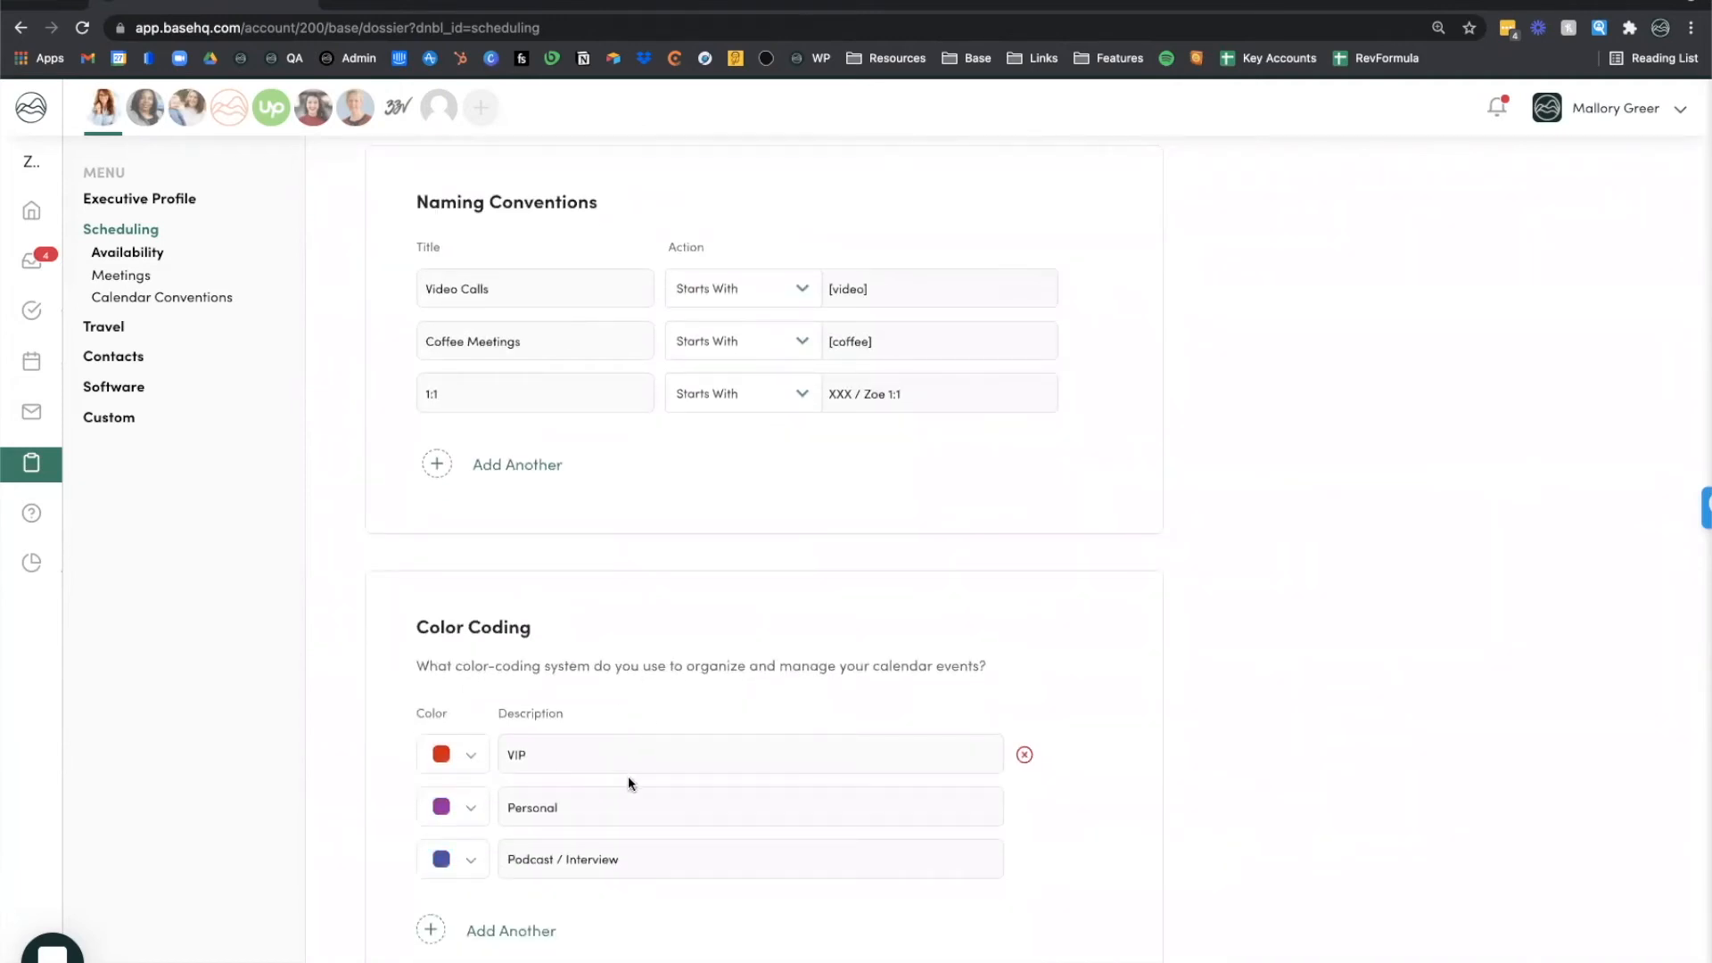
mouse_move(128, 337)
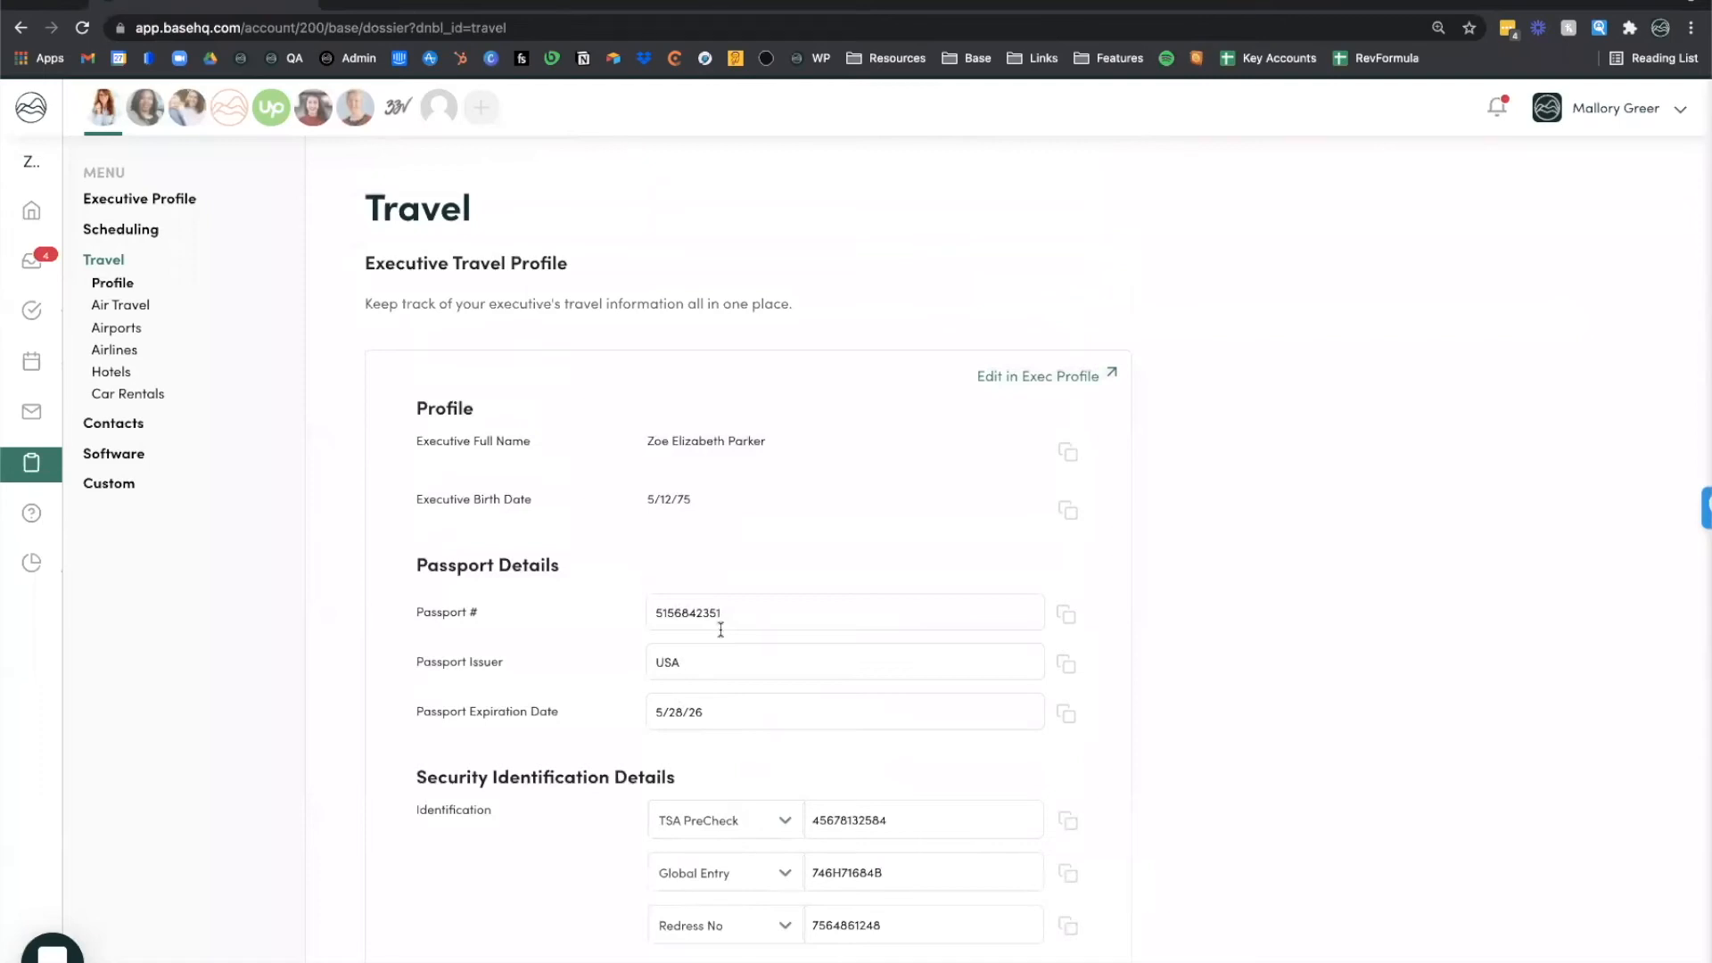
Step: Scroll the travel dossier and copy the executive's passport number
scroll("down", 3)
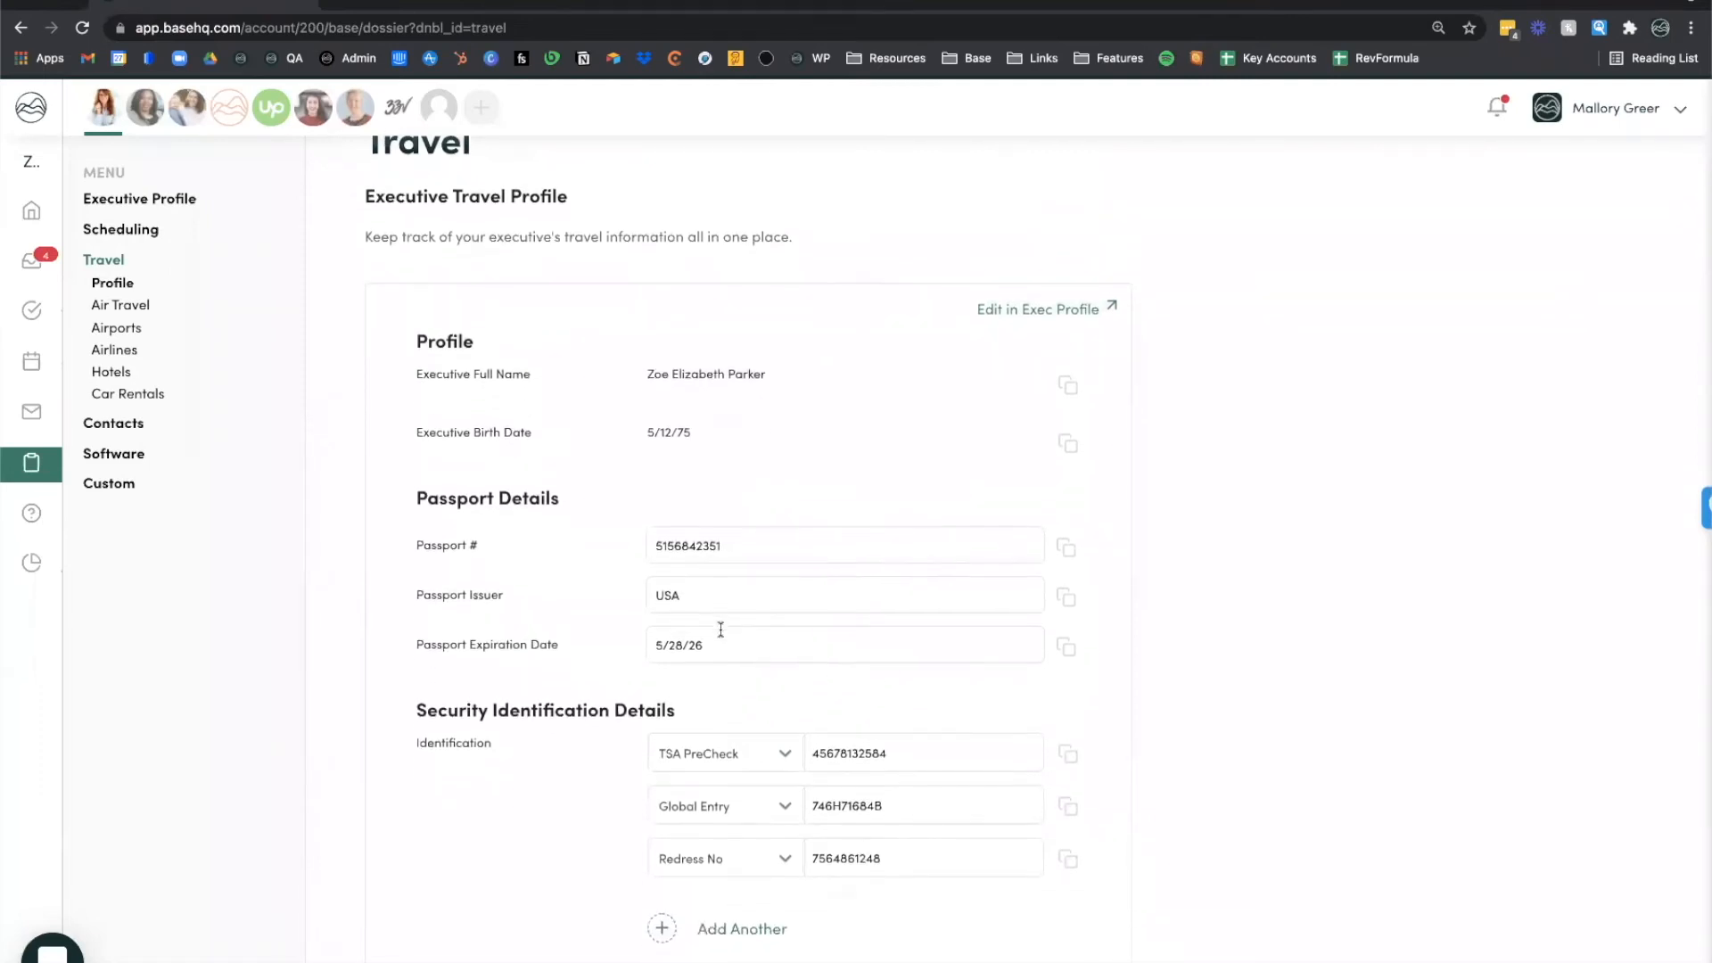
scroll("down", 3)
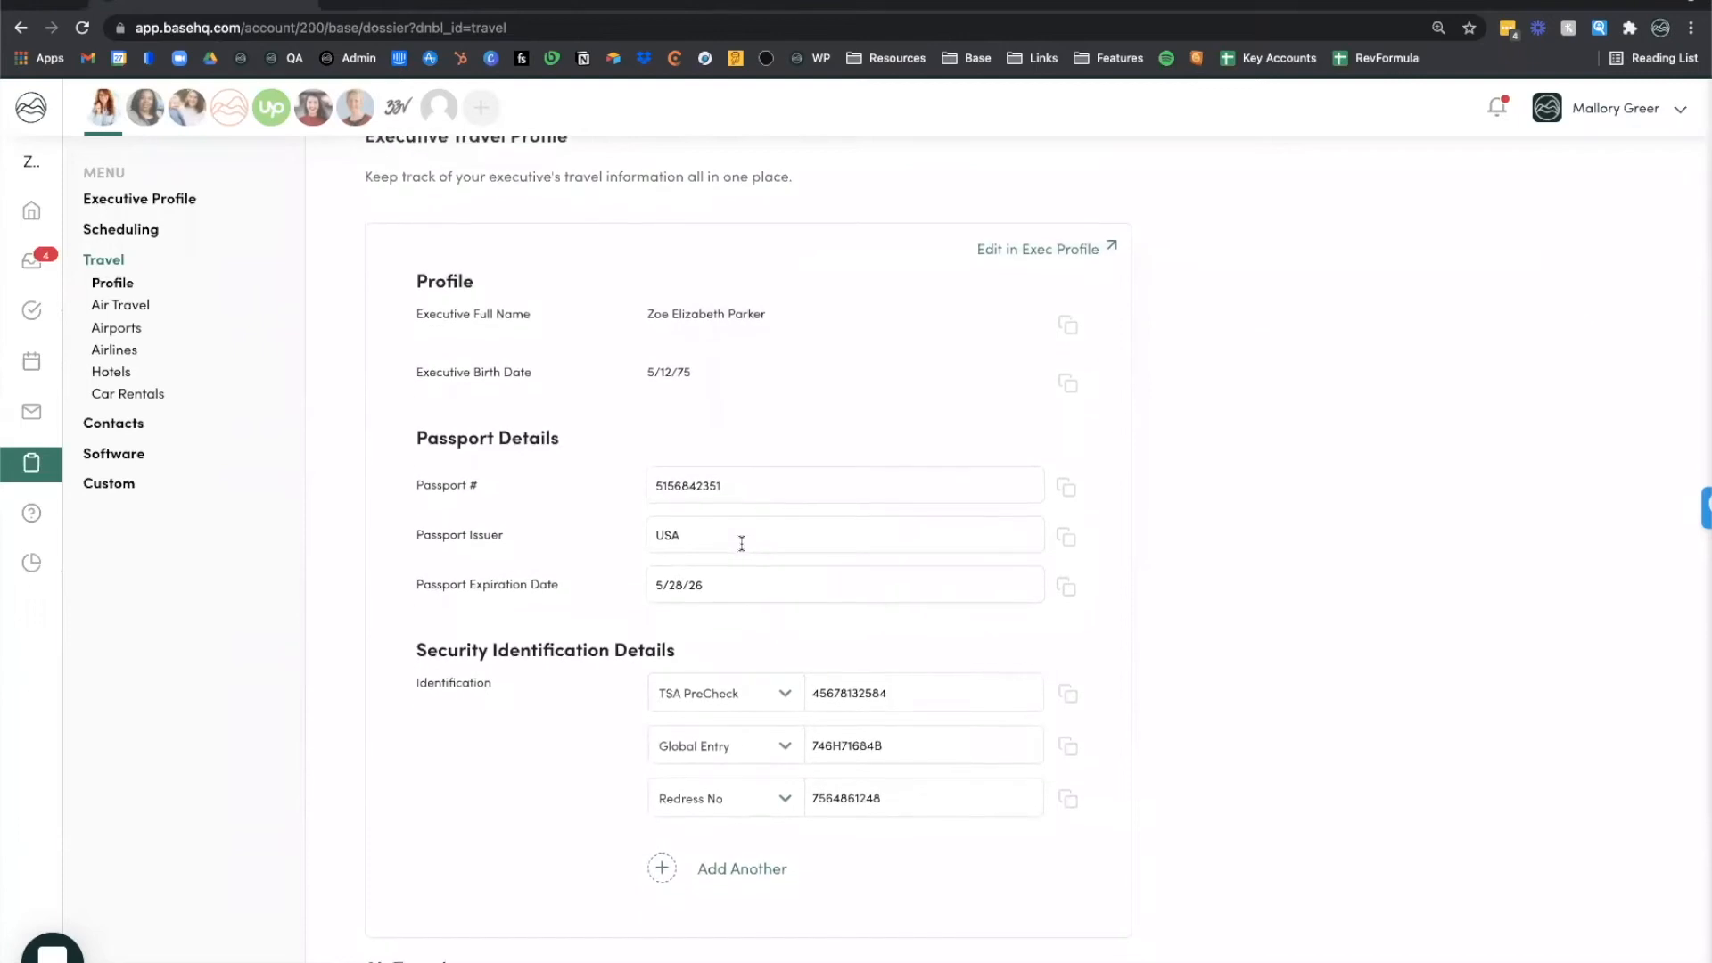
scroll("down", 3)
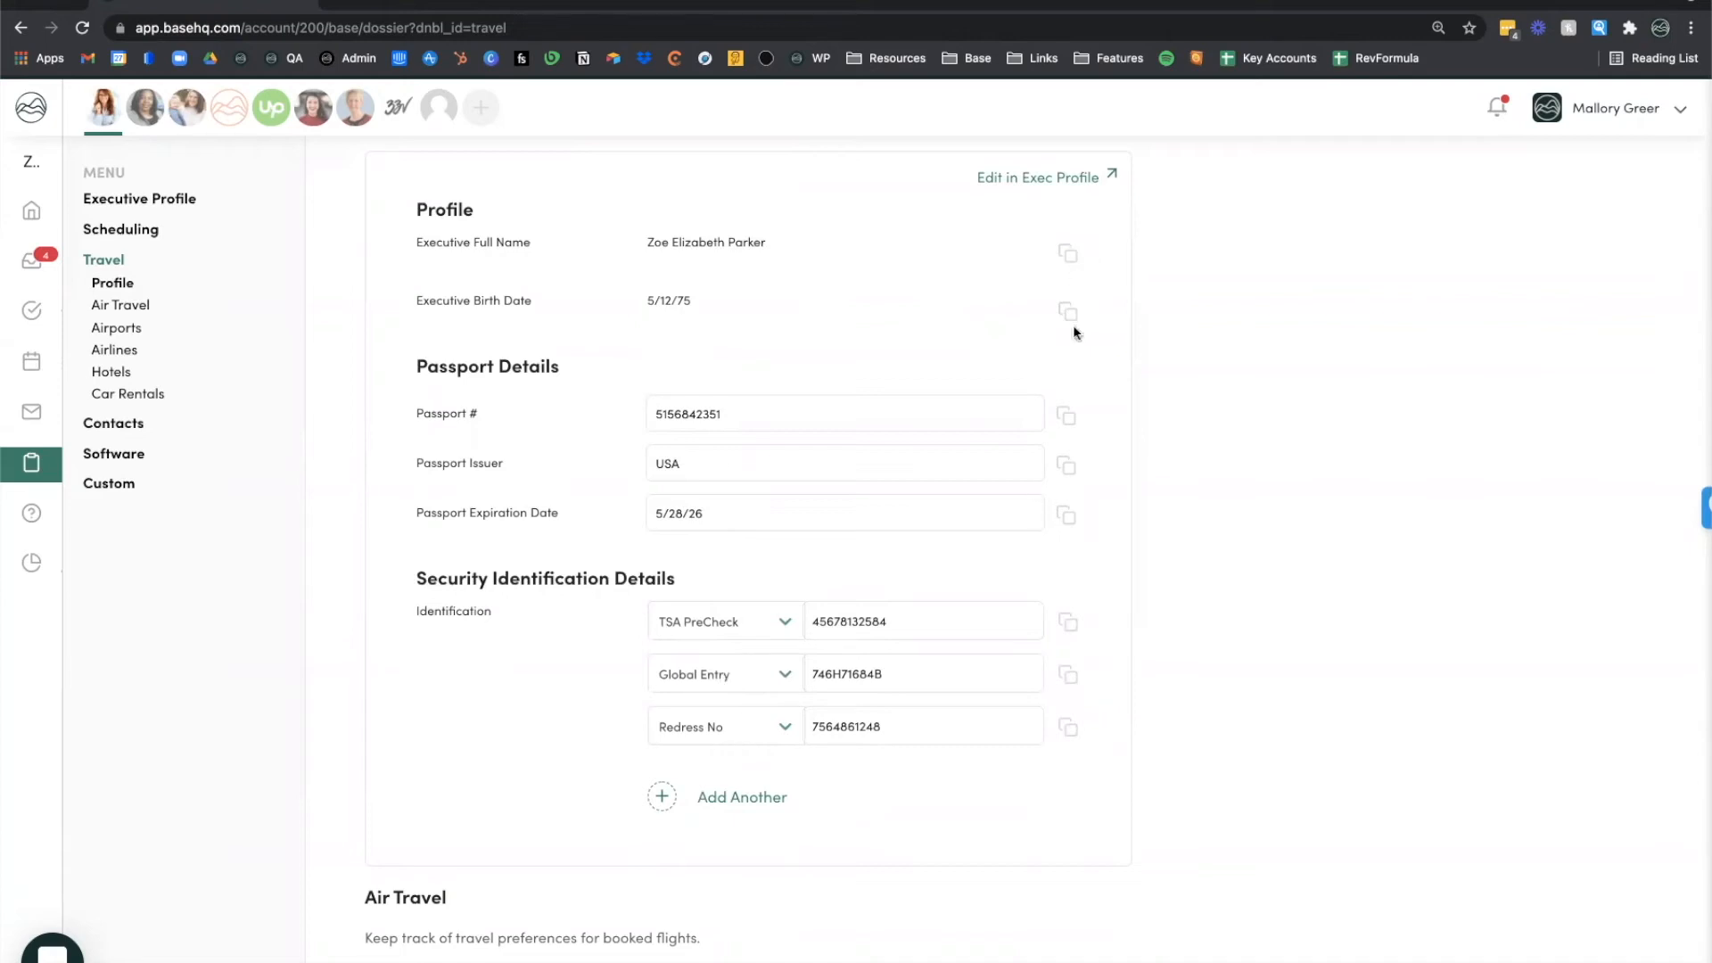
mouse_move(1068, 524)
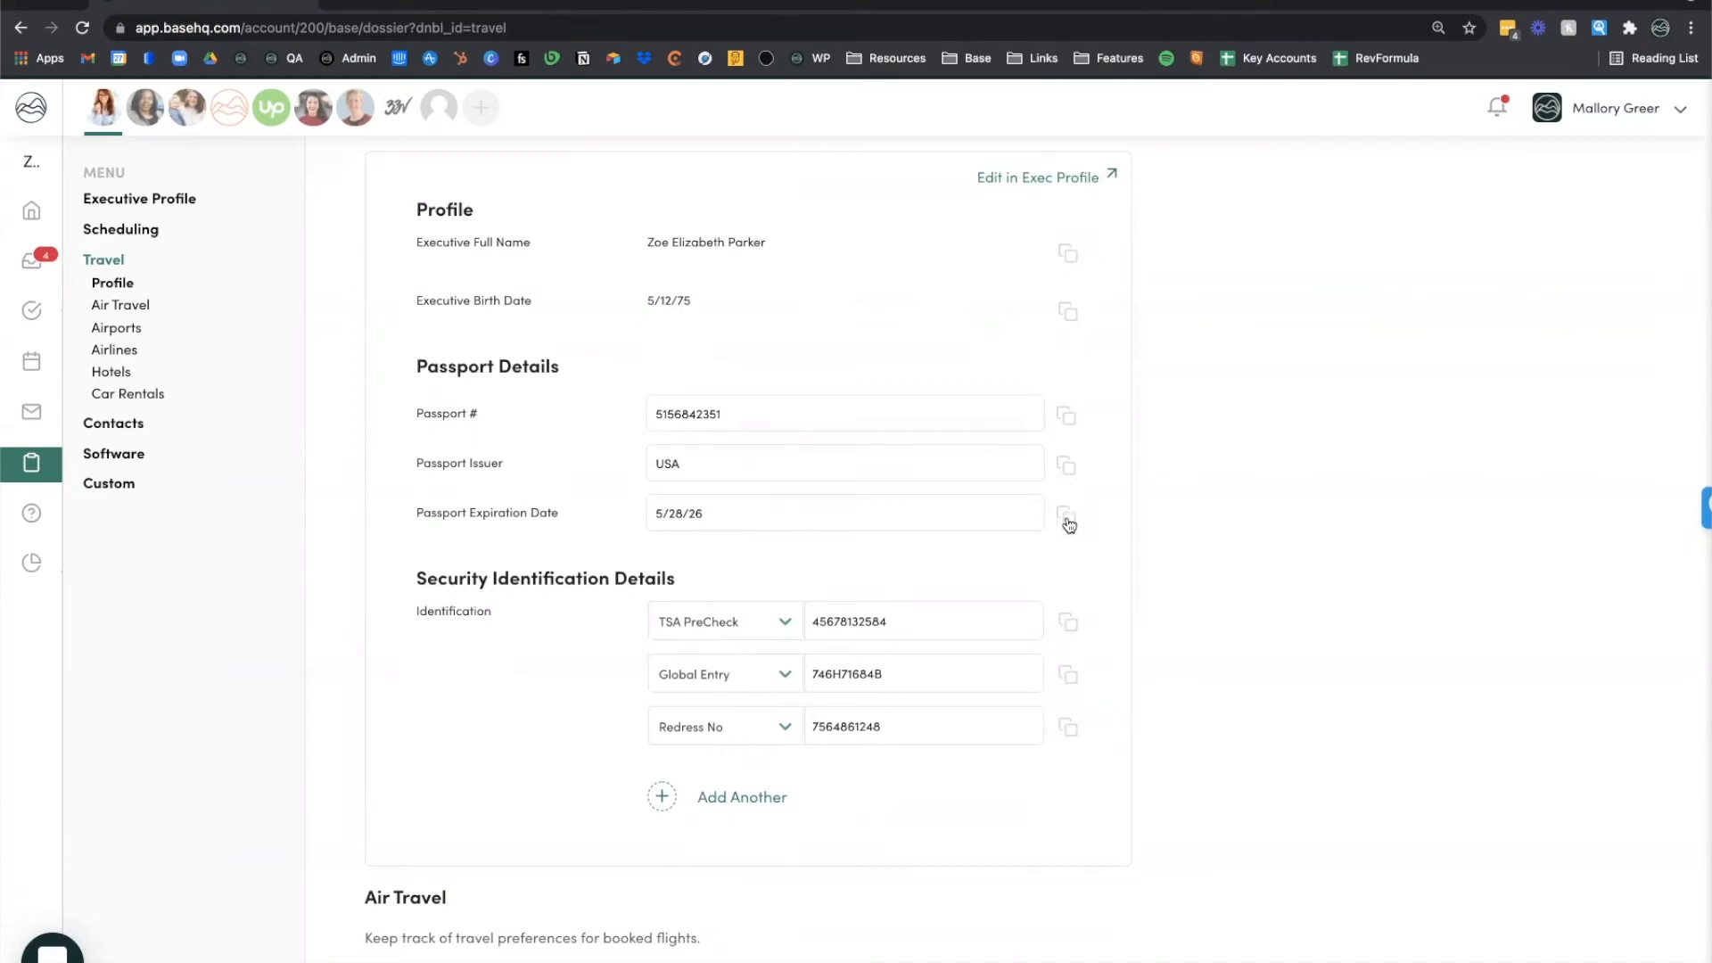
mouse_move(1068, 422)
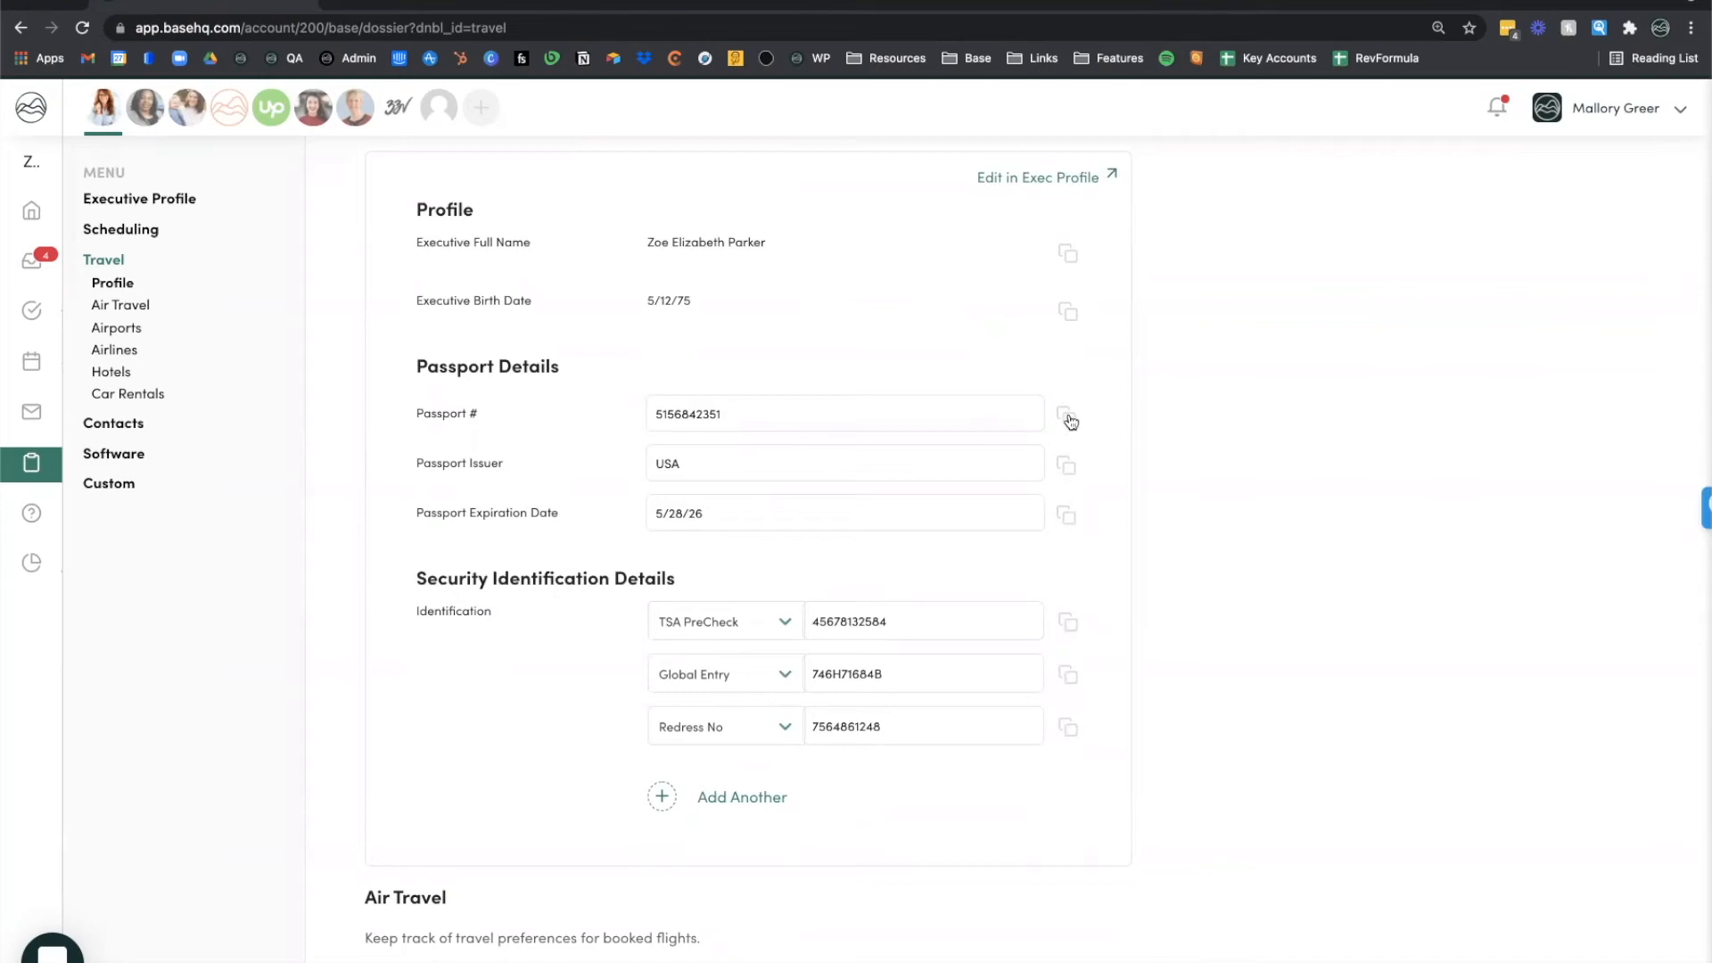
left_click(1068, 419)
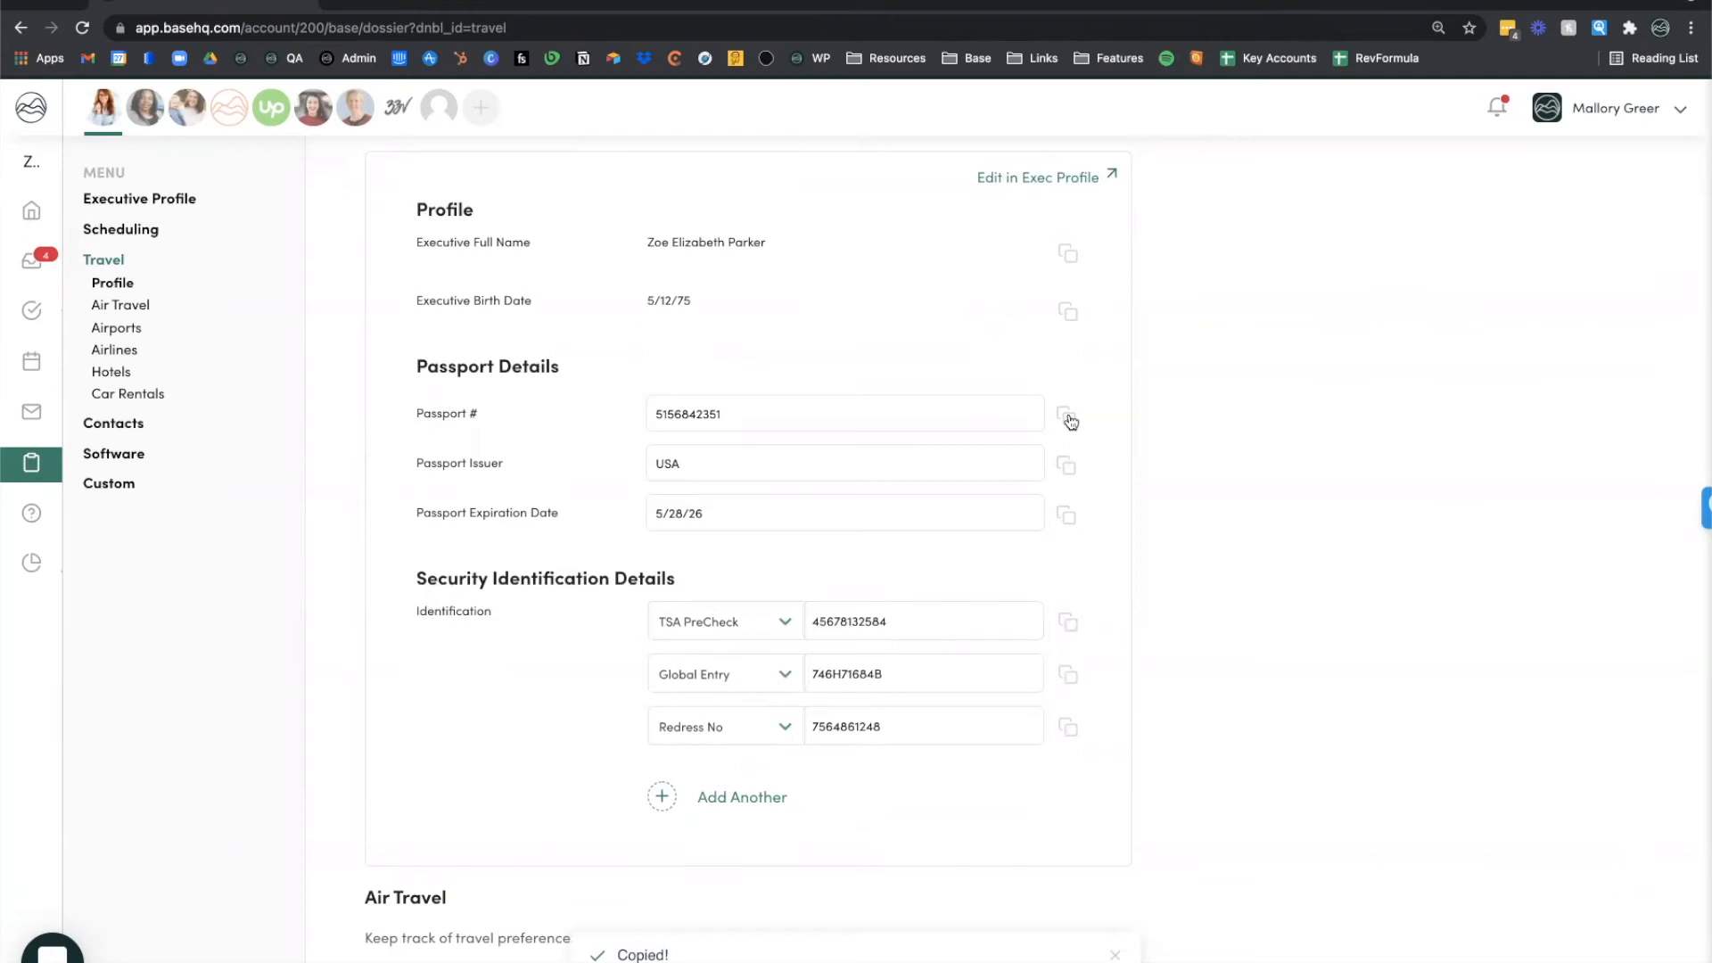
Step: Scroll down to the air travel and Airports preferences
scroll("down", 3)
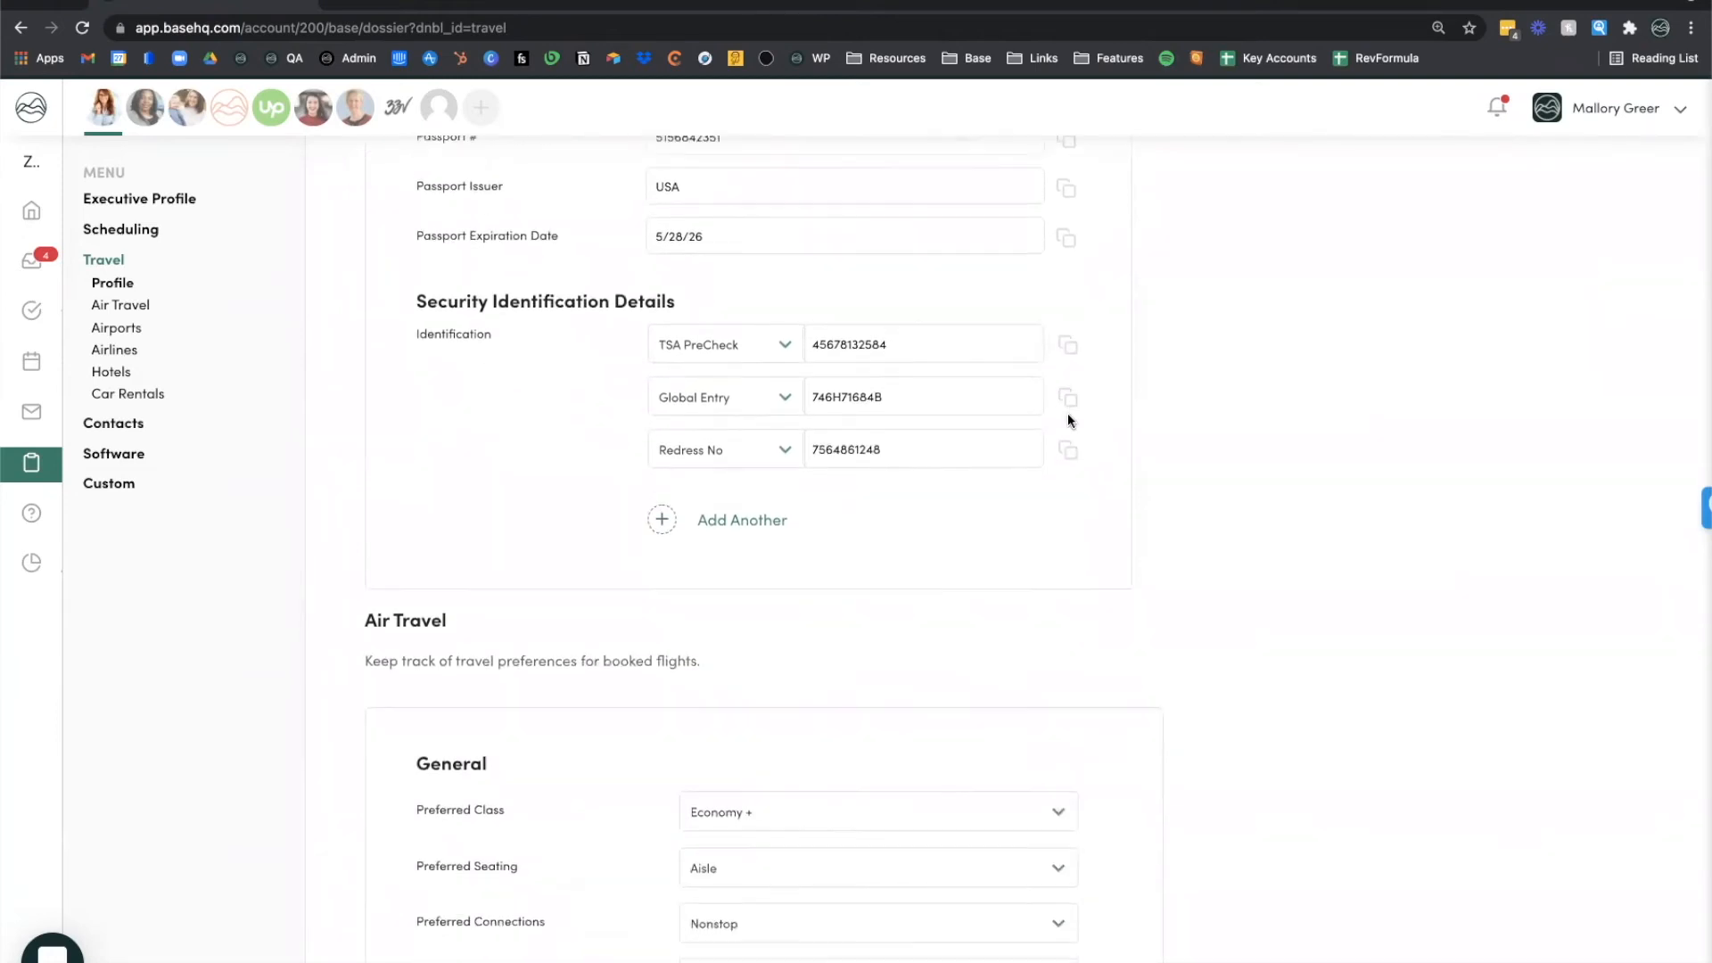
scroll("down", 3)
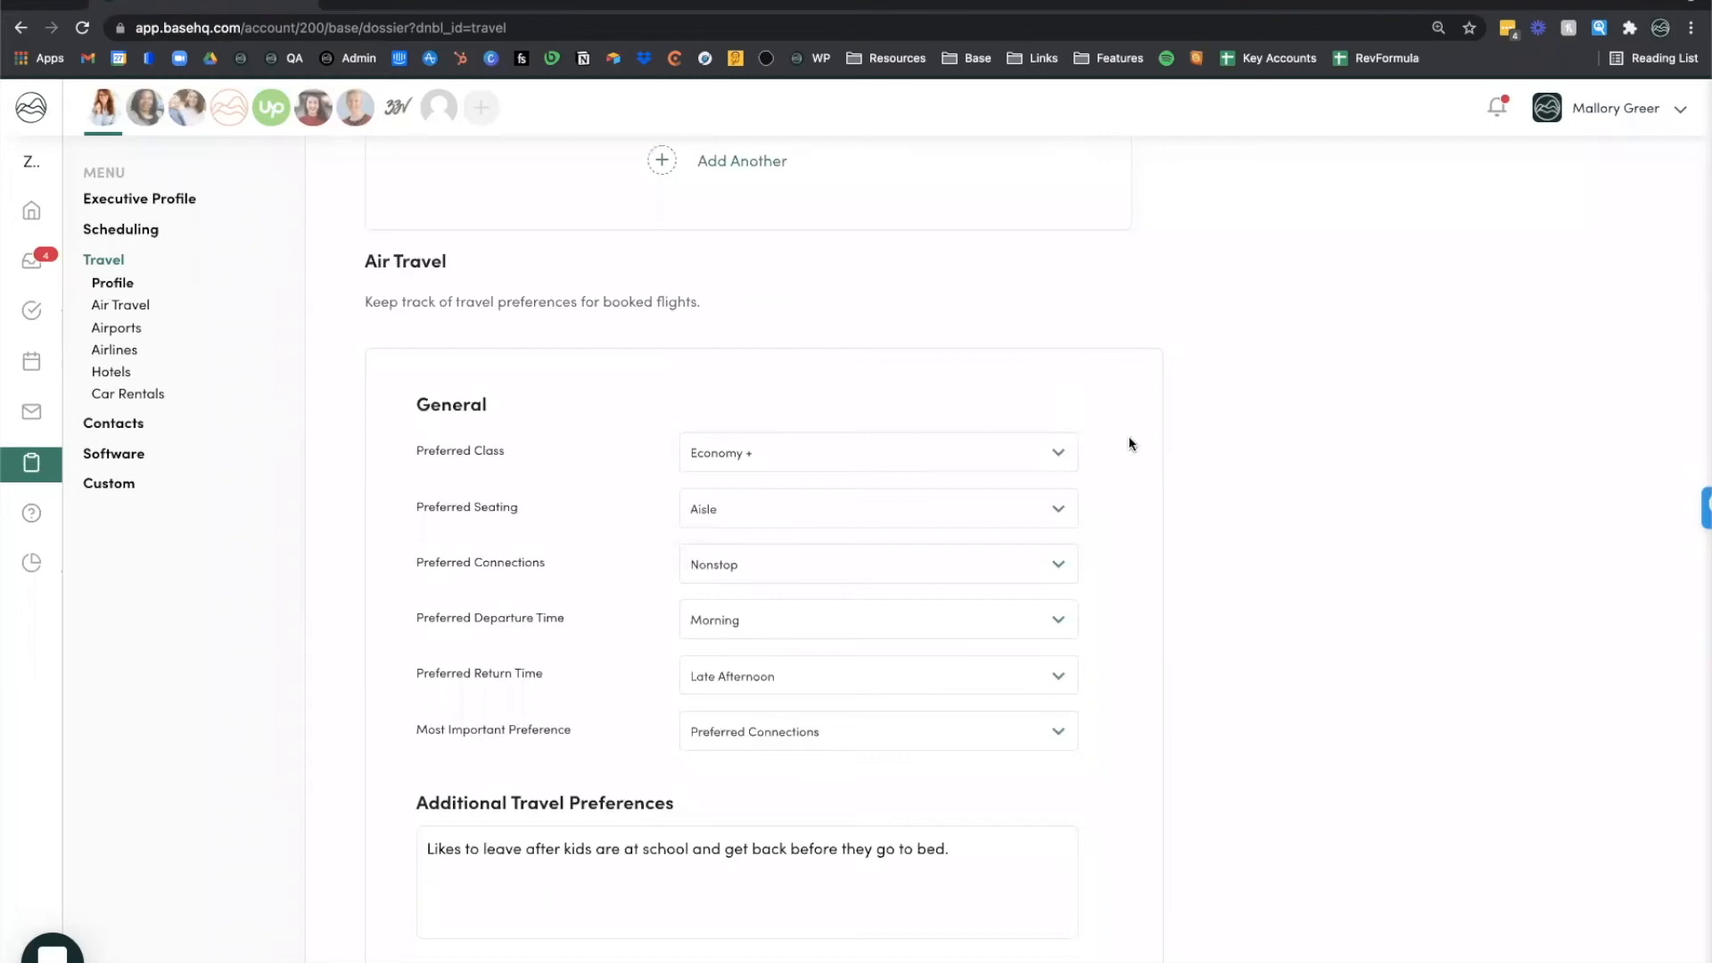
mouse_move(1116, 447)
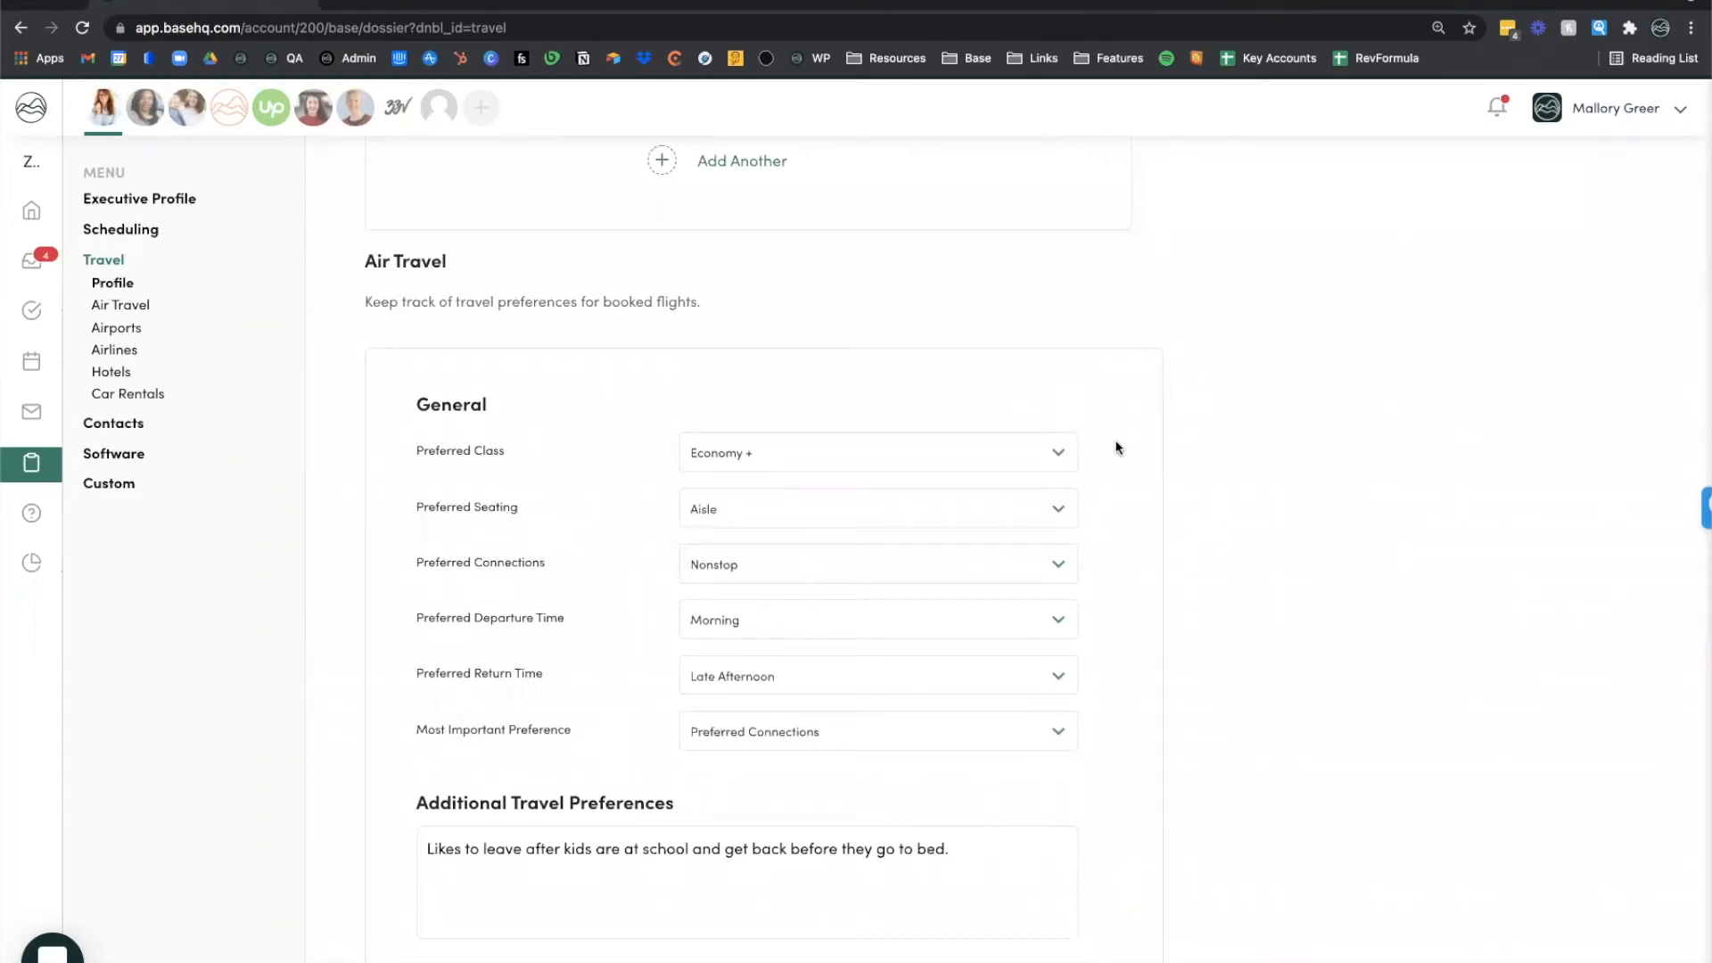
mouse_move(527, 769)
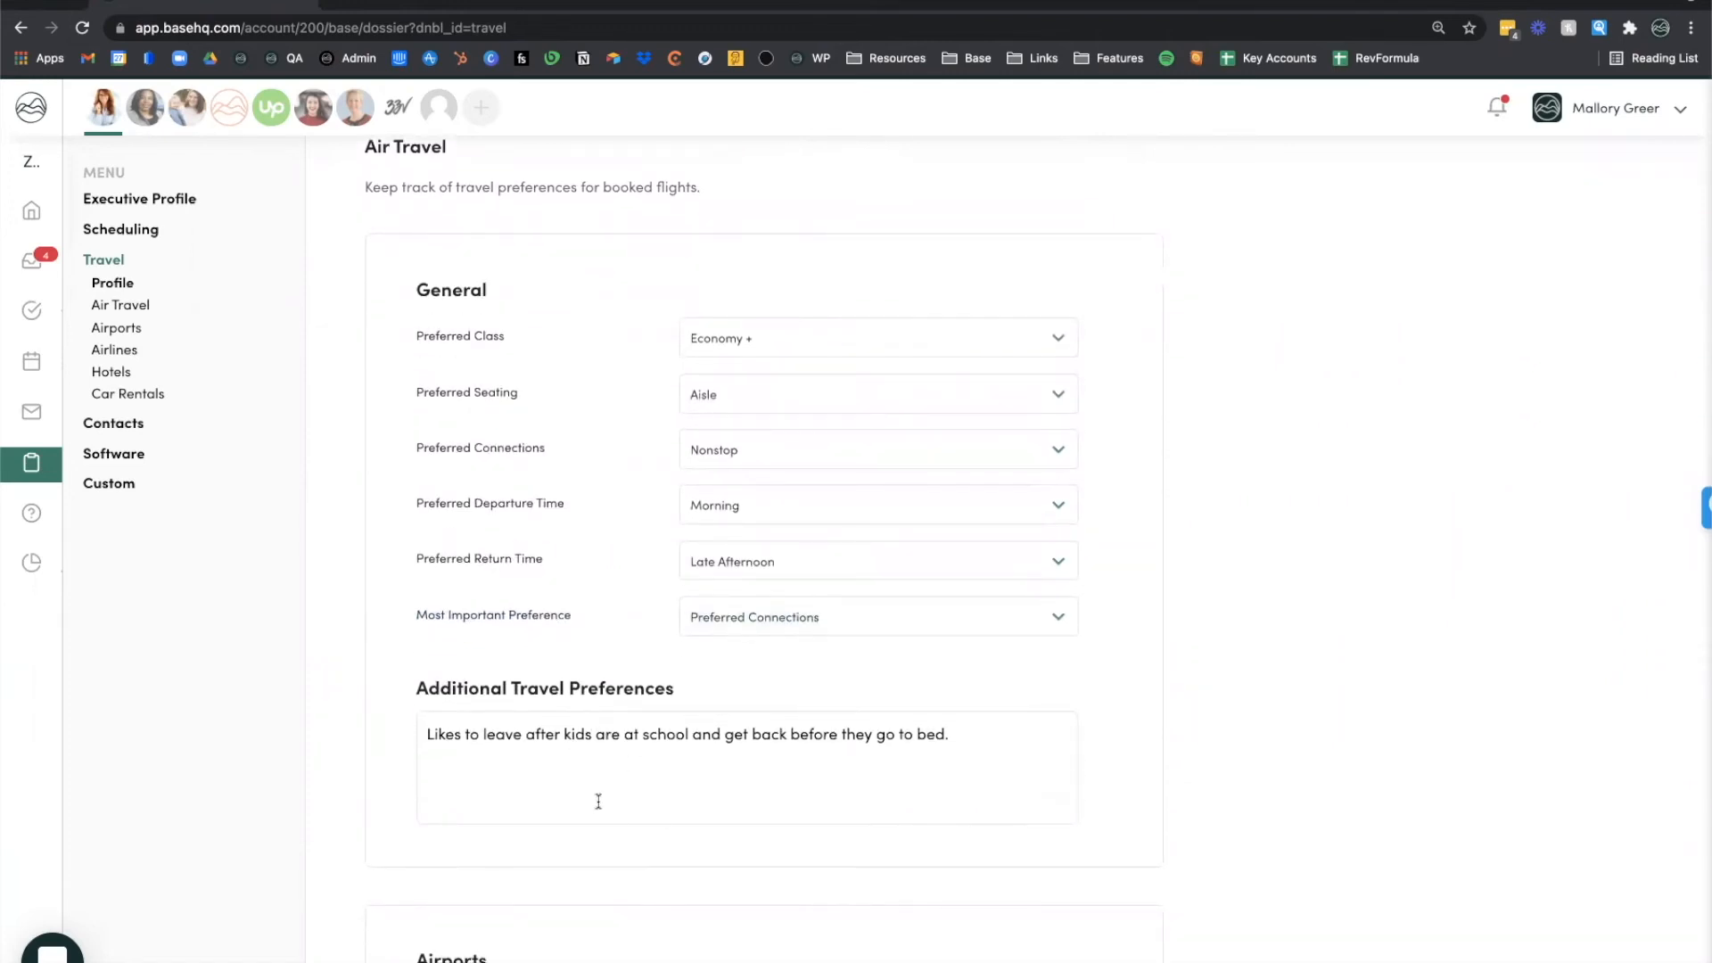
scroll("down", 3)
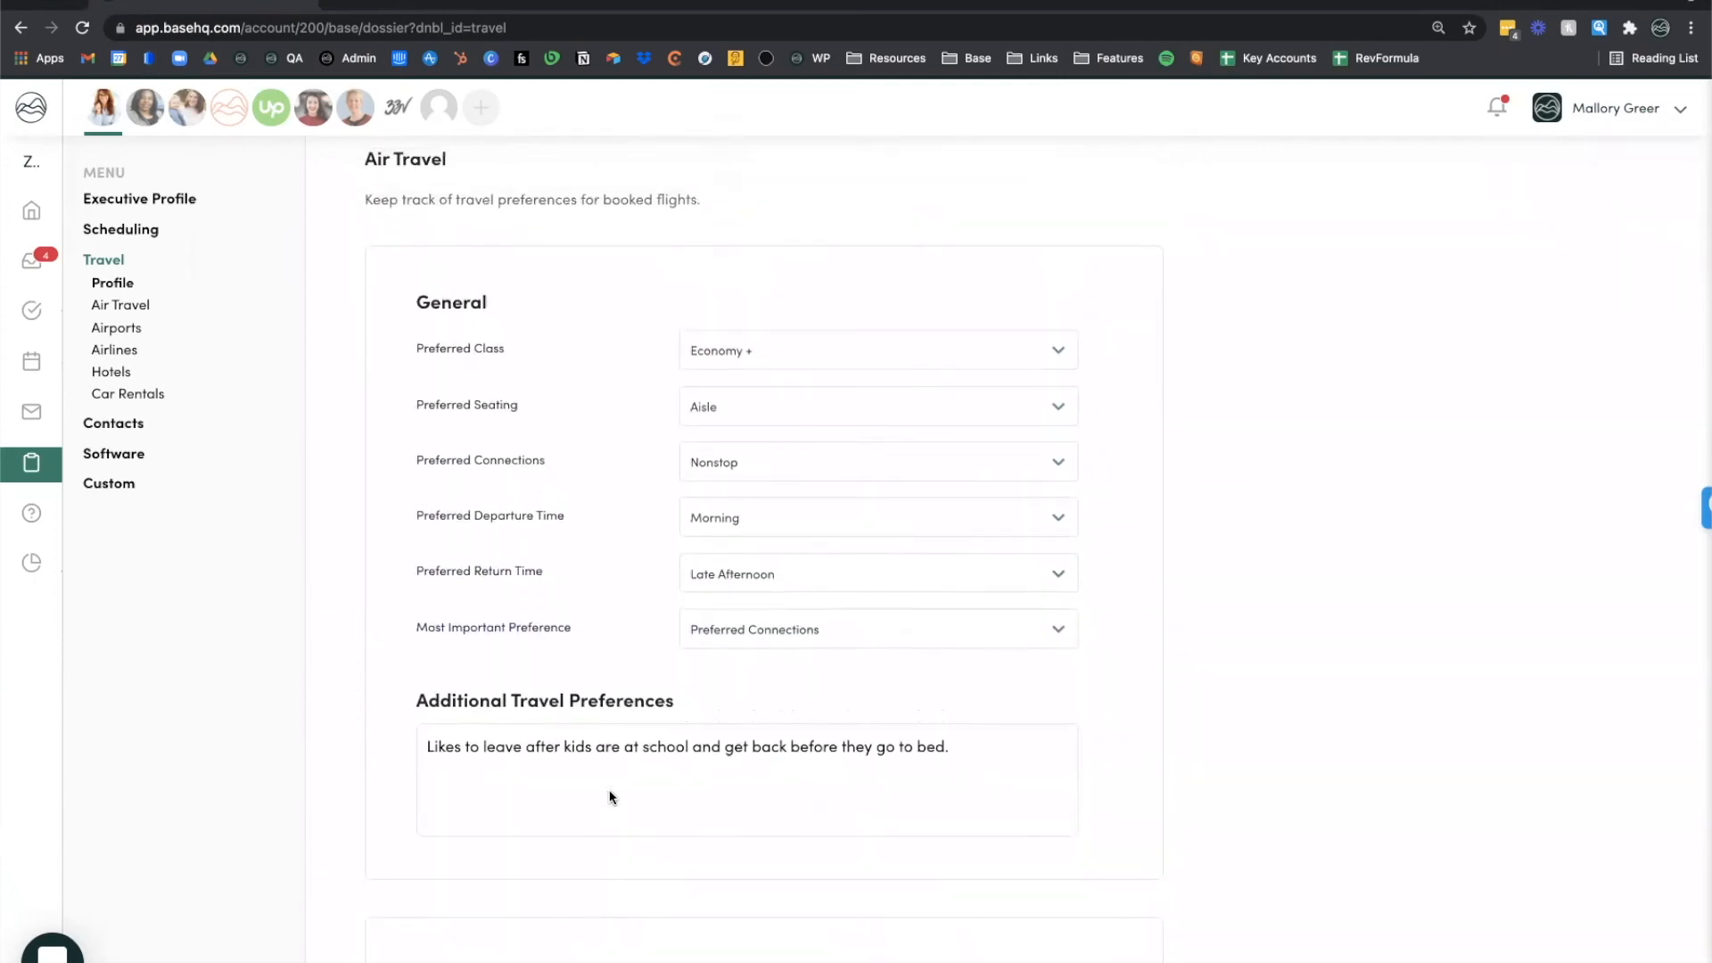
scroll("down", 3)
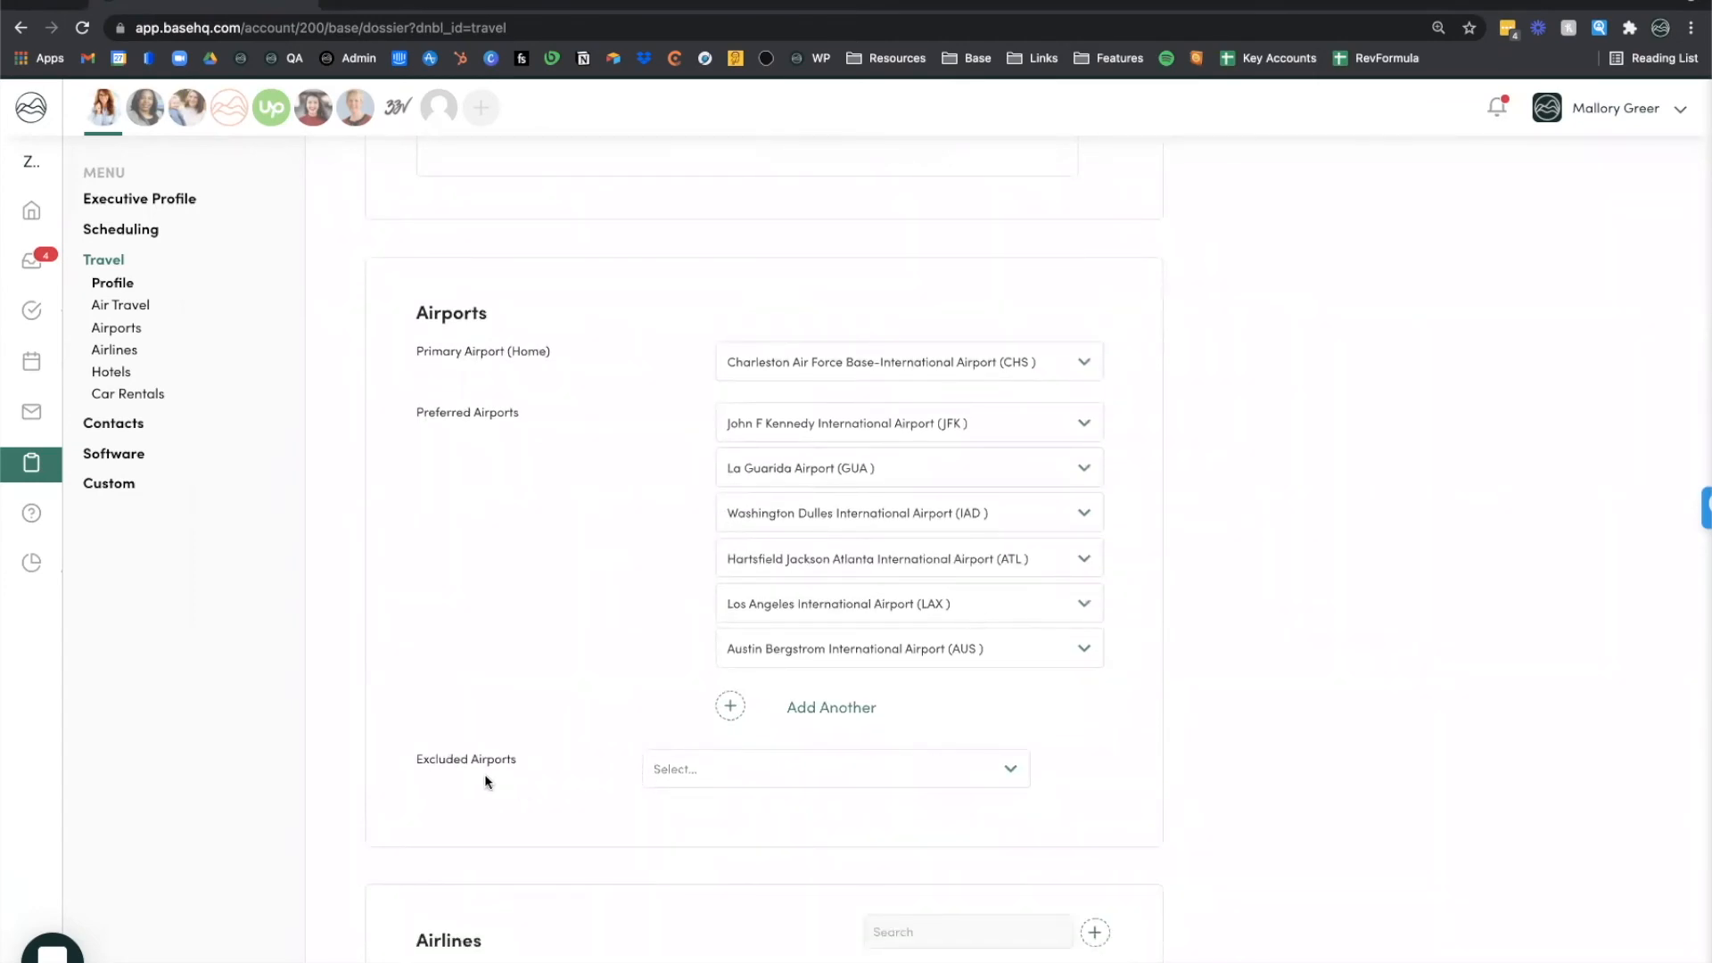
Step: Scroll past Hotels and back to the Airlines frequent flyer numbers
scroll("down", 3)
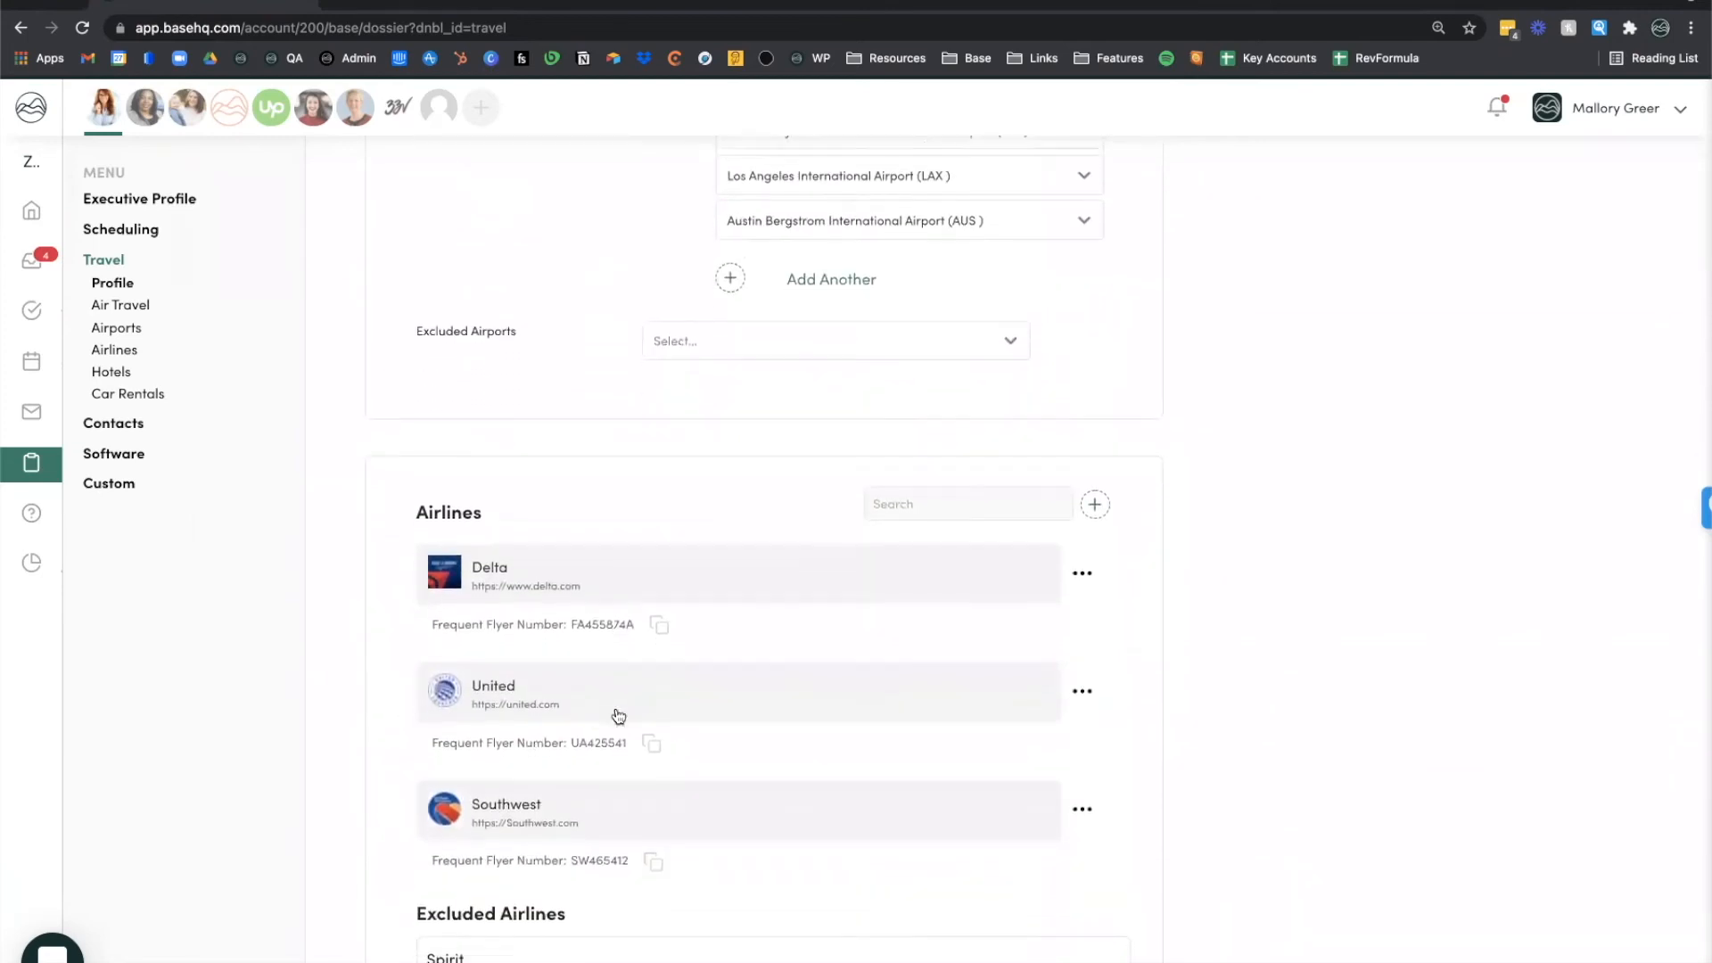
scroll("down", 3)
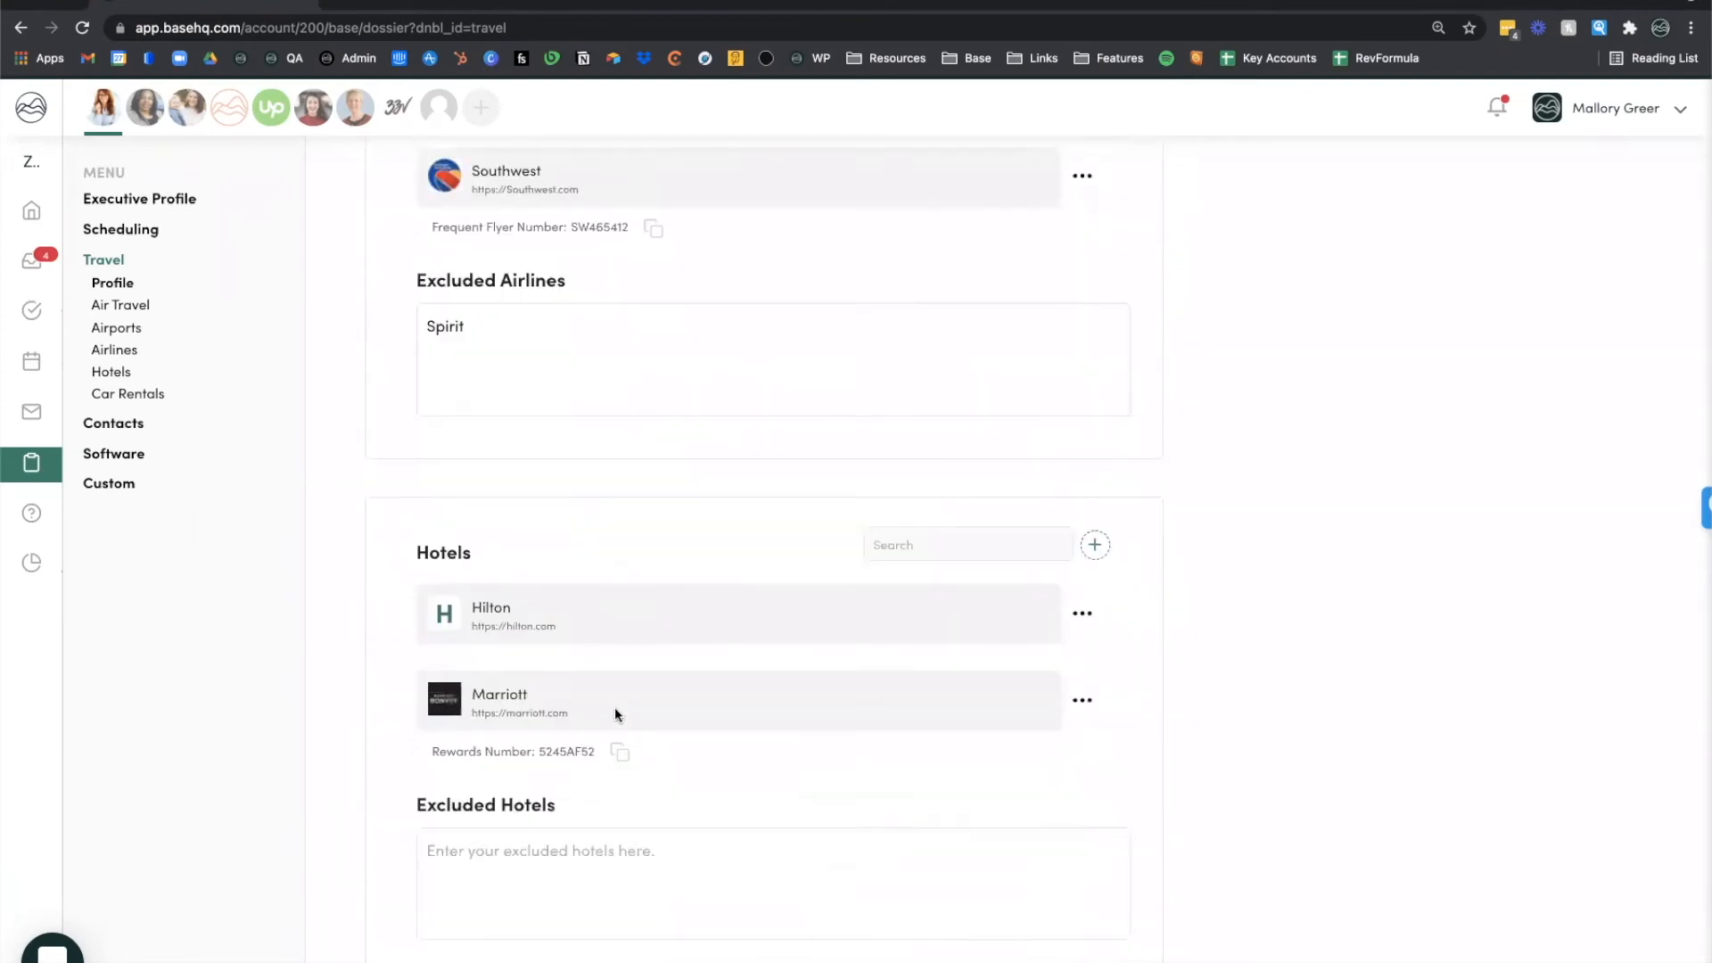
scroll("down", 3)
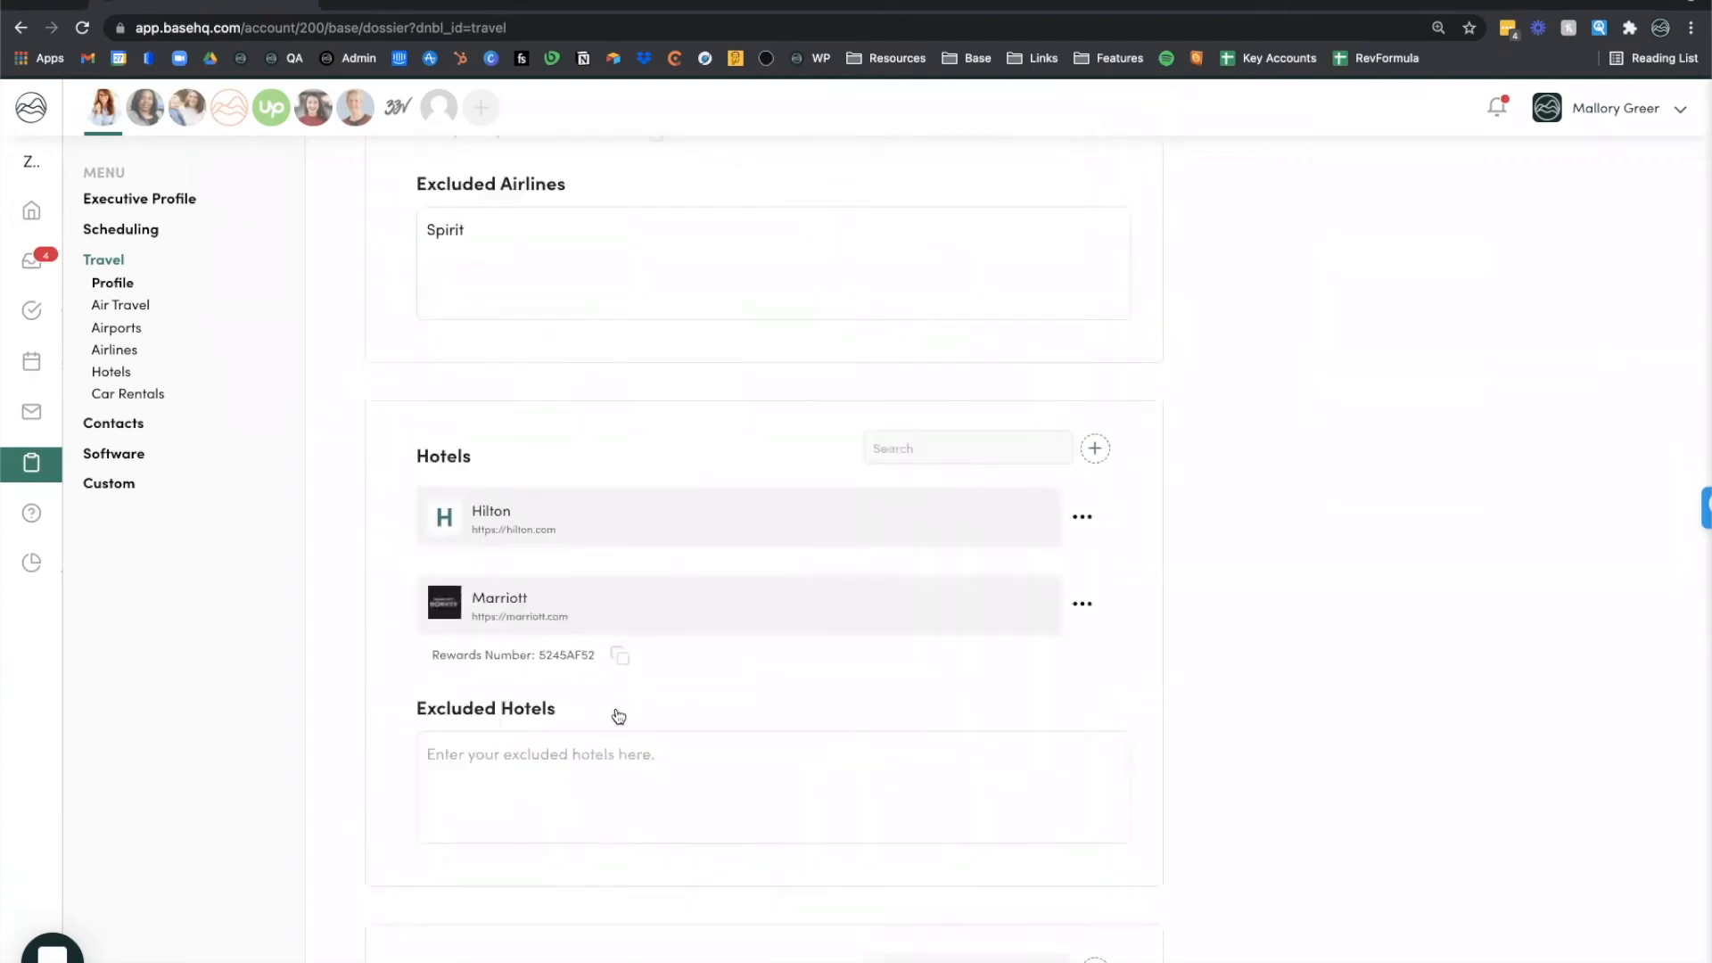
scroll("up", 3)
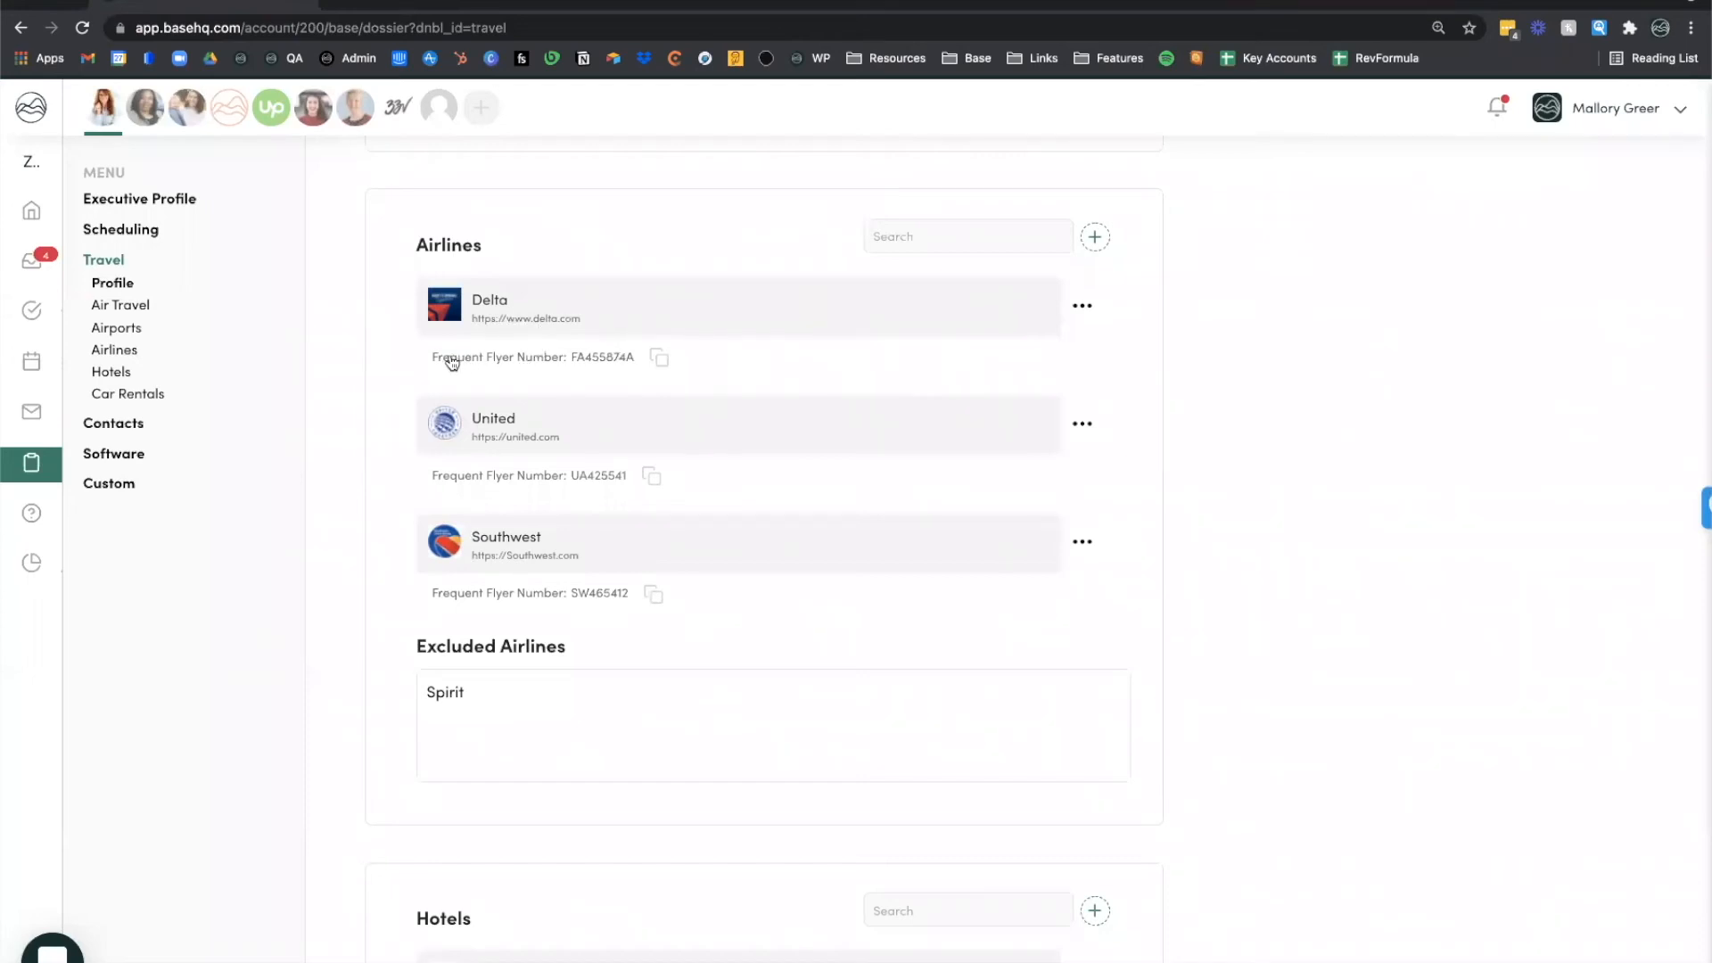
scroll("down", 3)
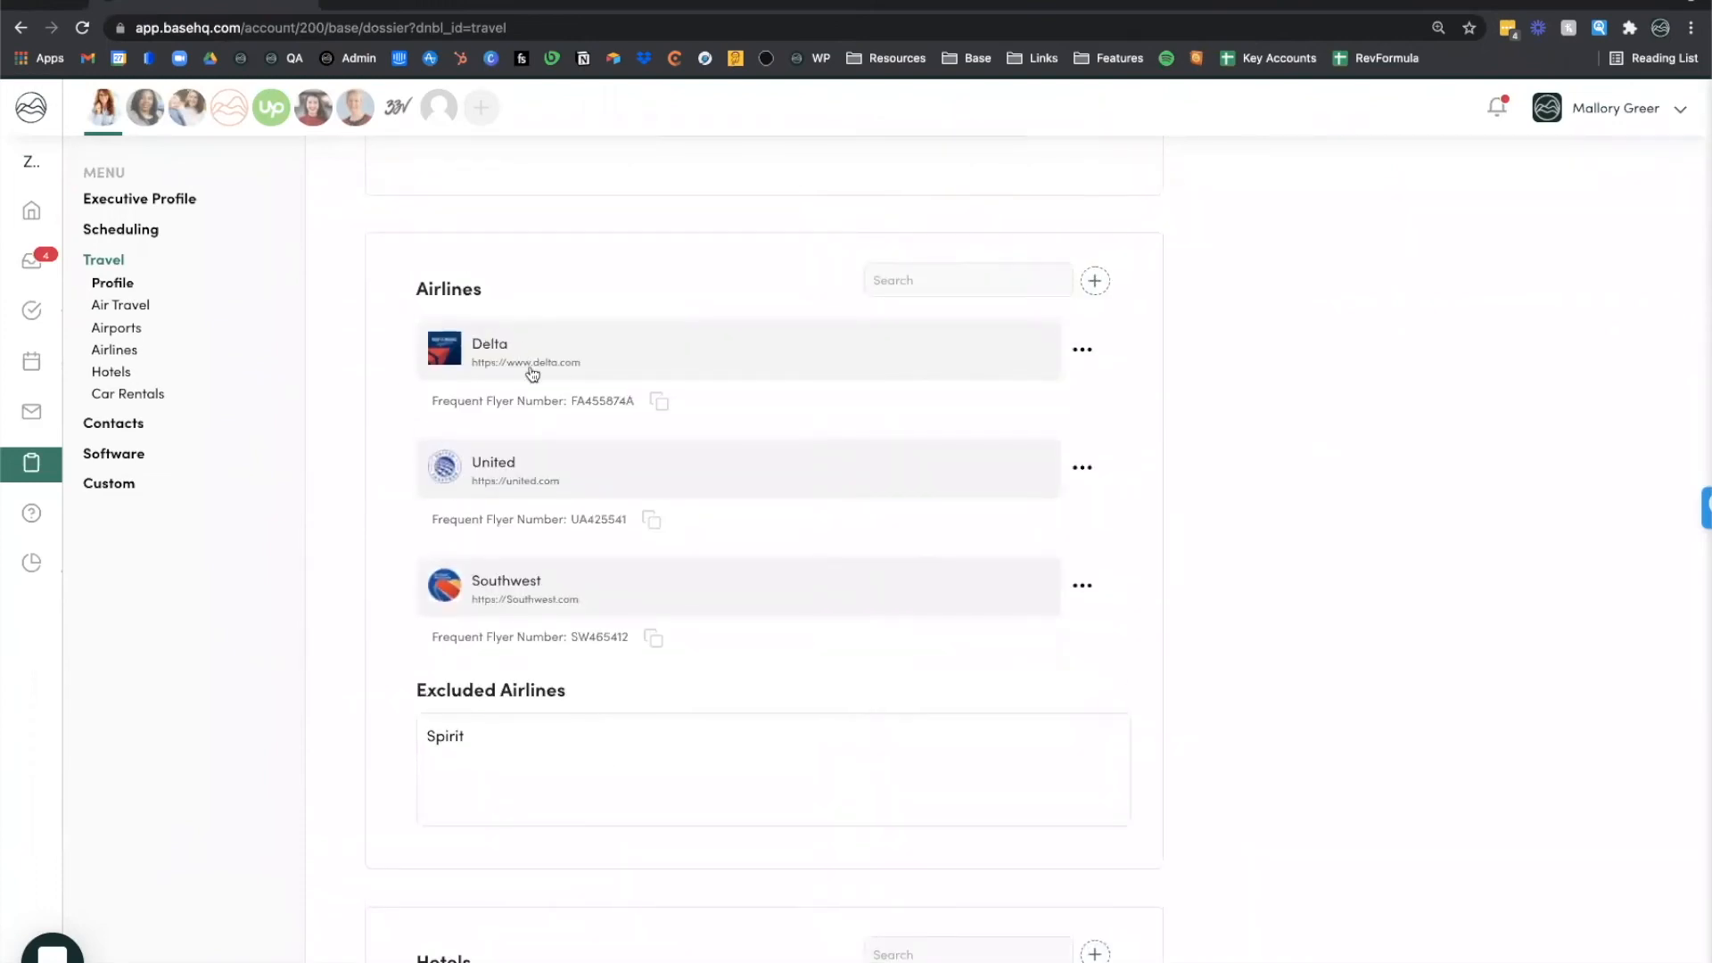
mouse_move(514, 365)
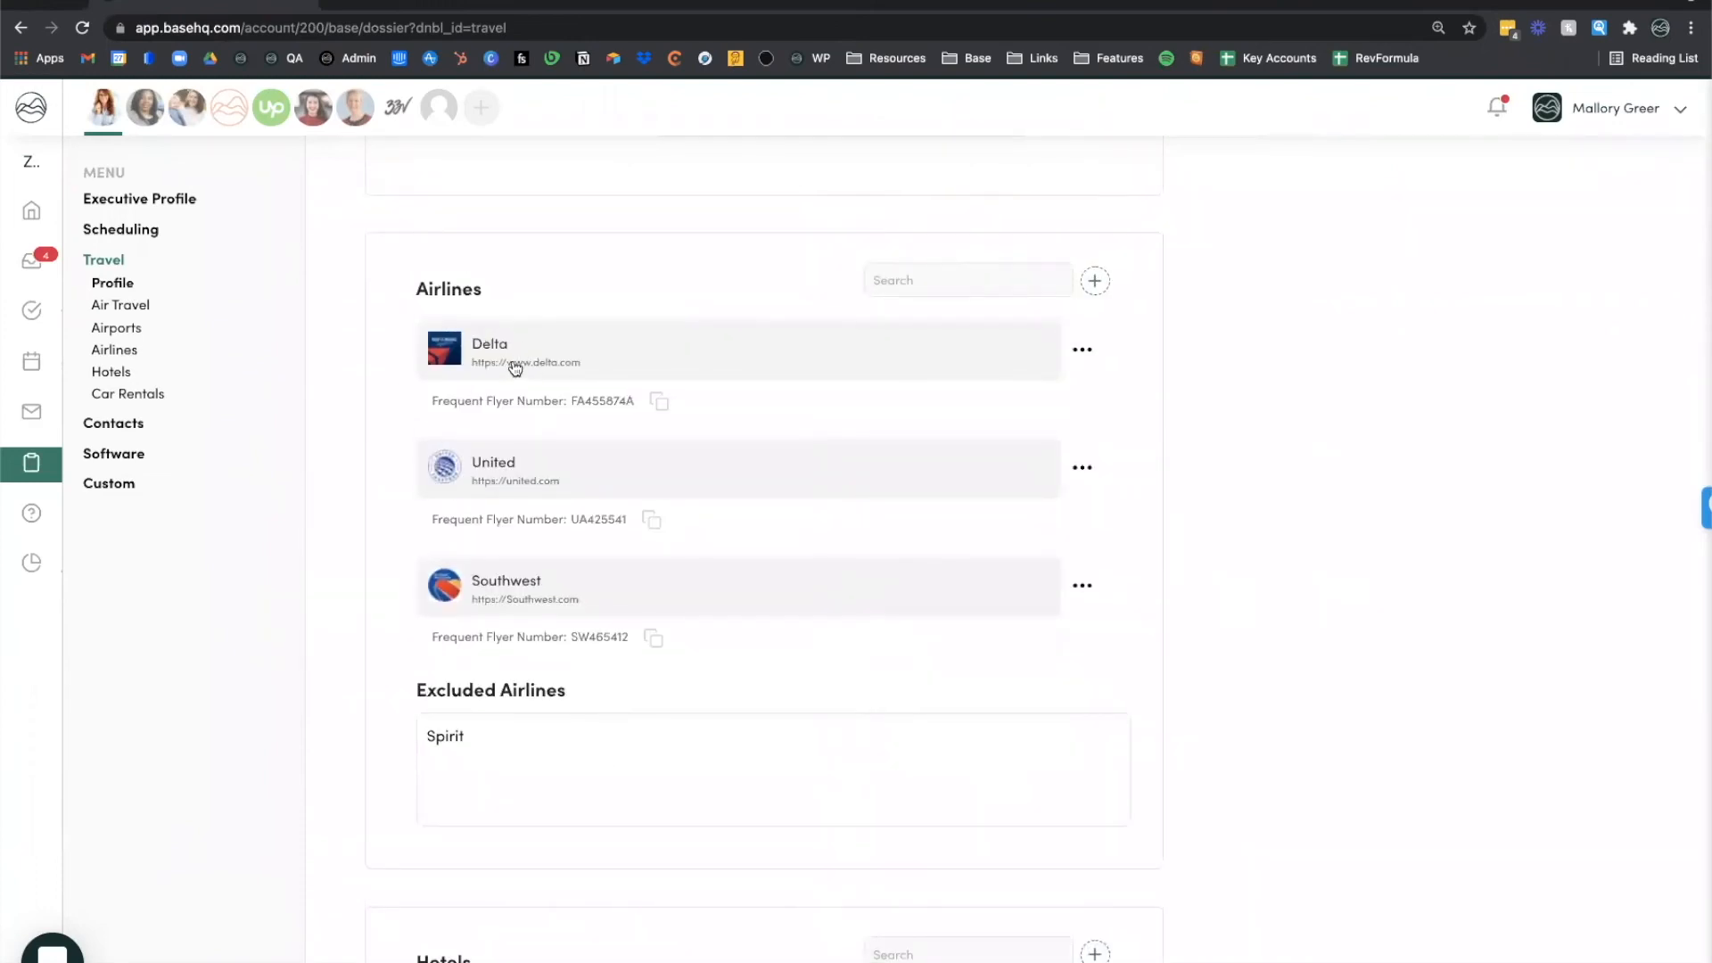
mouse_move(659, 413)
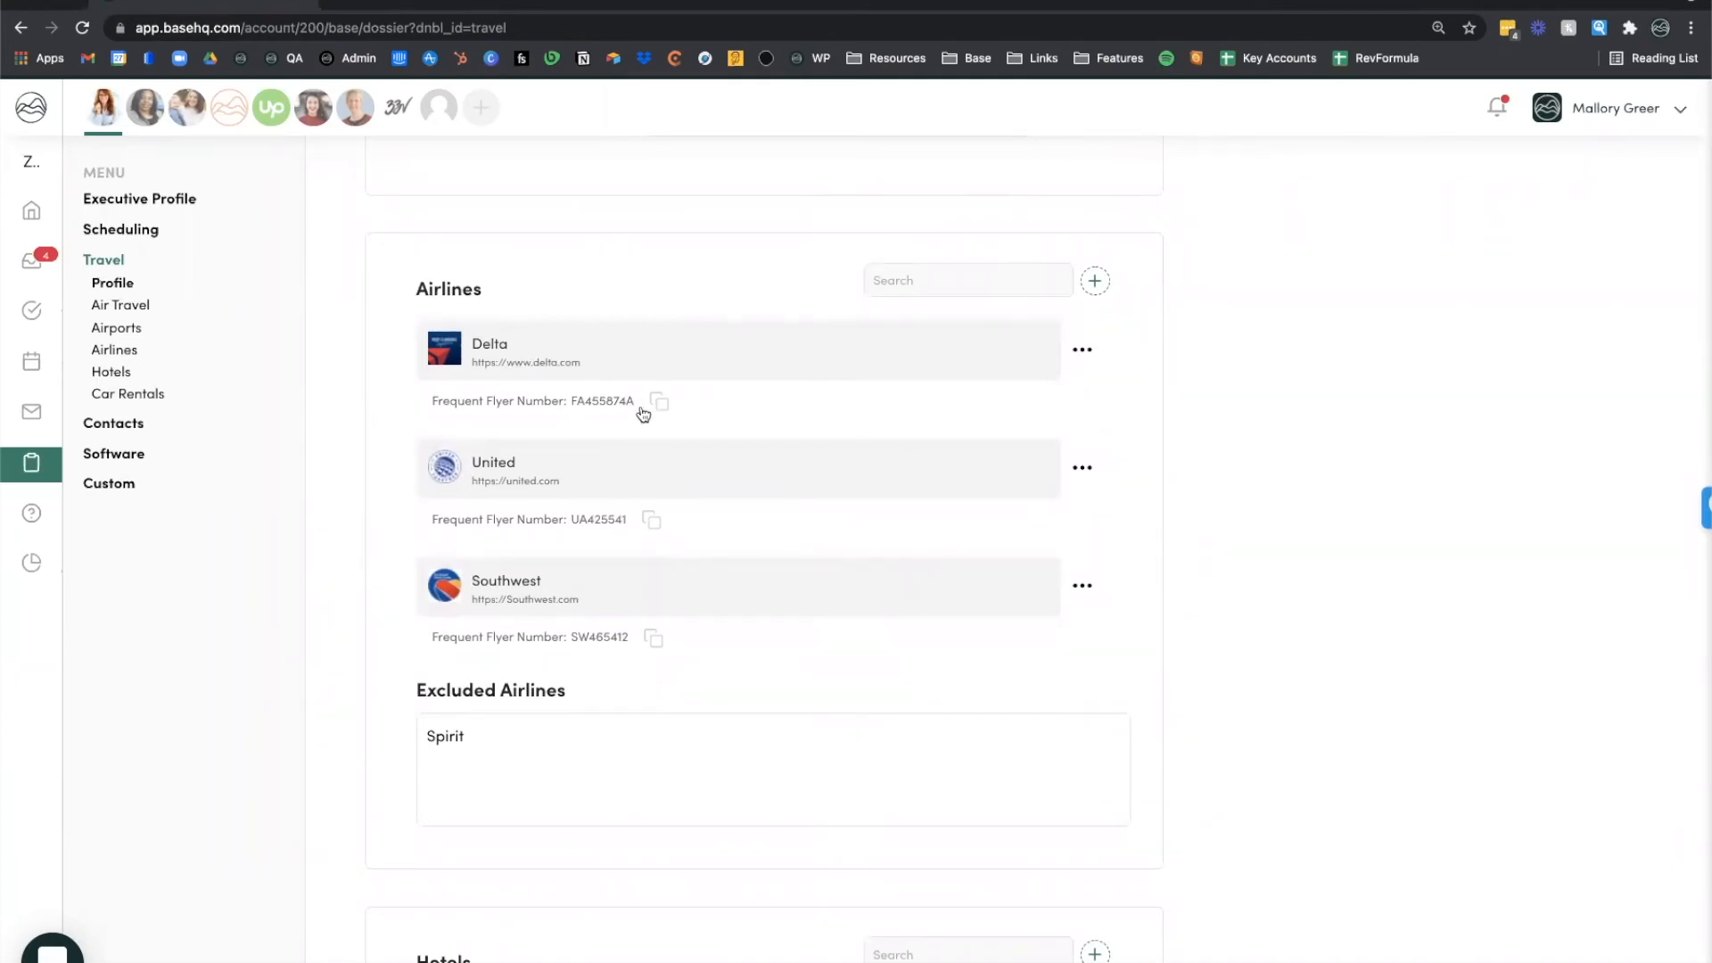
left_click(112, 291)
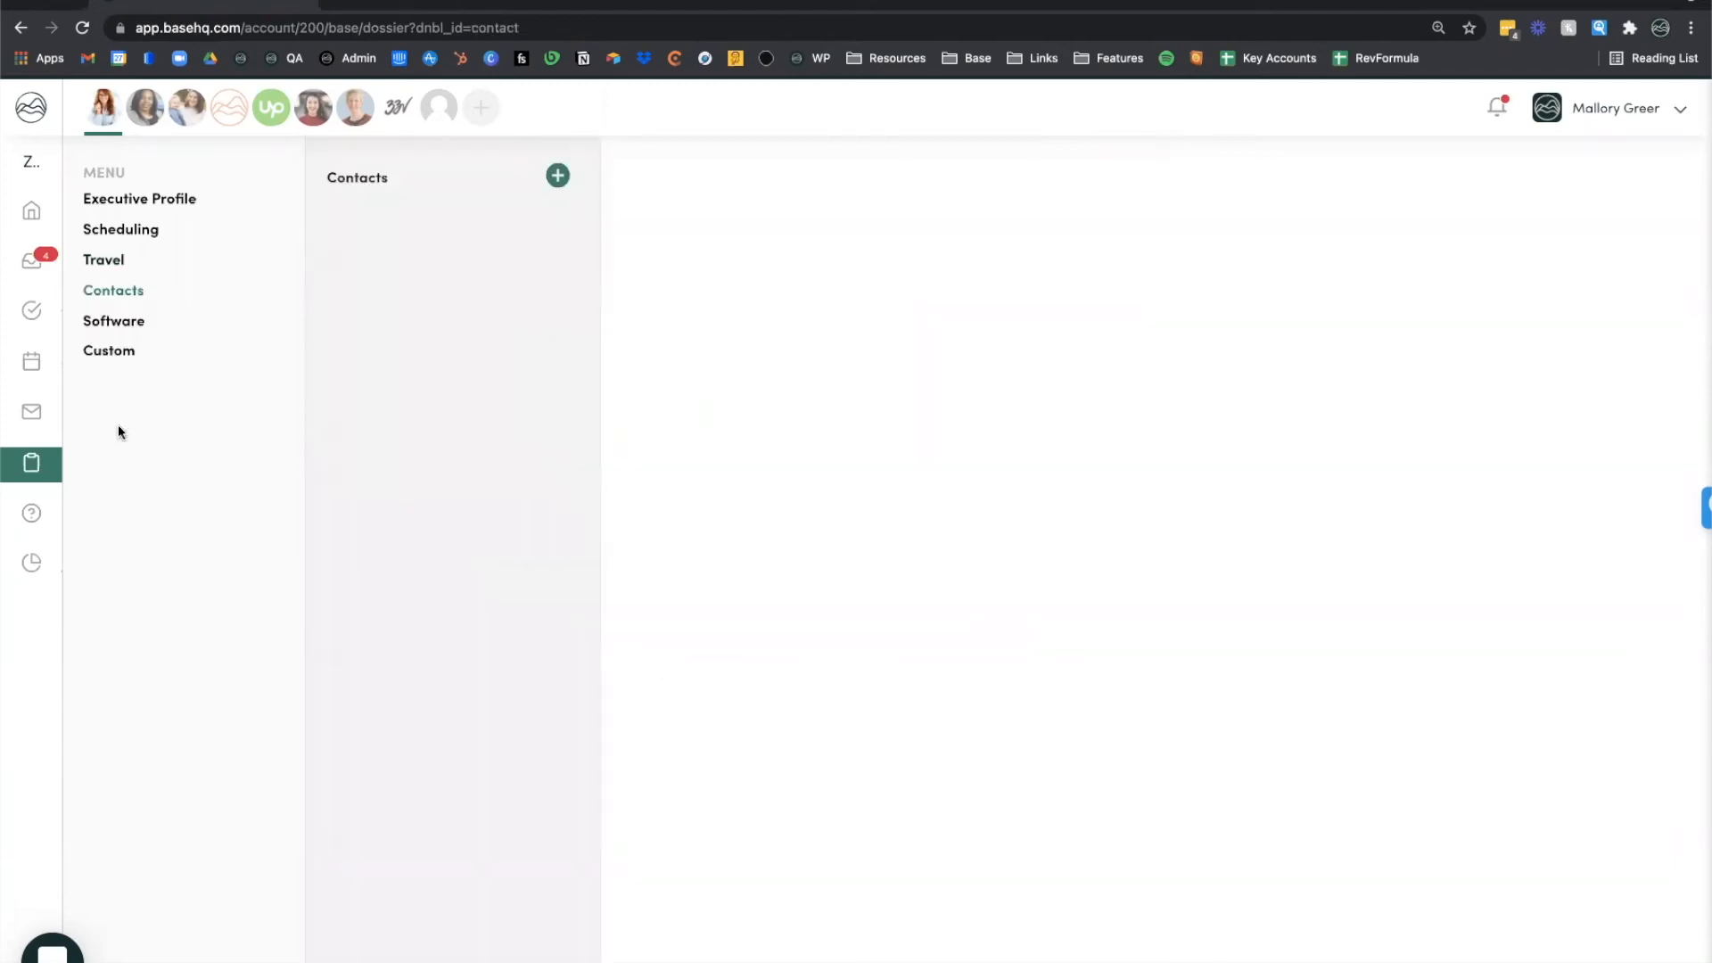
left_click(112, 289)
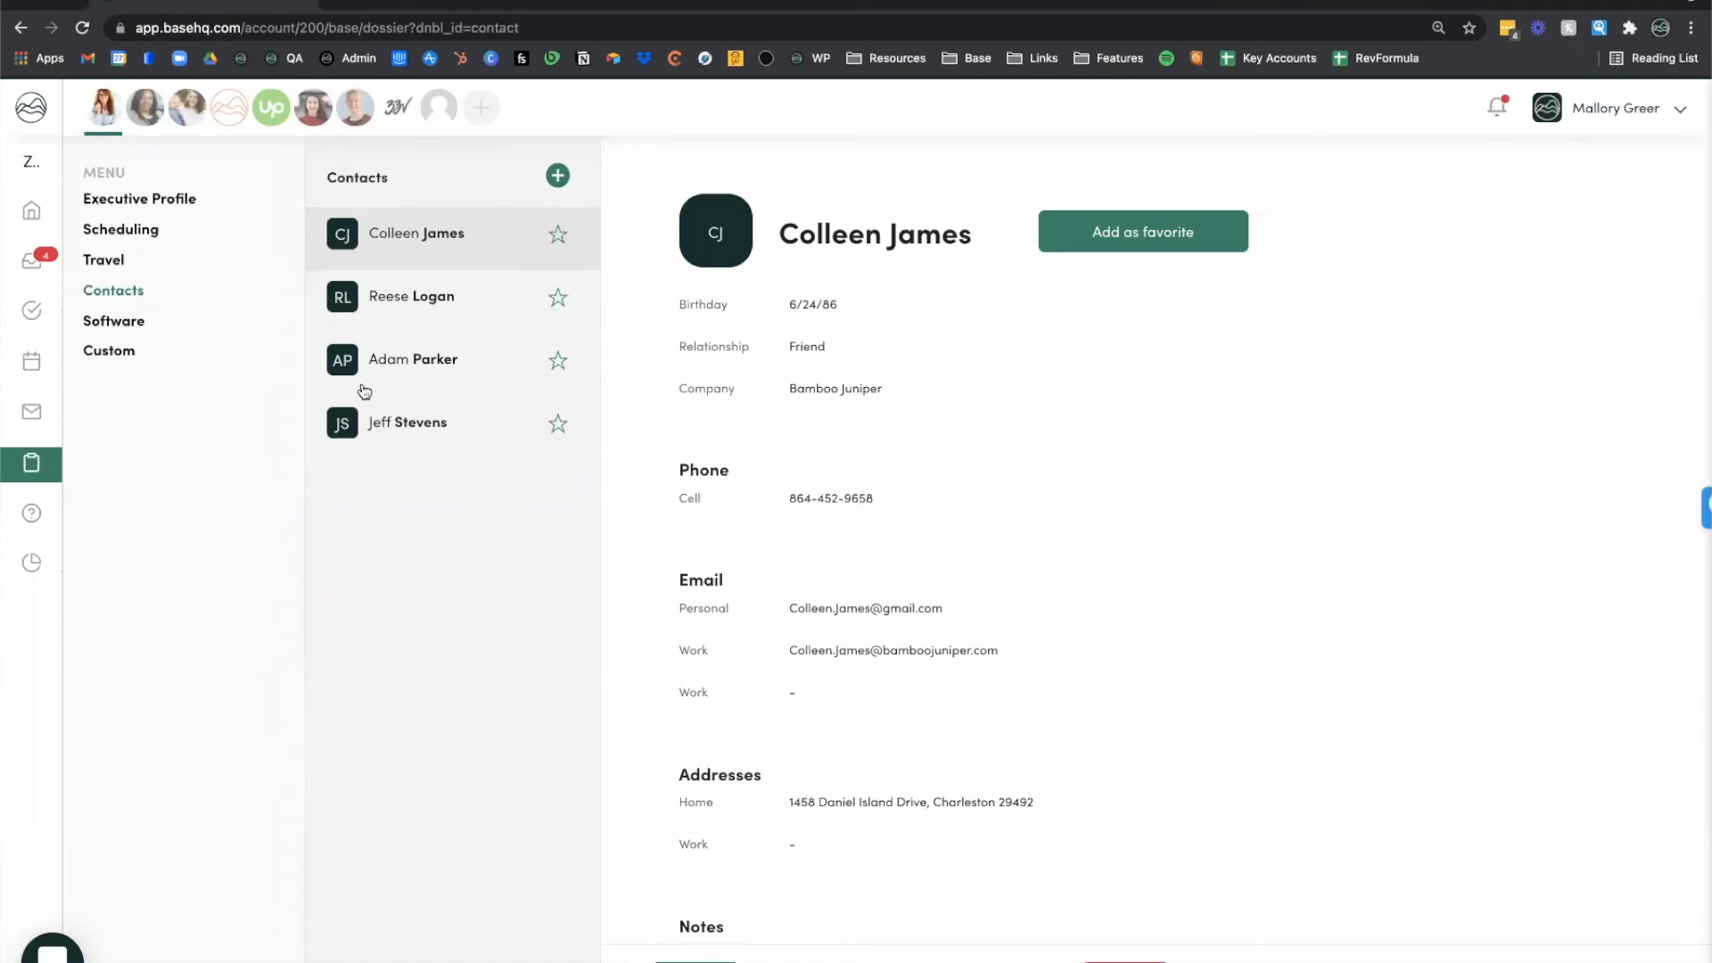
mouse_move(452, 389)
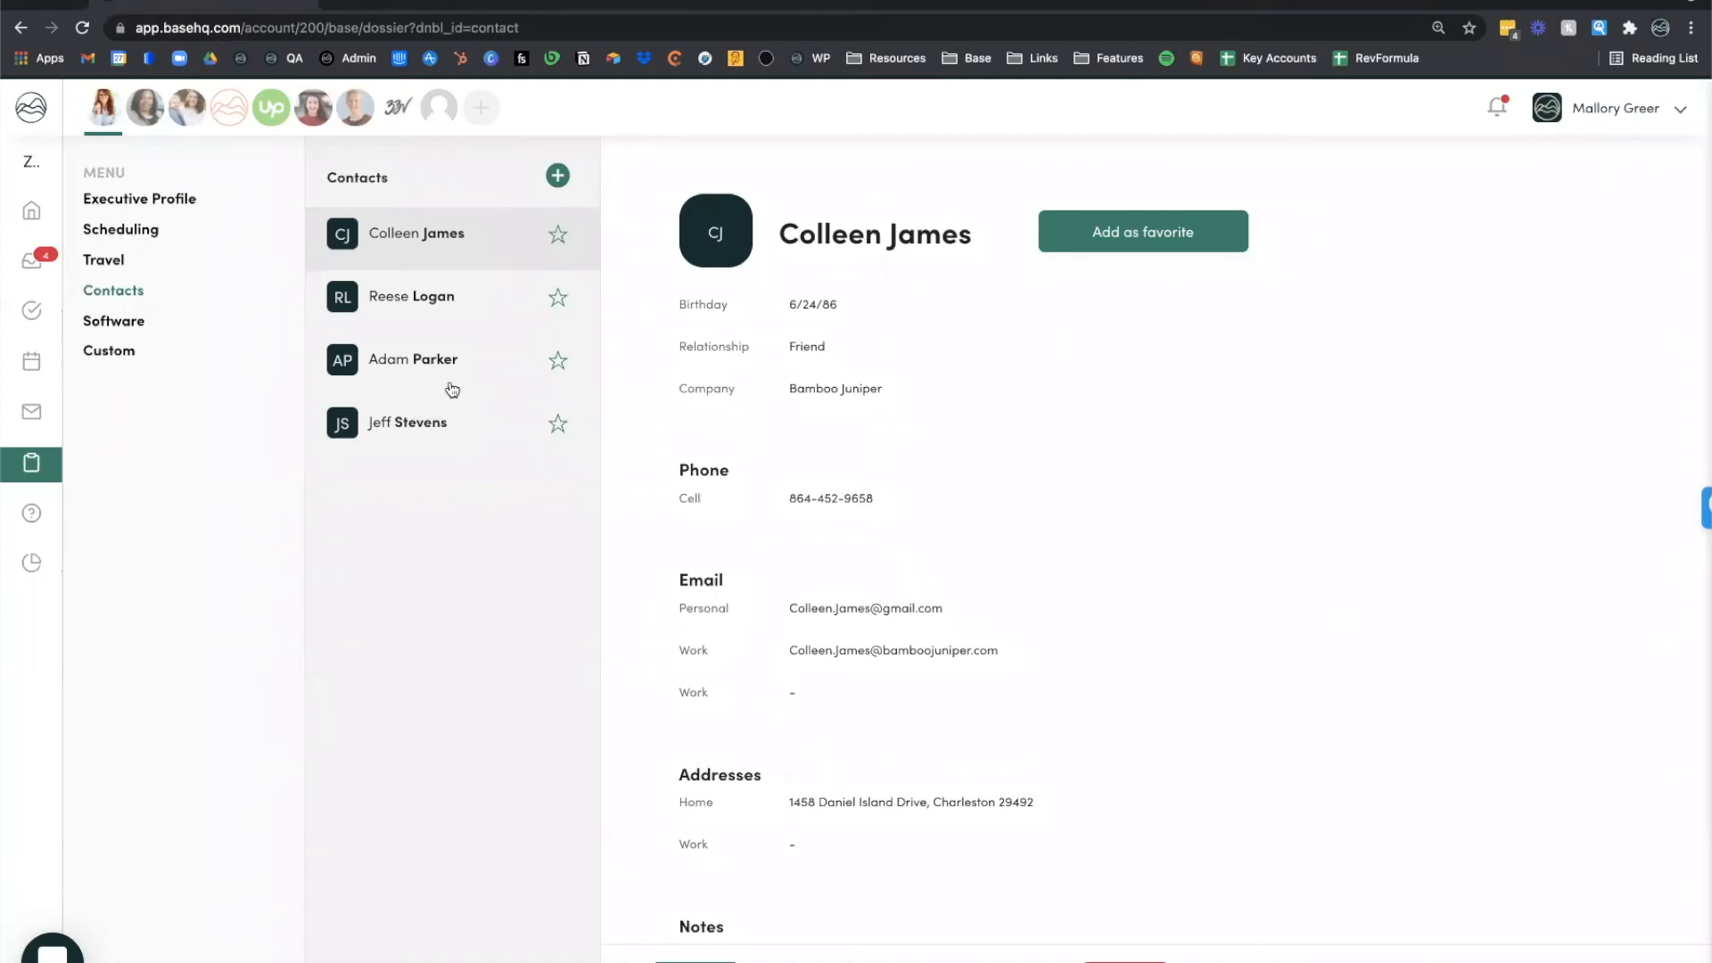
mouse_move(870, 309)
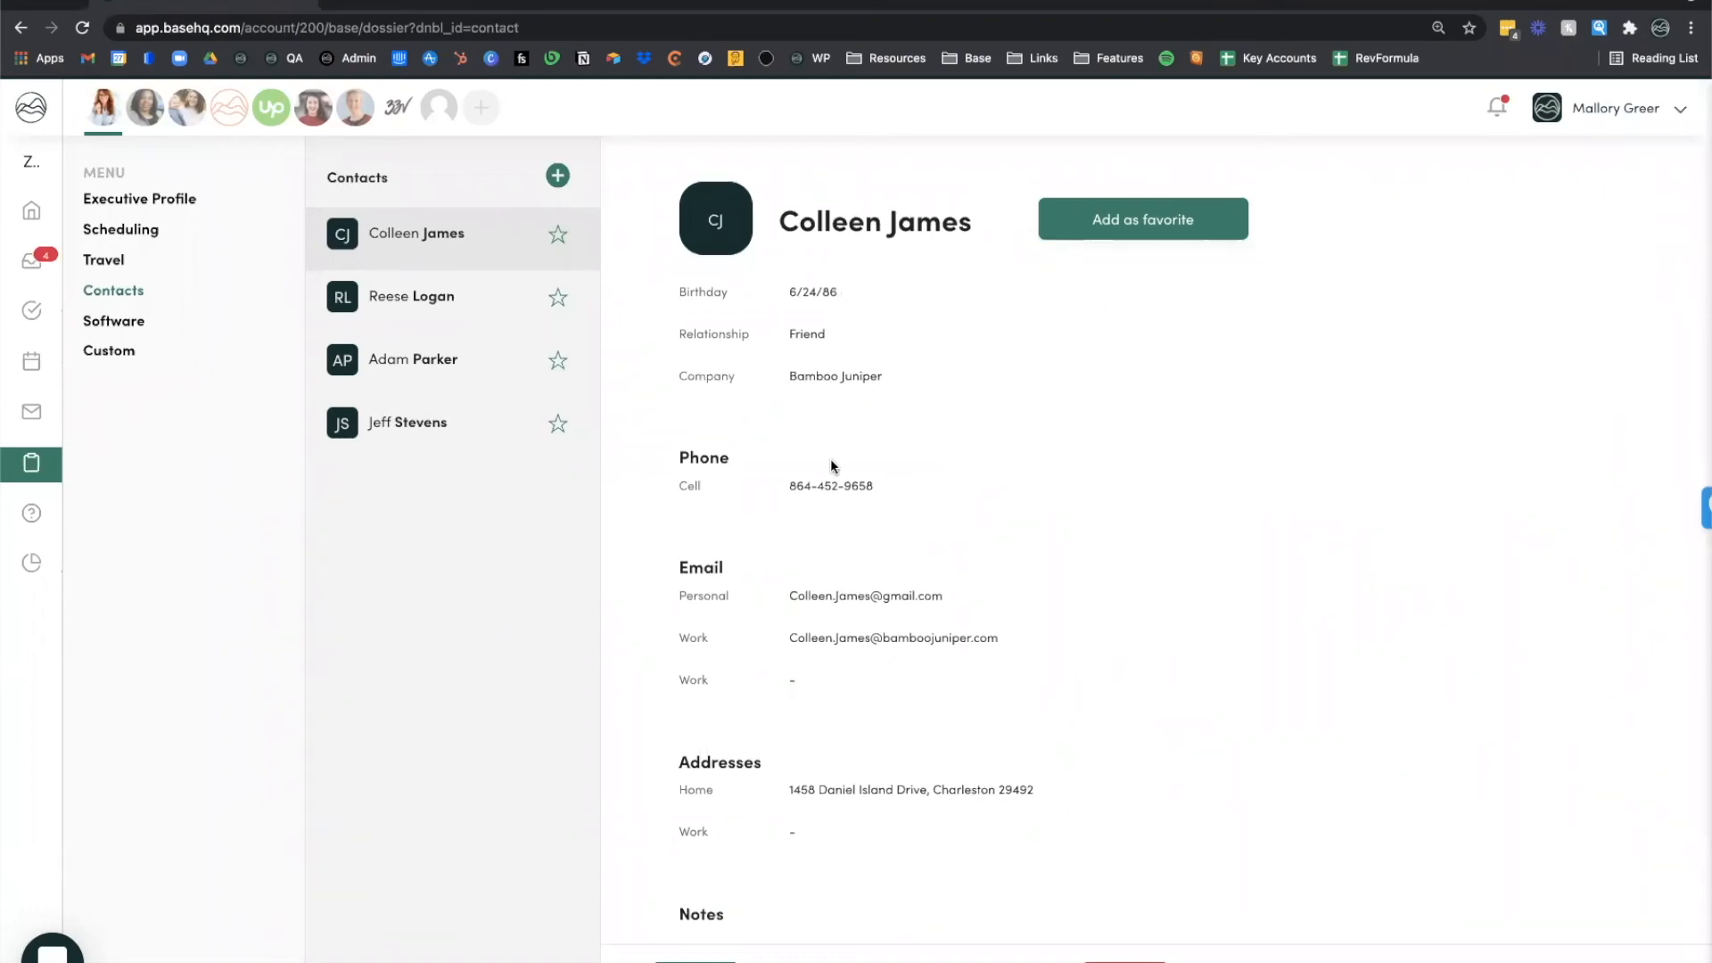
Step: Scroll to Colleen's Notes and highlight entries like husband Josh
scroll("down", 3)
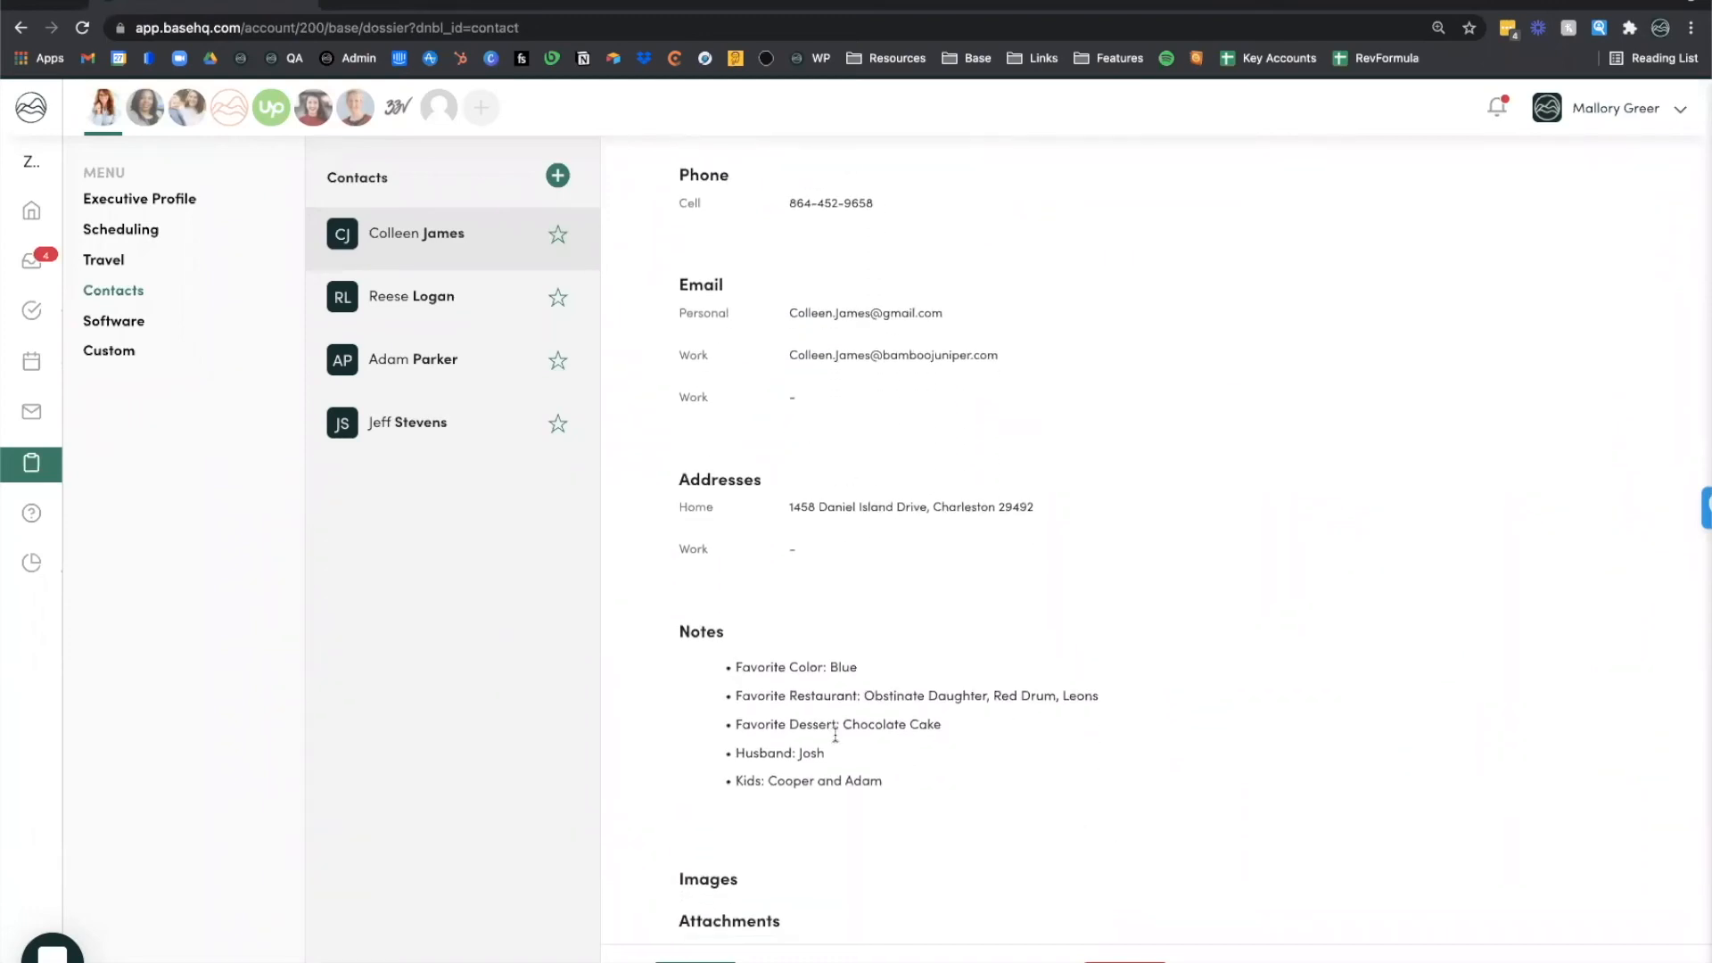
scroll("down", 3)
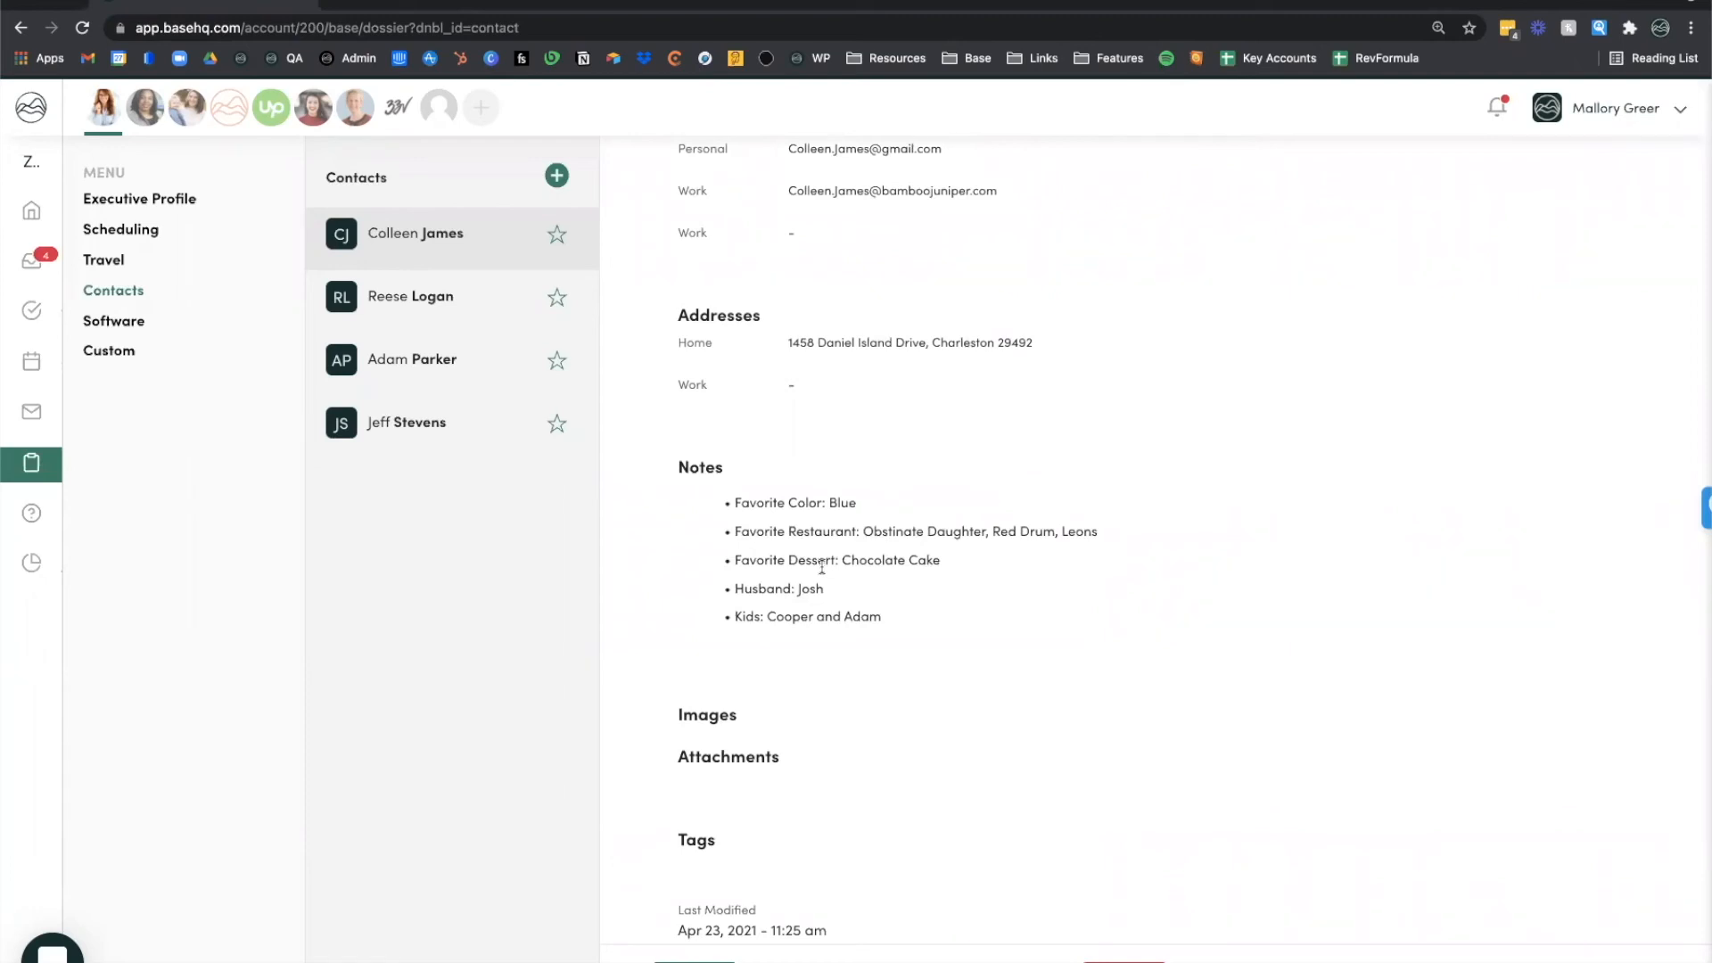
mouse_move(900, 579)
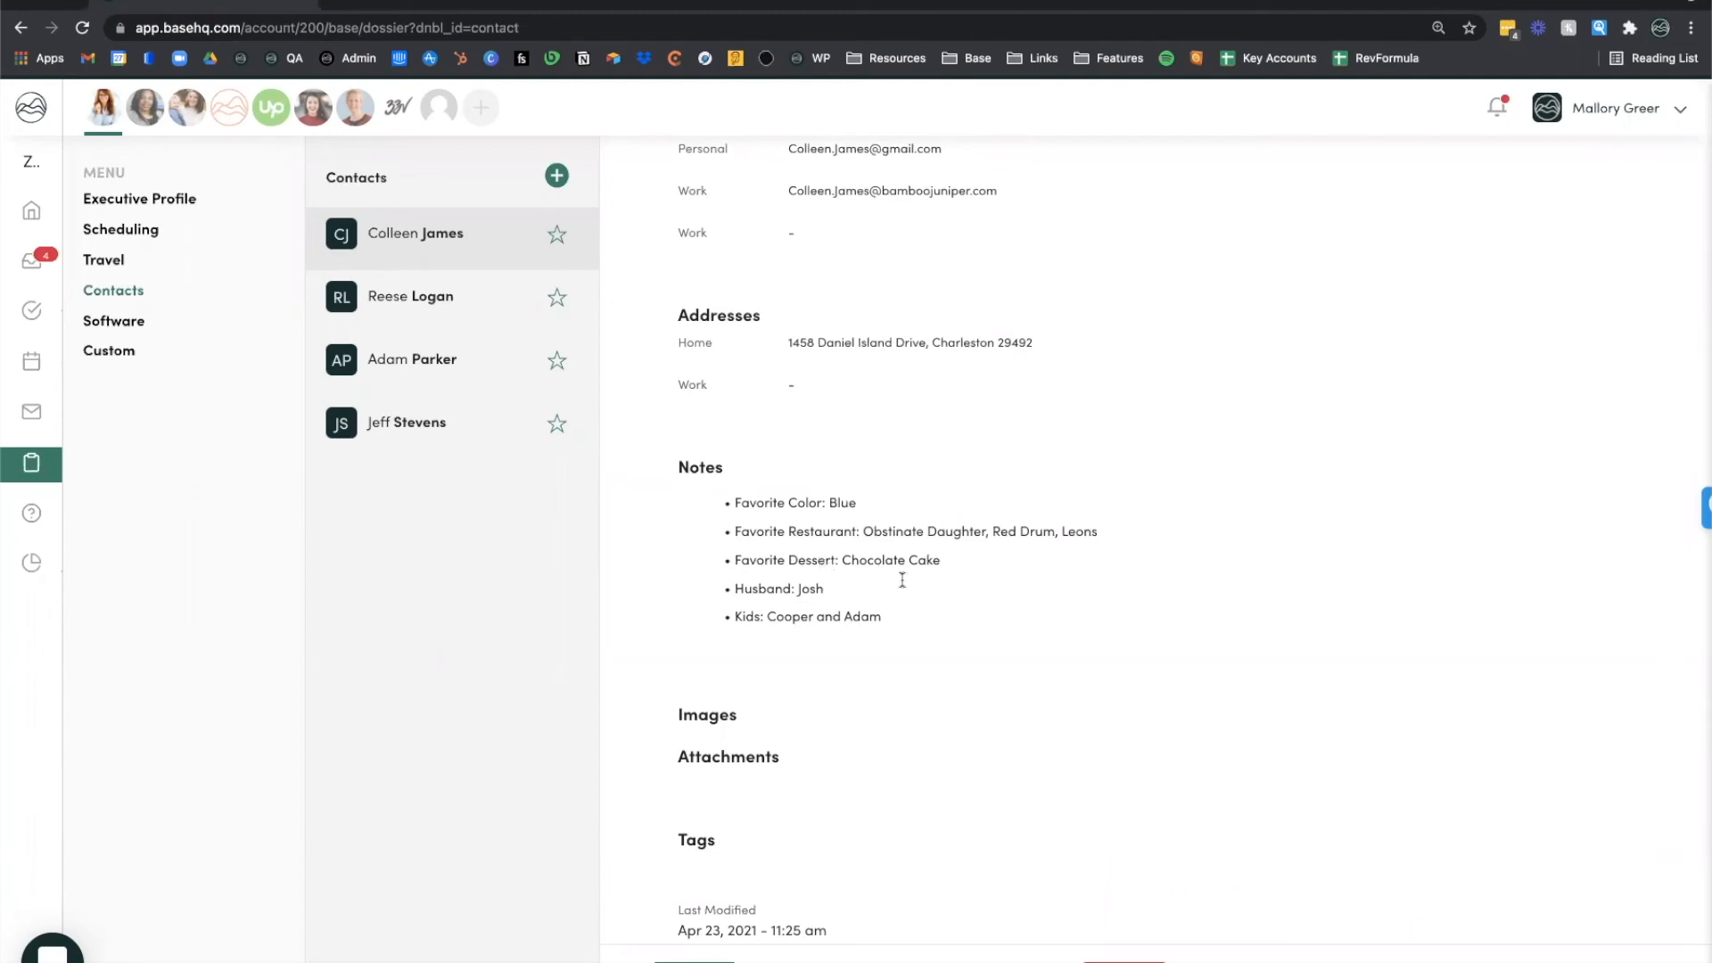
scroll("up", 3)
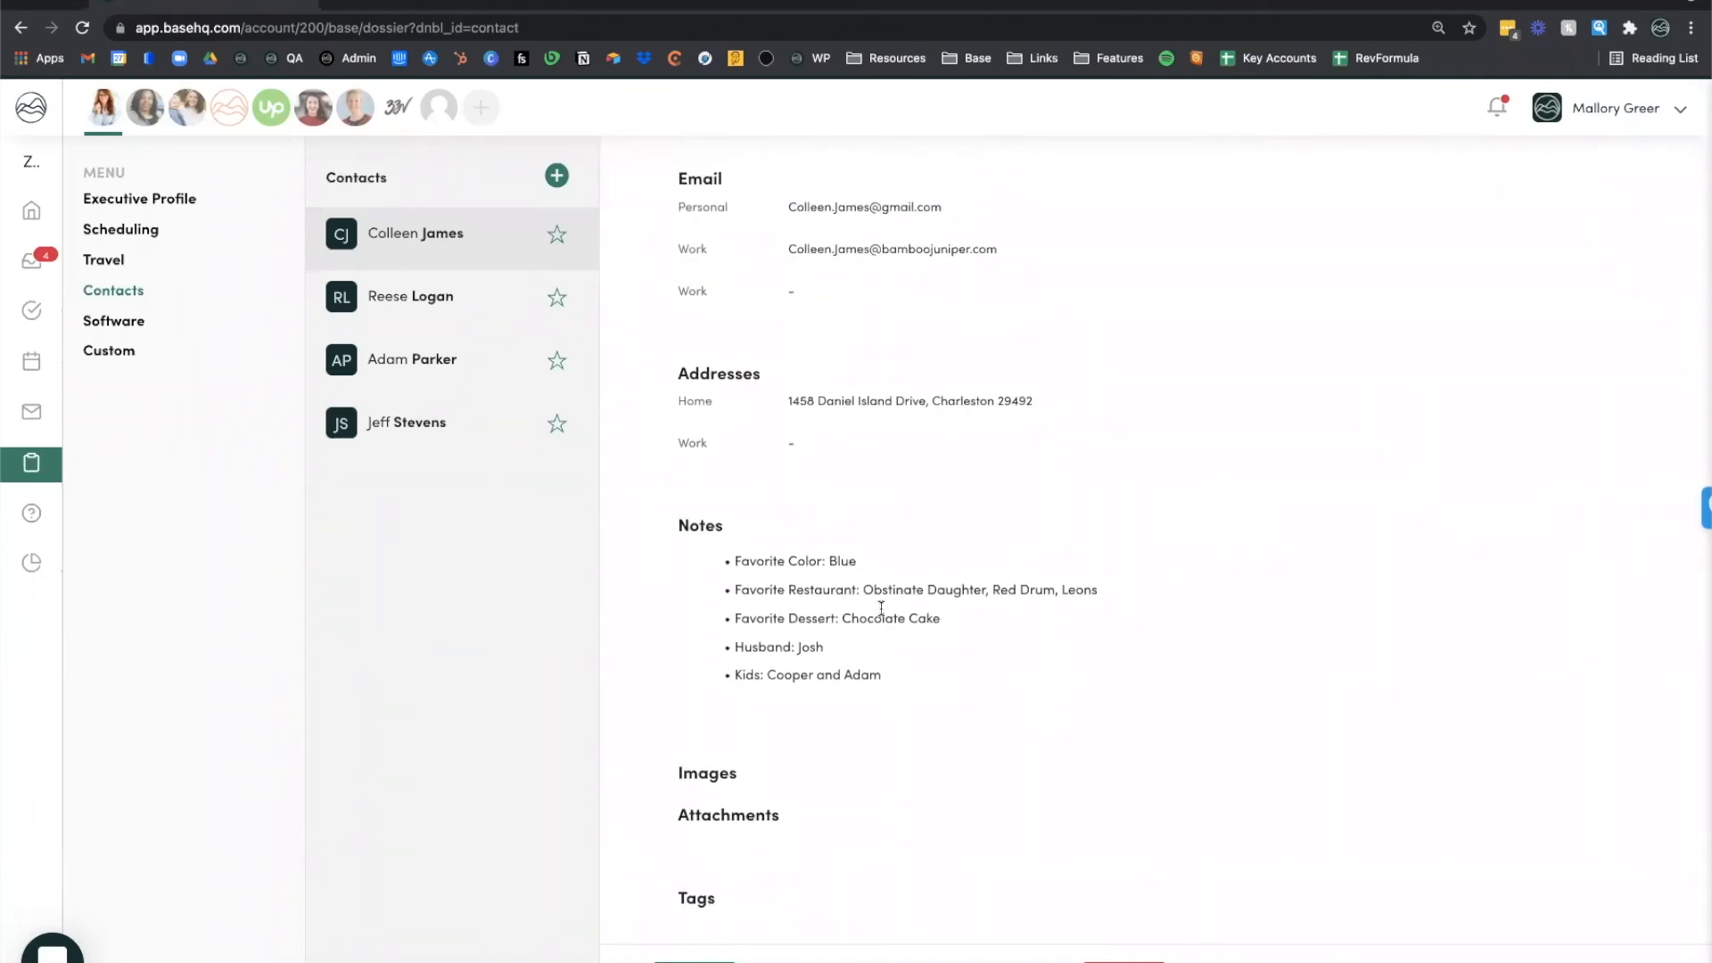
scroll("down", 3)
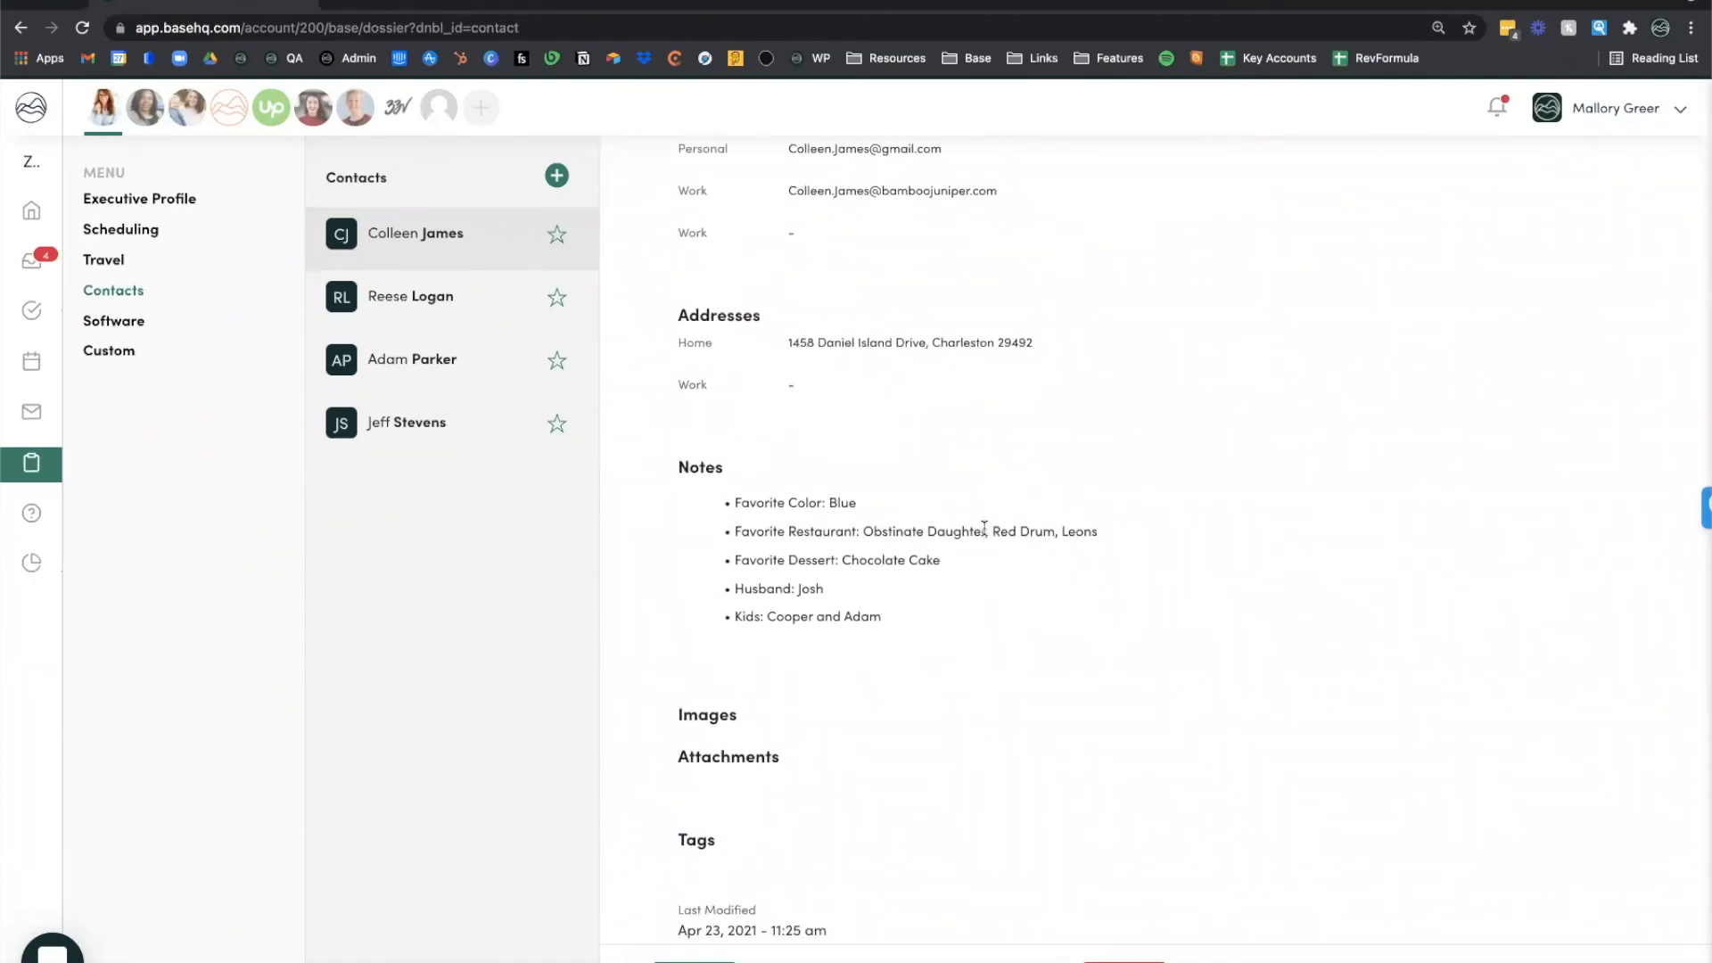
double_click(920, 531)
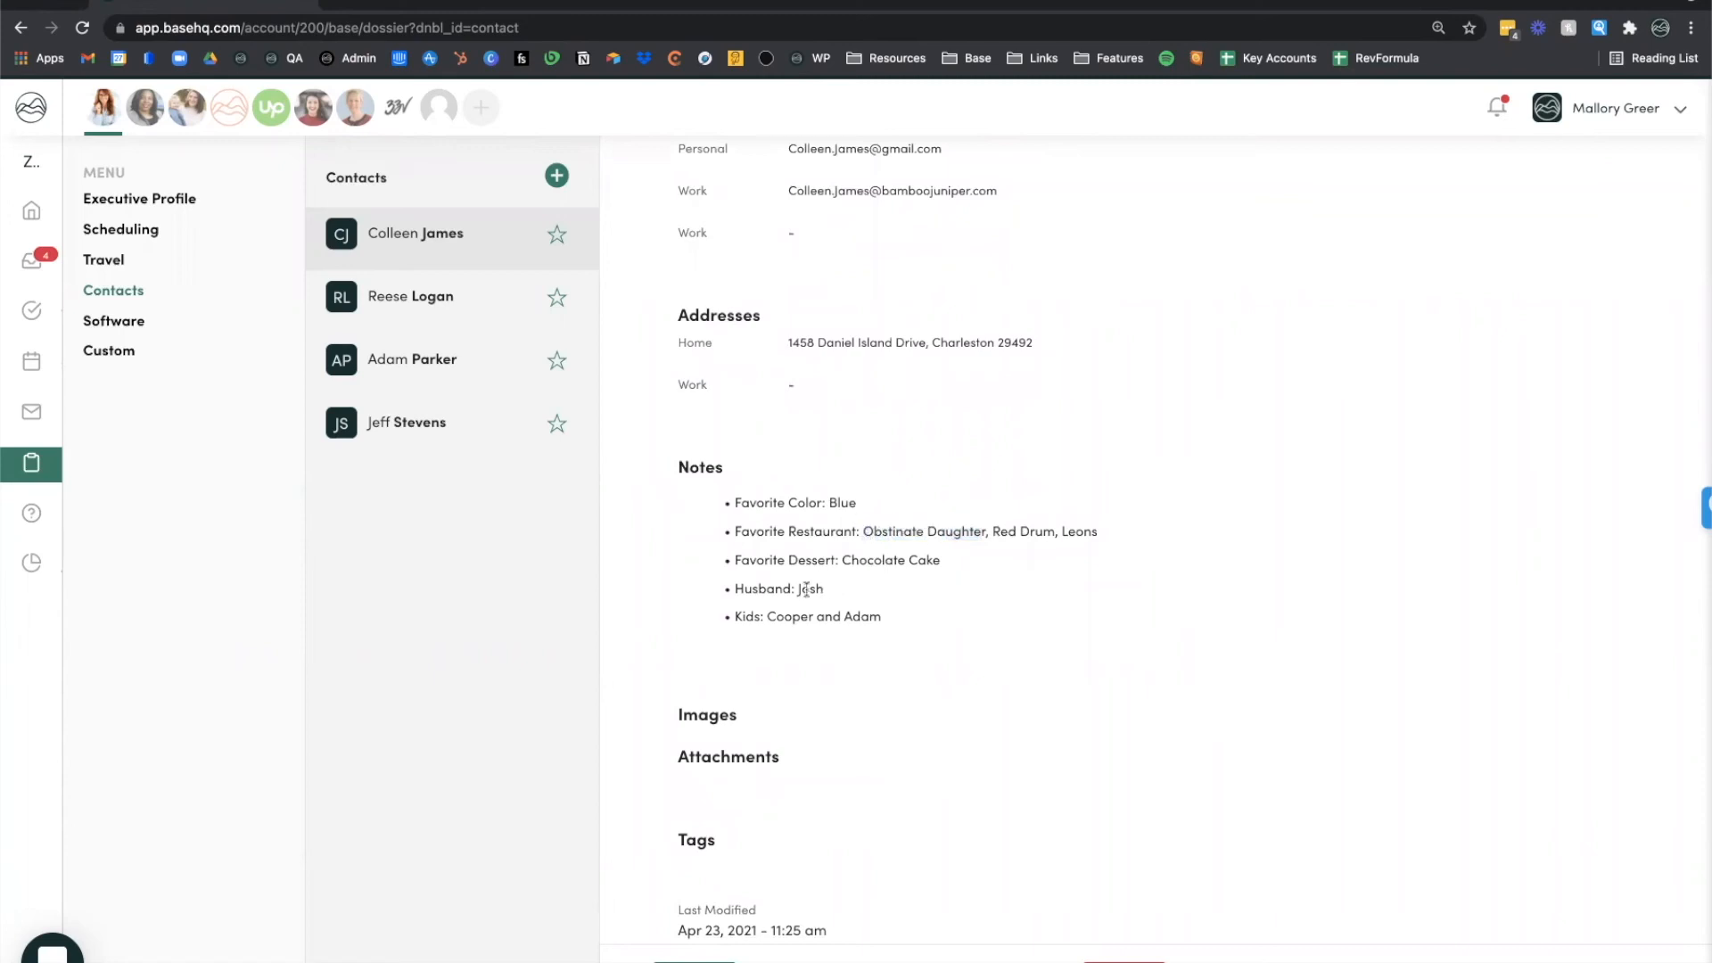
double_click(811, 589)
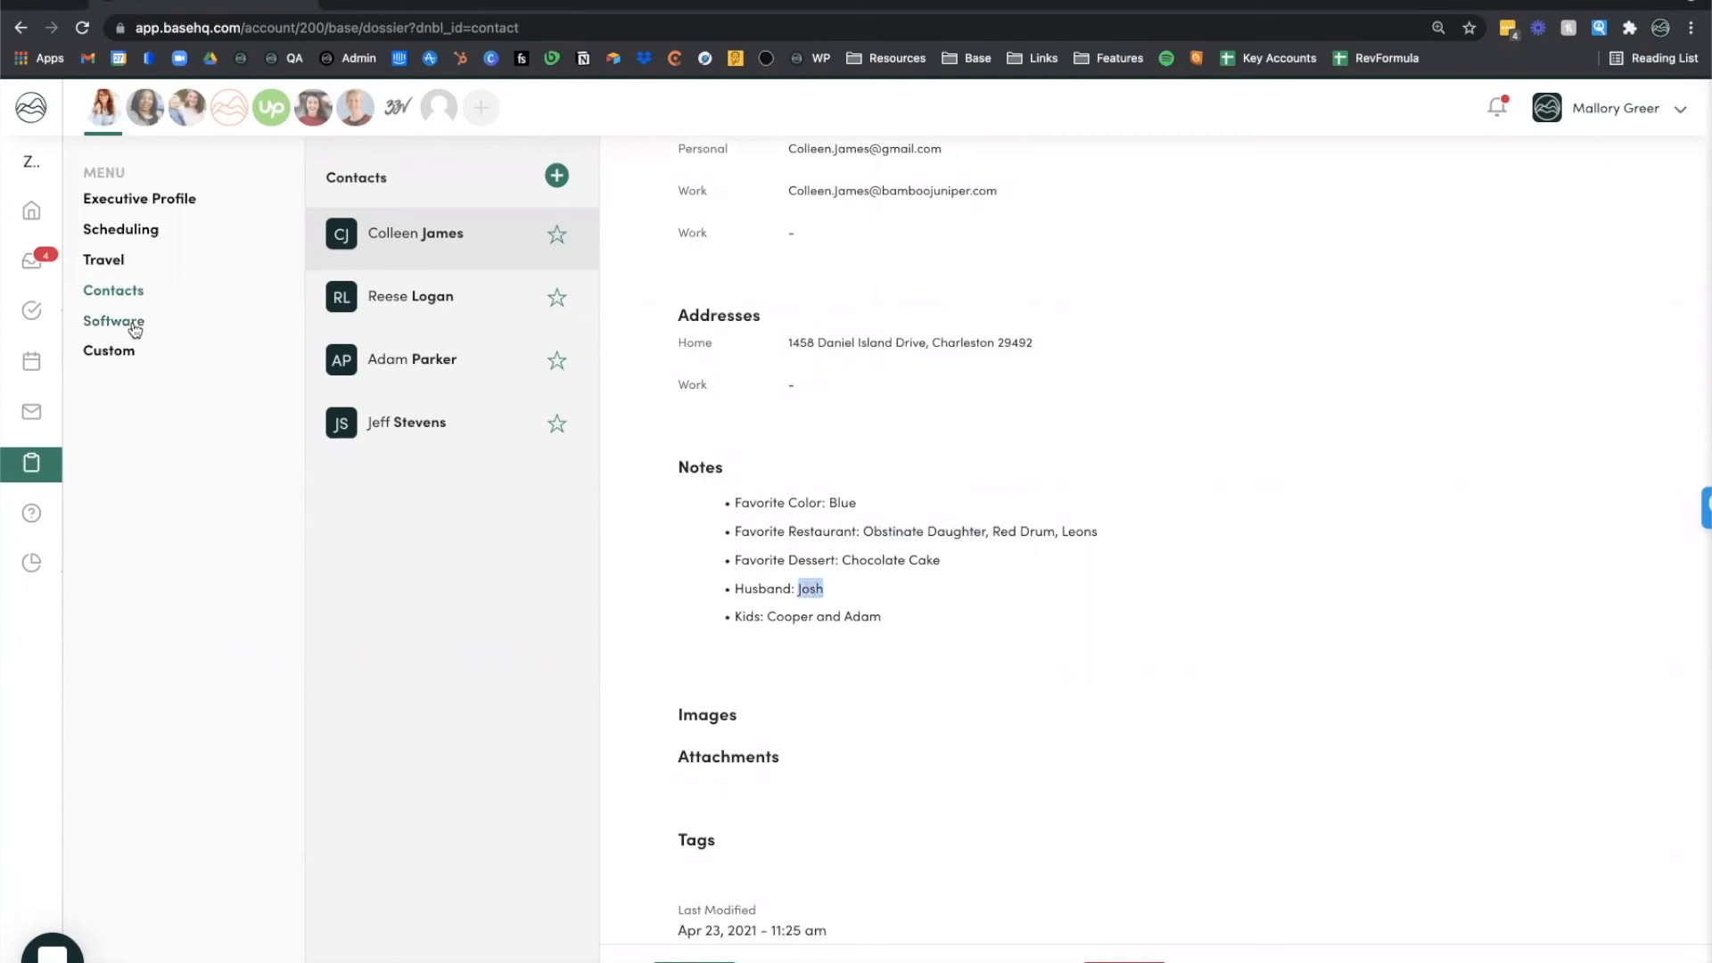
Step: Open Software and switch to an executive listing Zoom, Trello, Slack
left_click(113, 321)
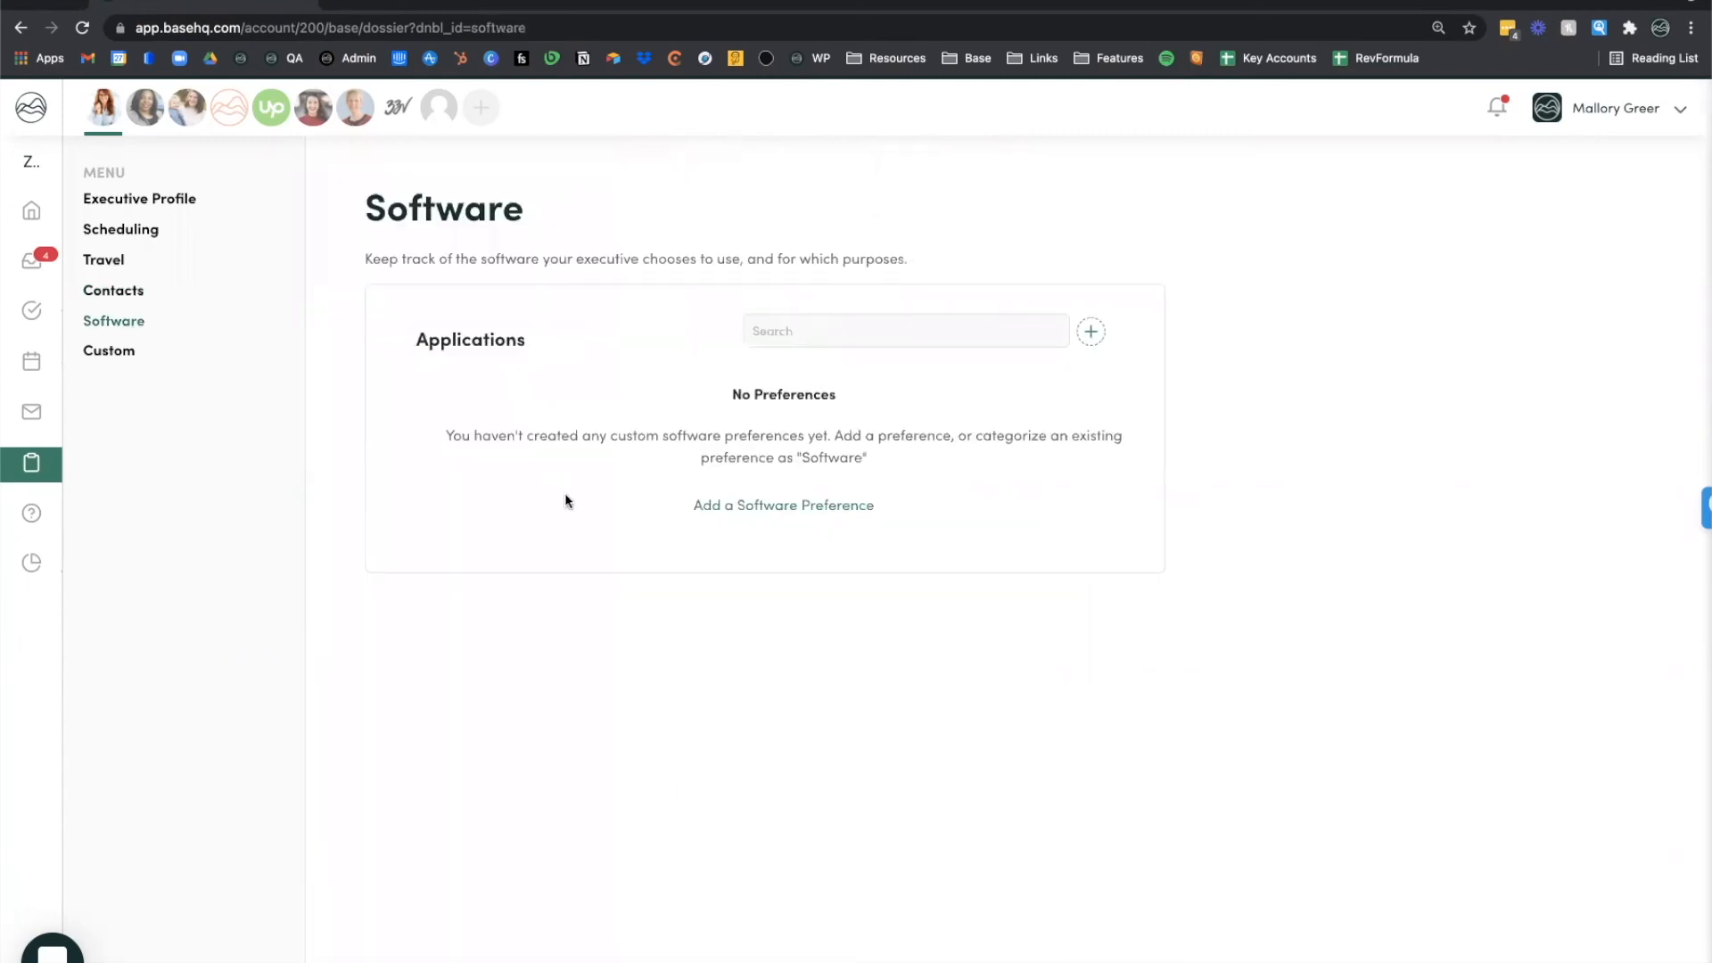
mouse_move(386, 358)
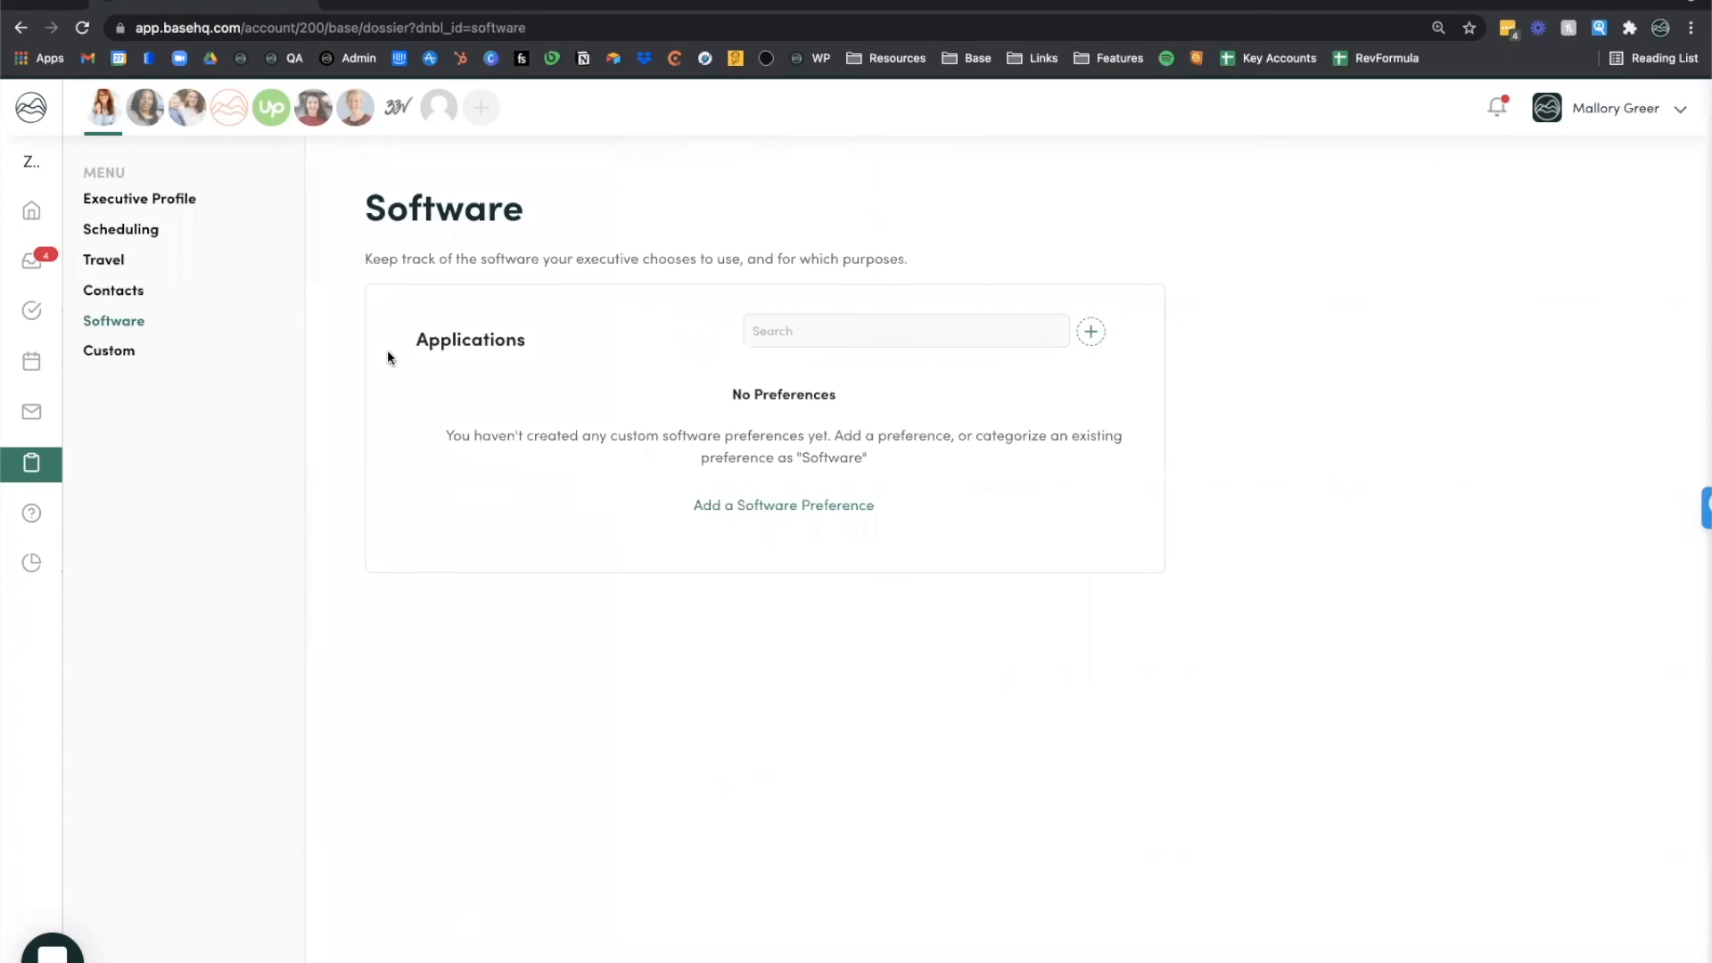
mouse_move(313, 107)
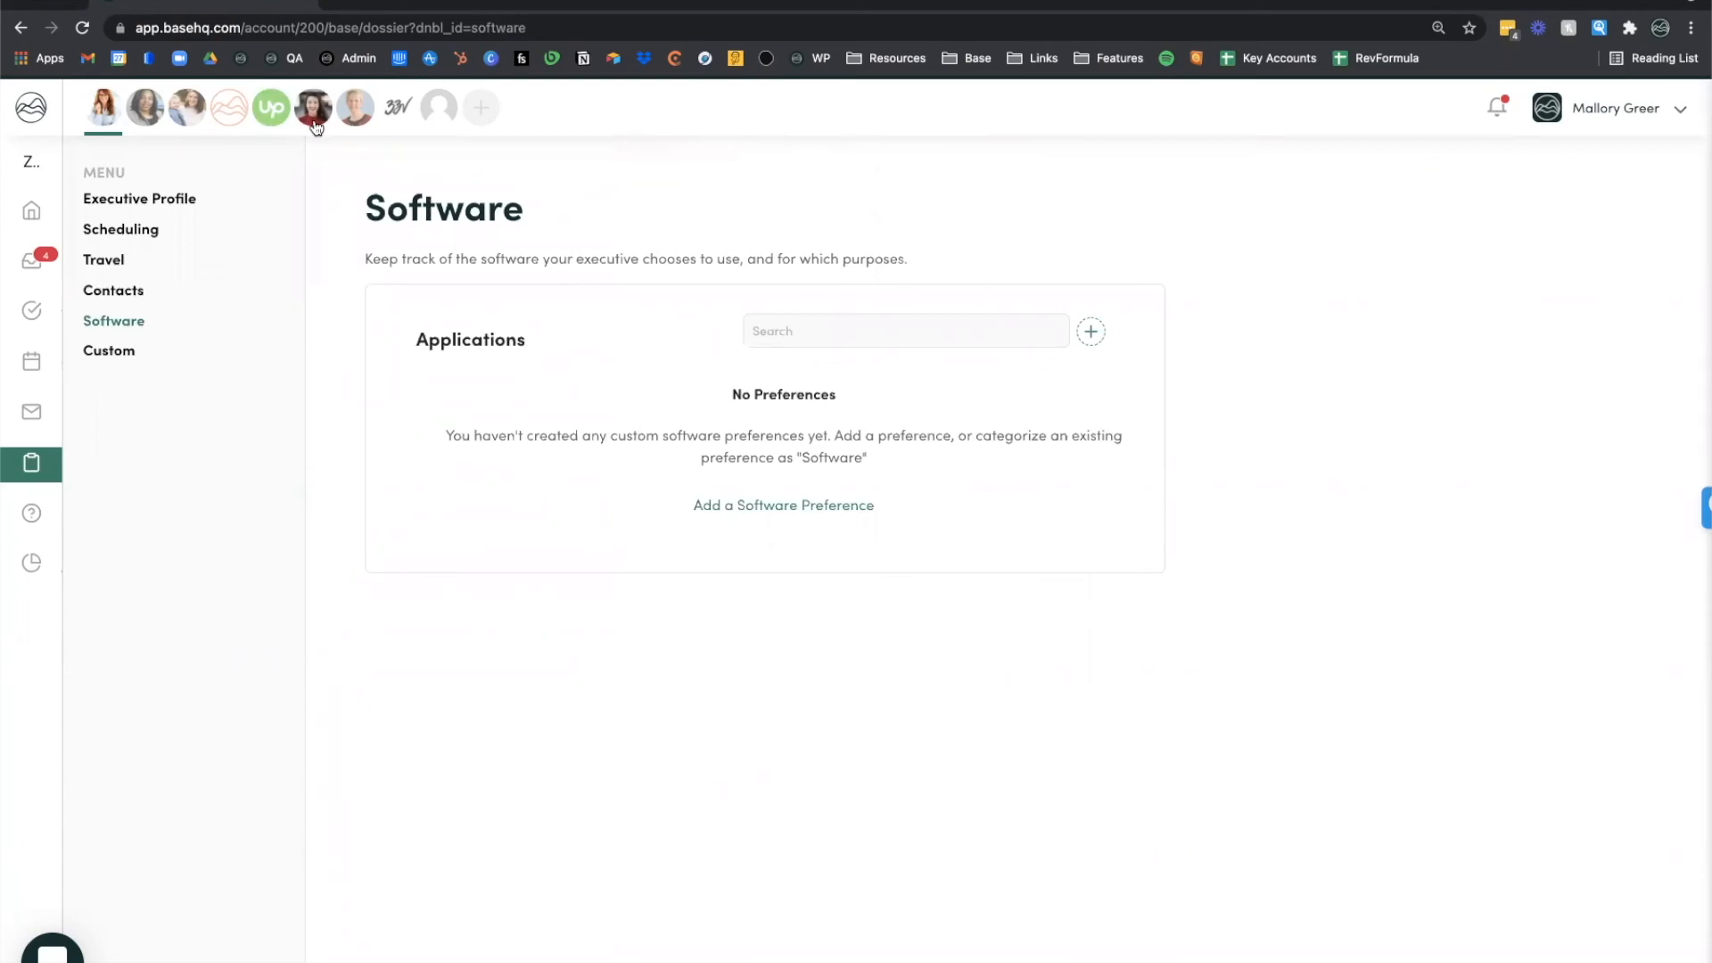
left_click(312, 107)
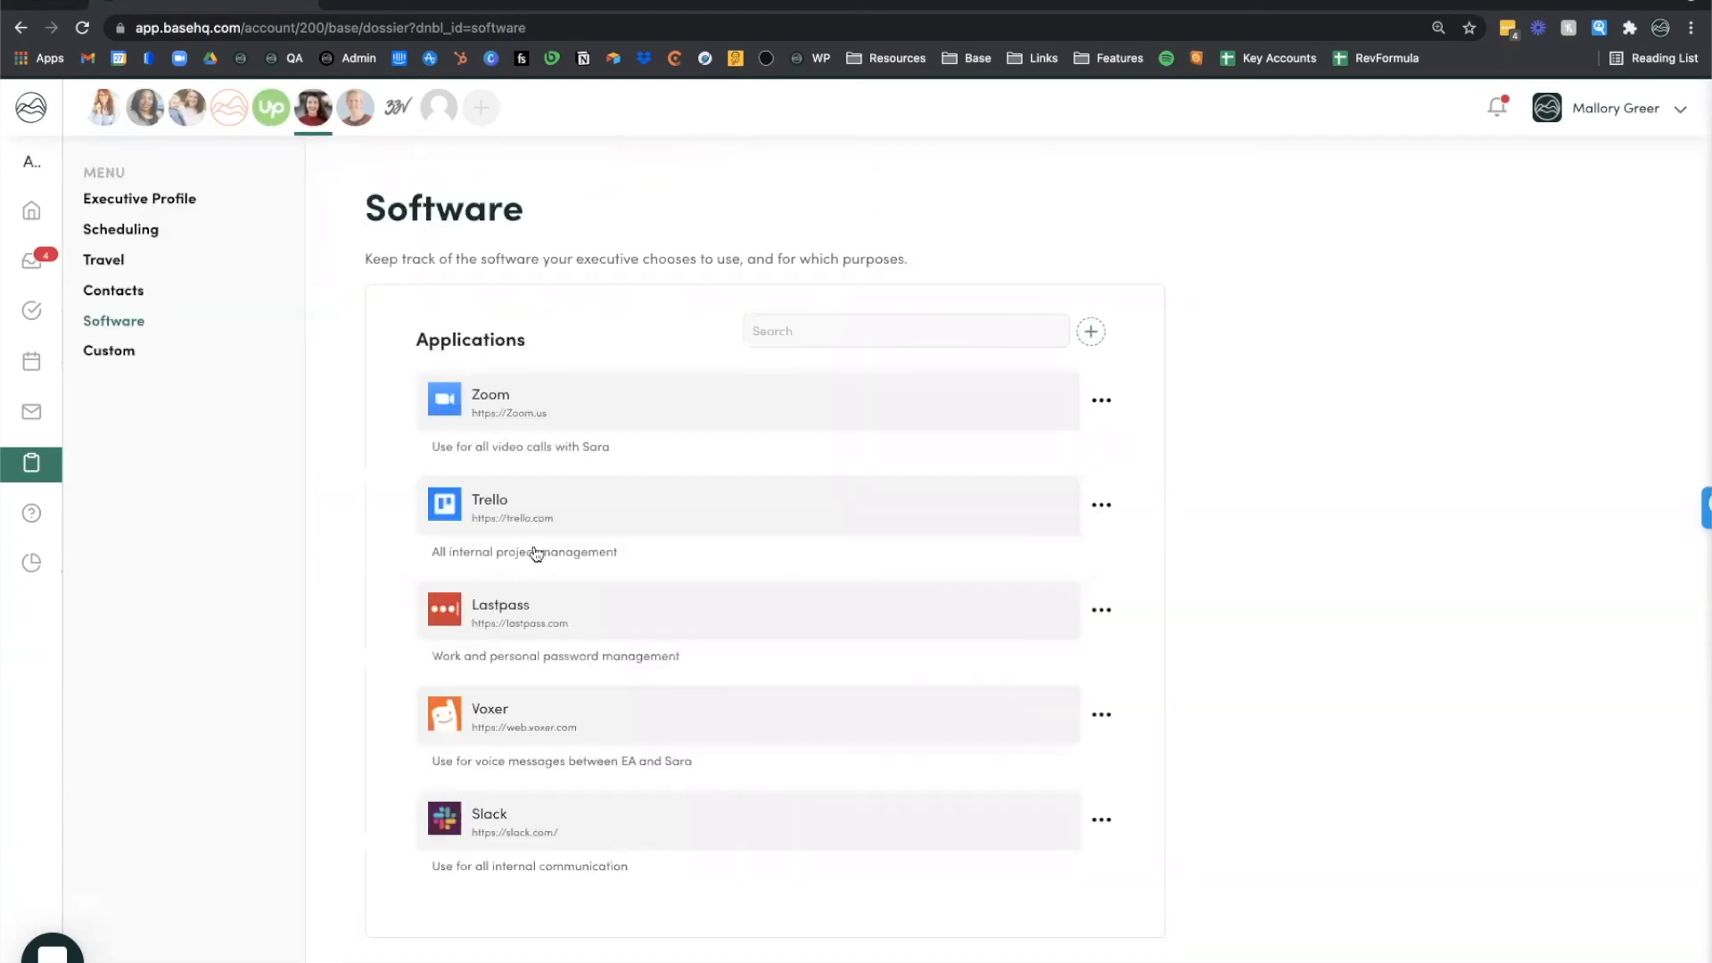
mouse_move(506, 414)
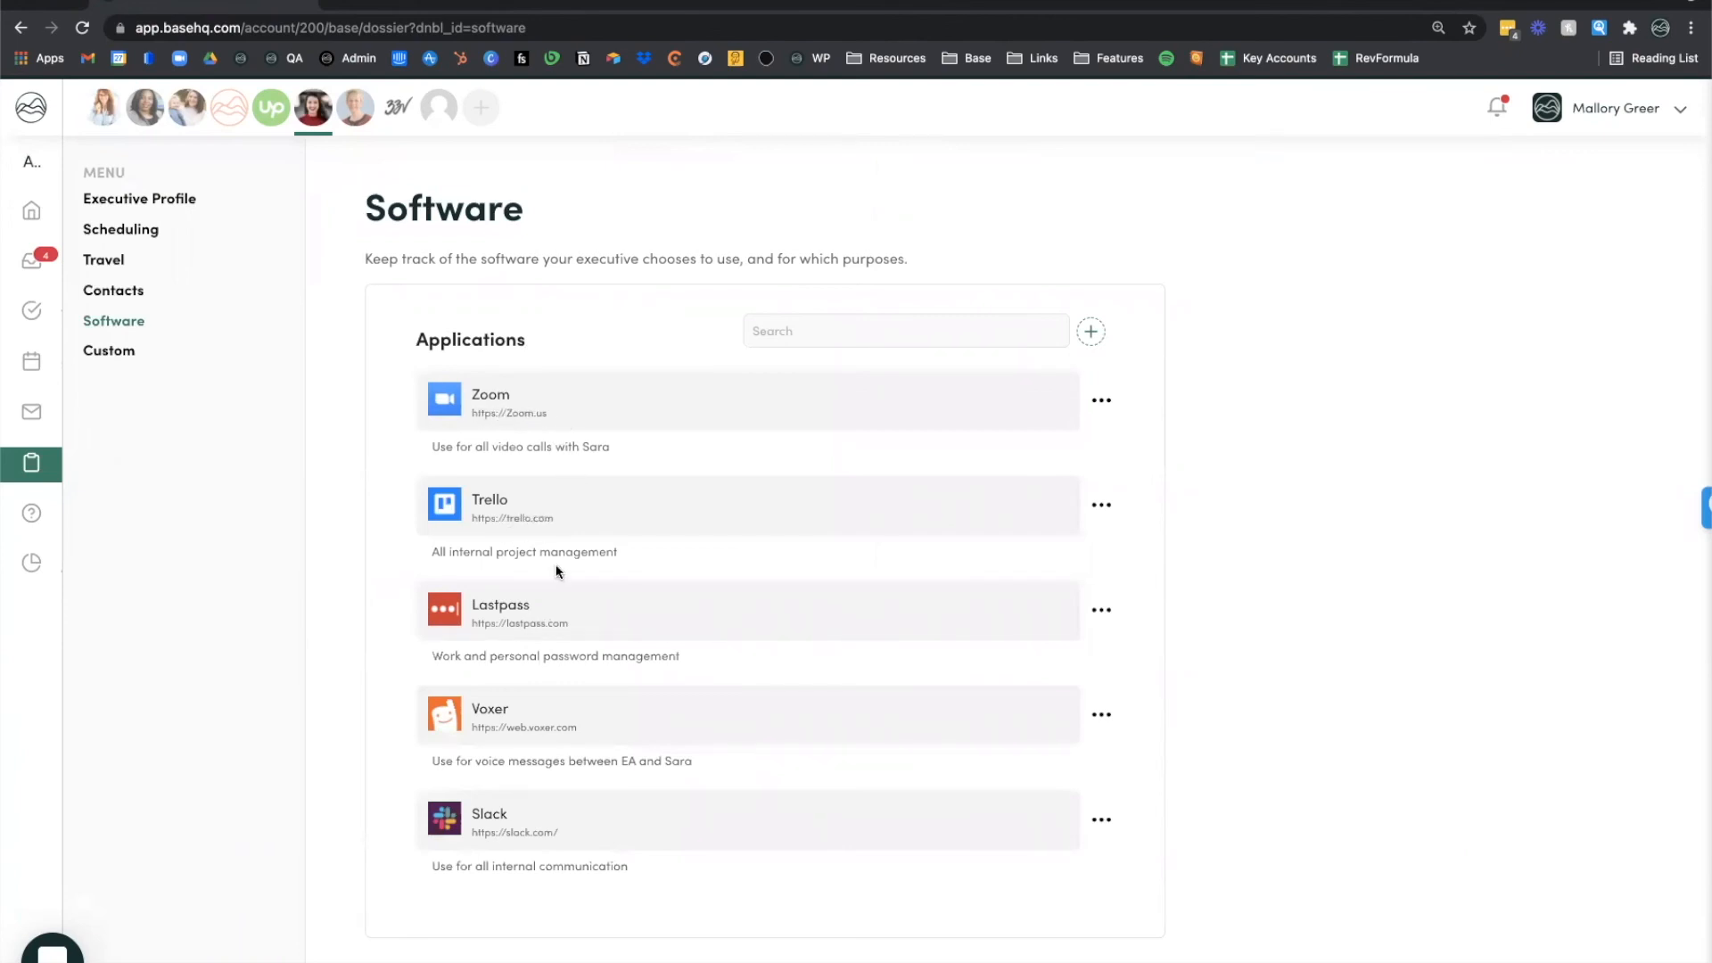
mouse_move(560, 693)
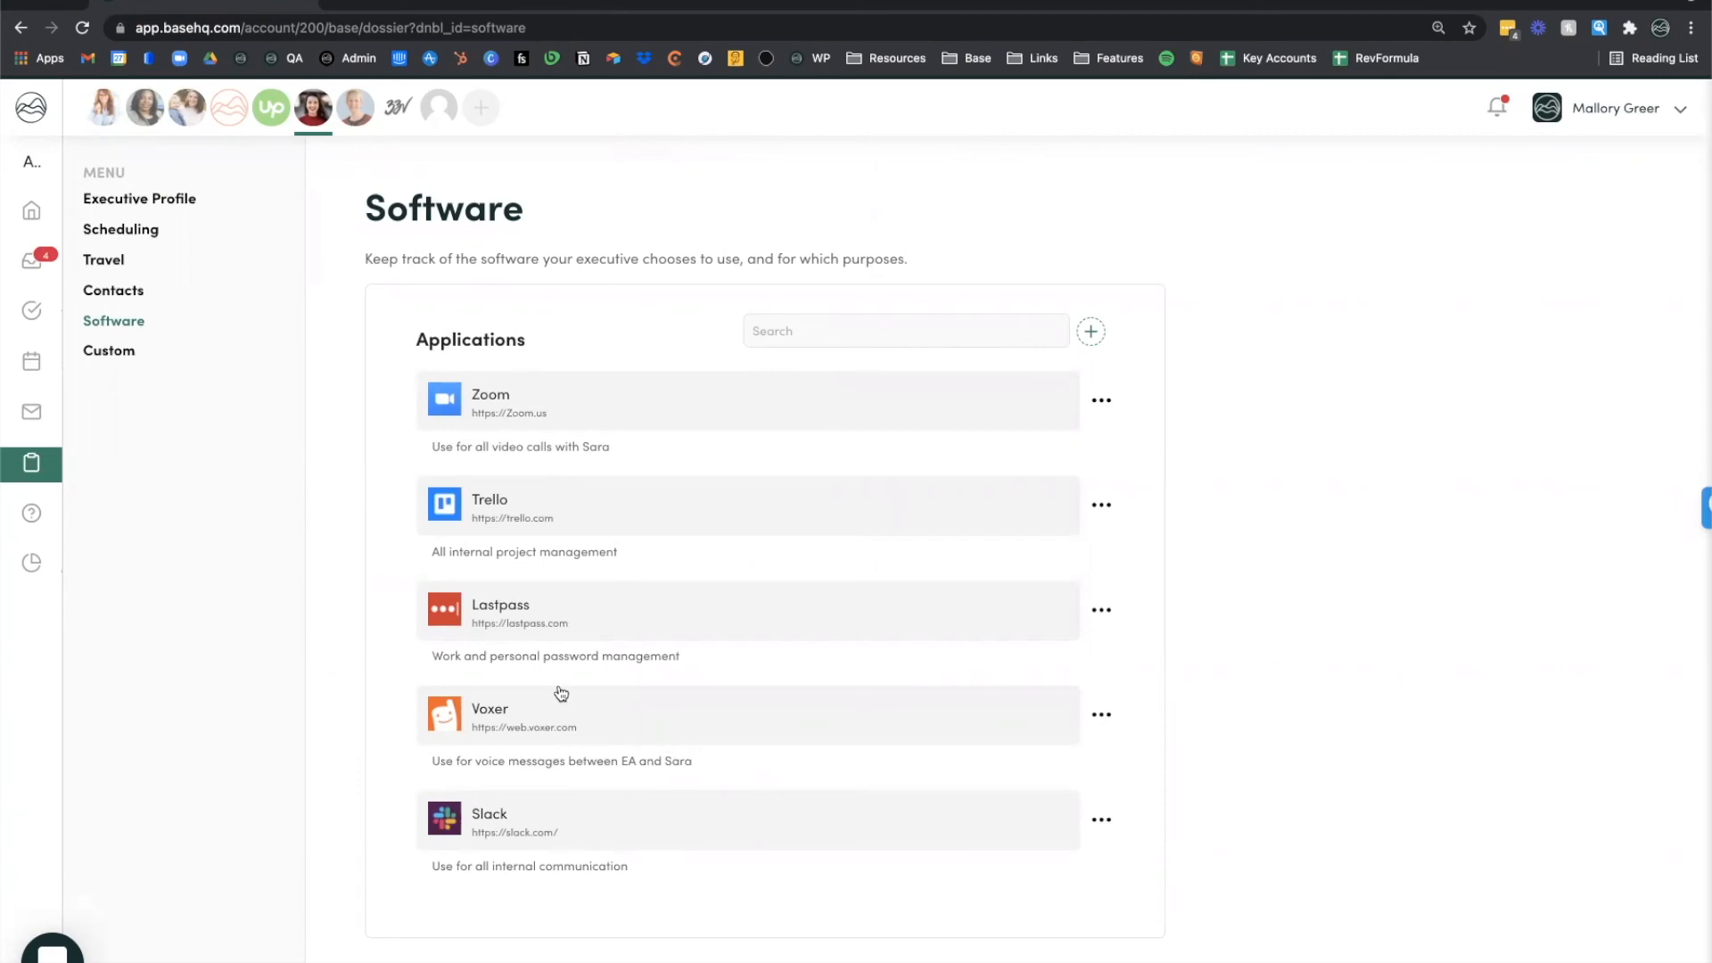
mouse_move(567, 427)
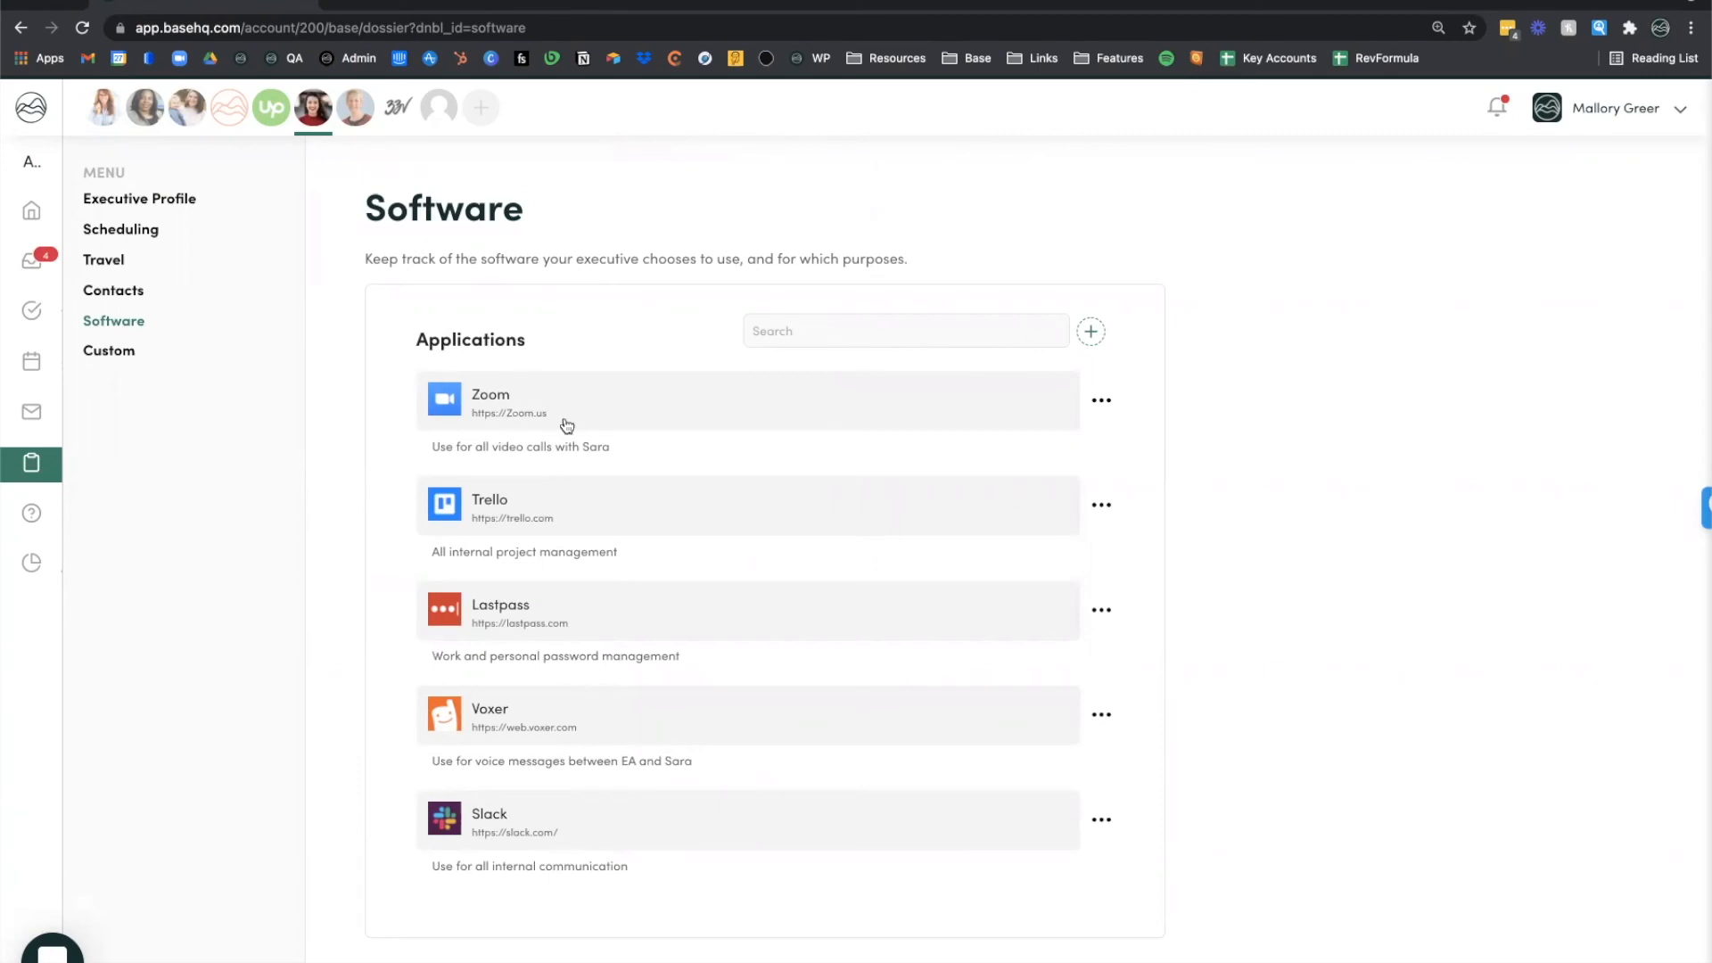
mouse_move(135, 142)
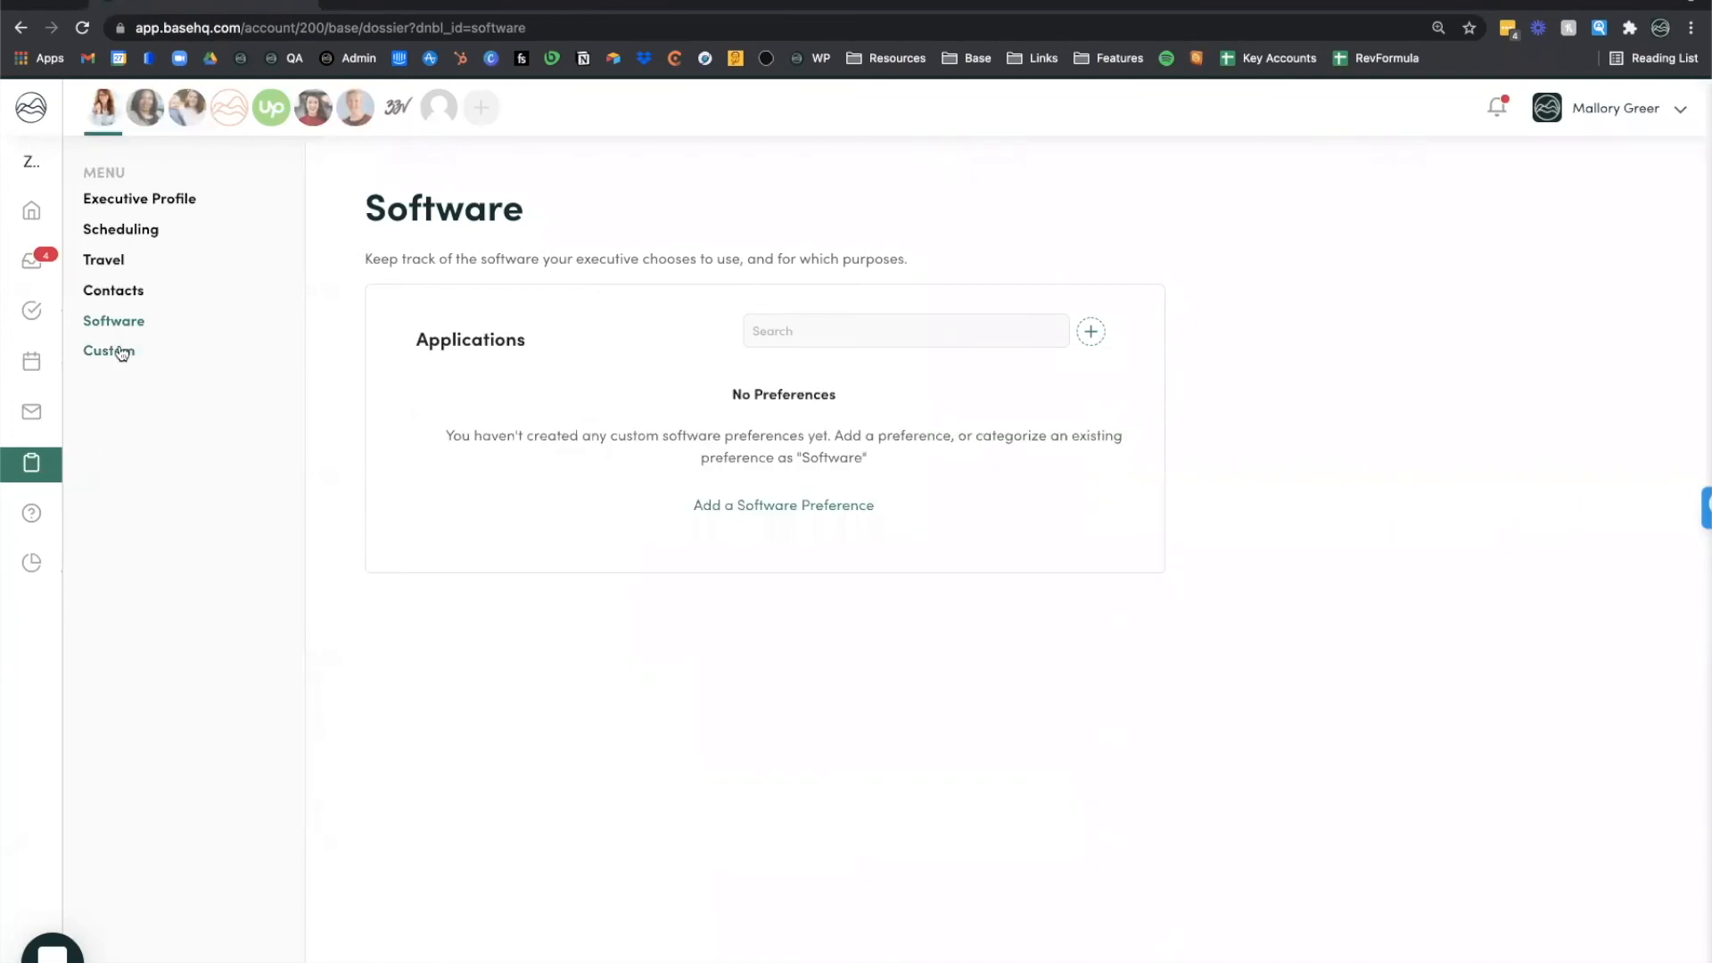
Step: Open Custom and highlight parts of the Chicago travel preferences note
left_click(108, 350)
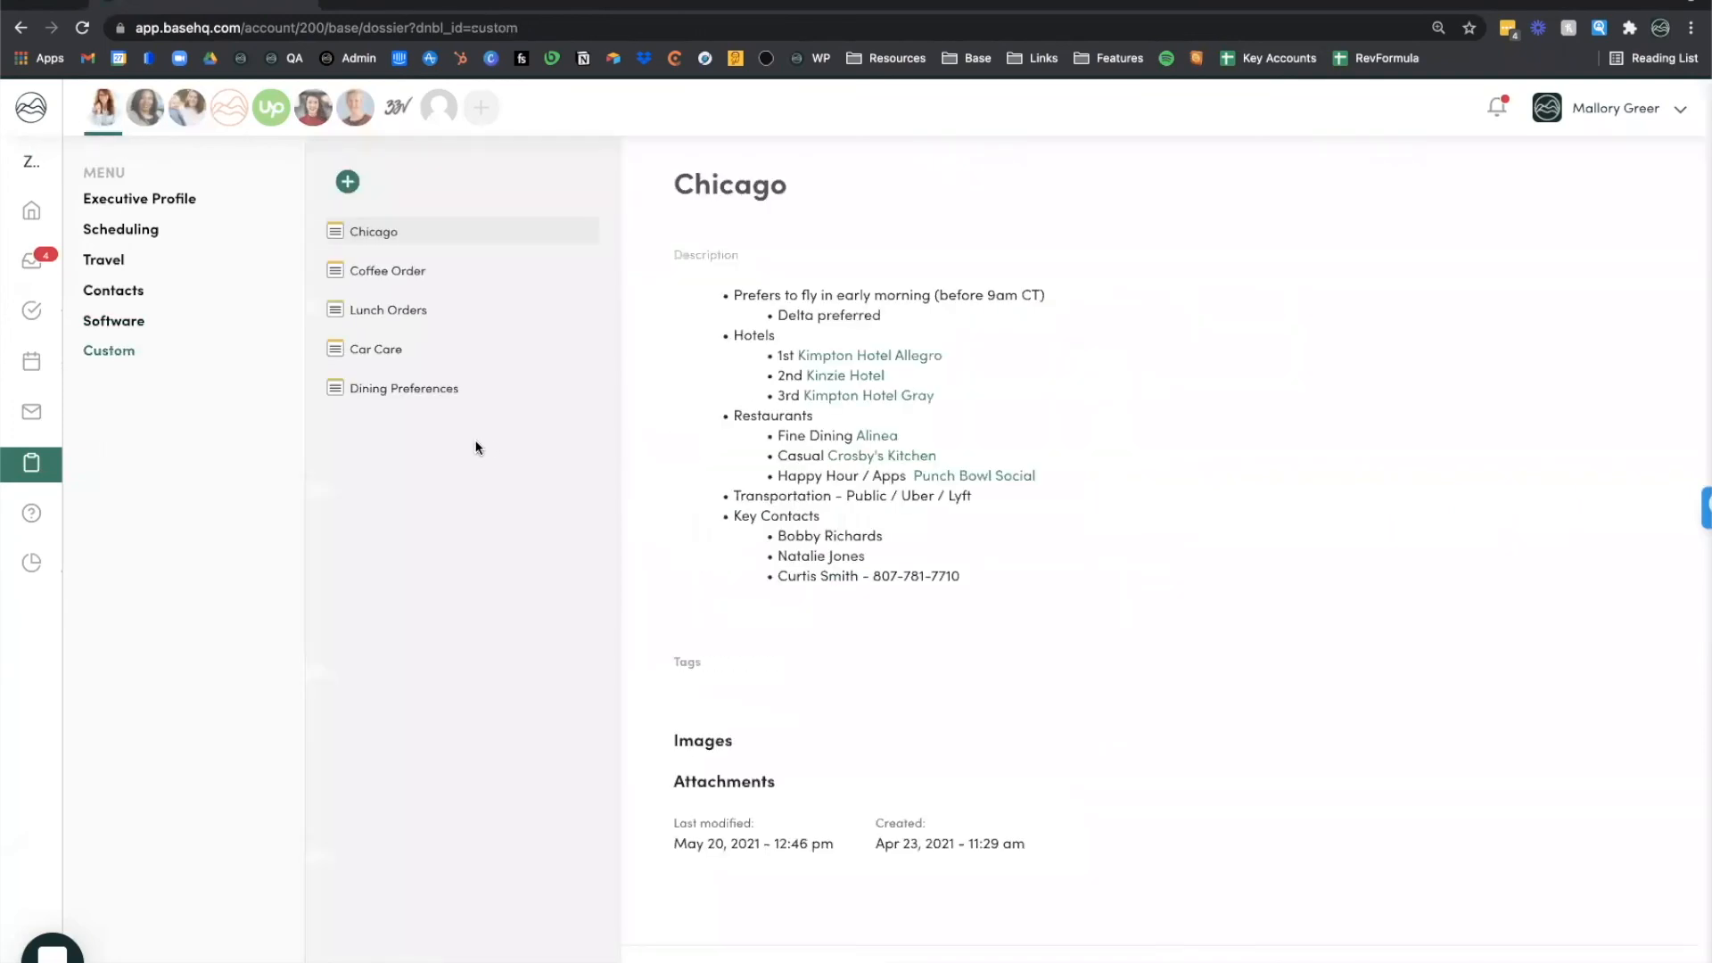
mouse_move(750, 403)
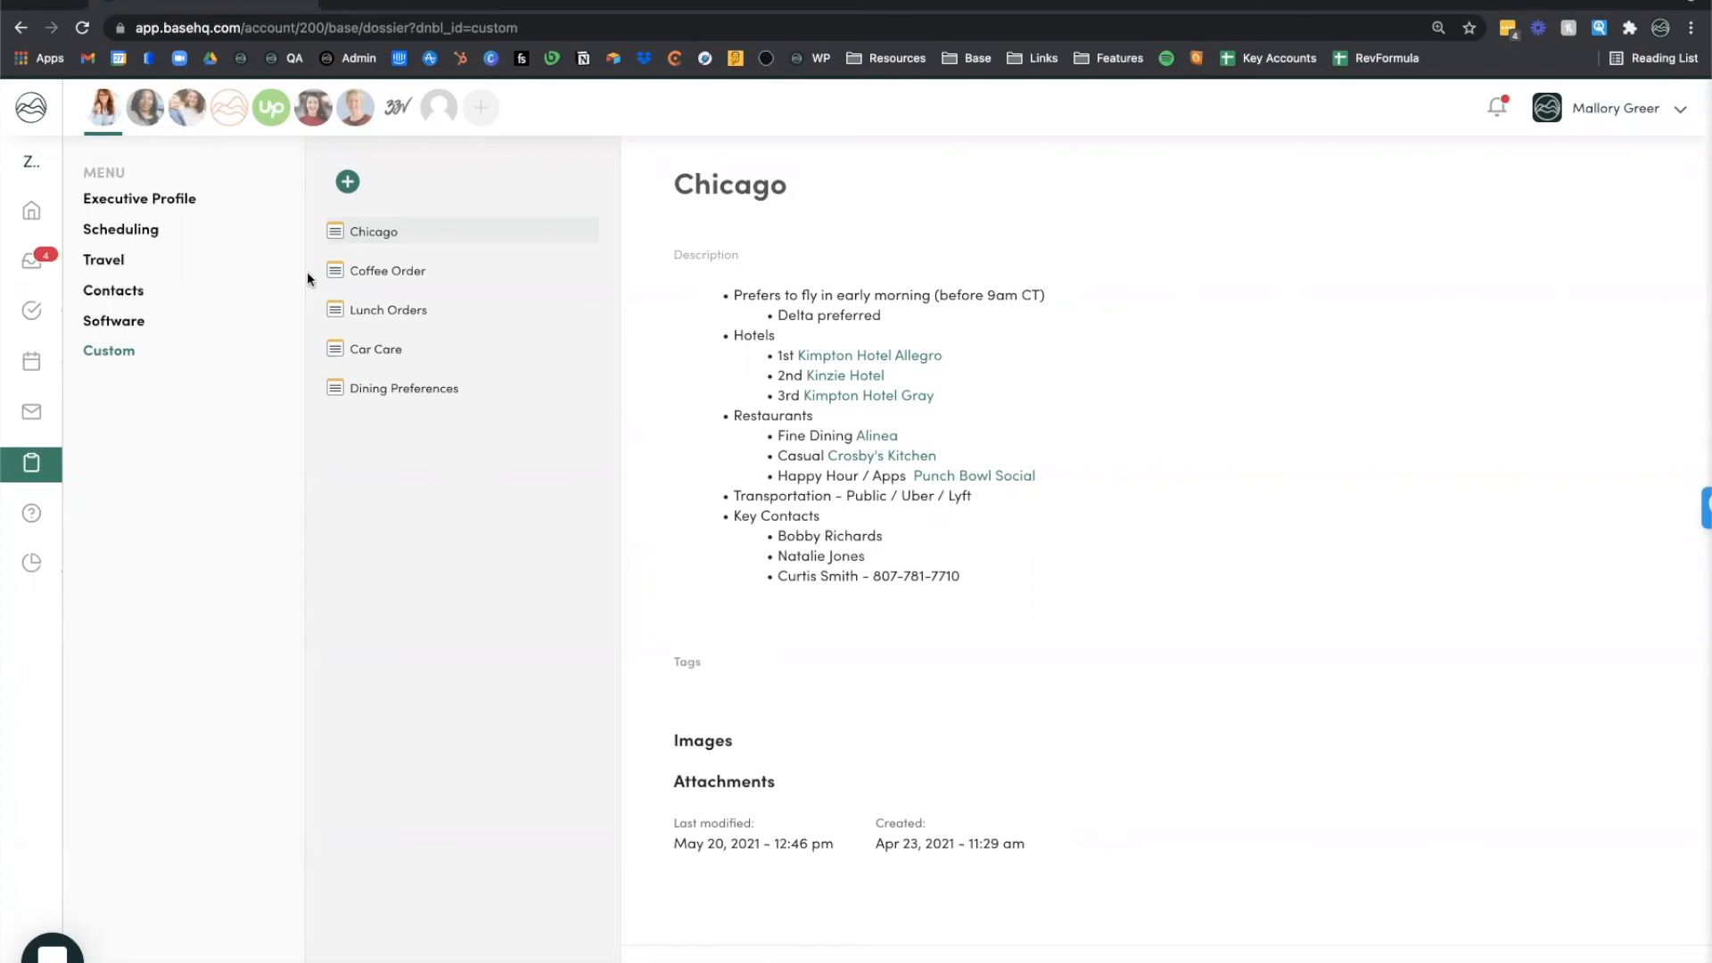
mouse_move(846, 349)
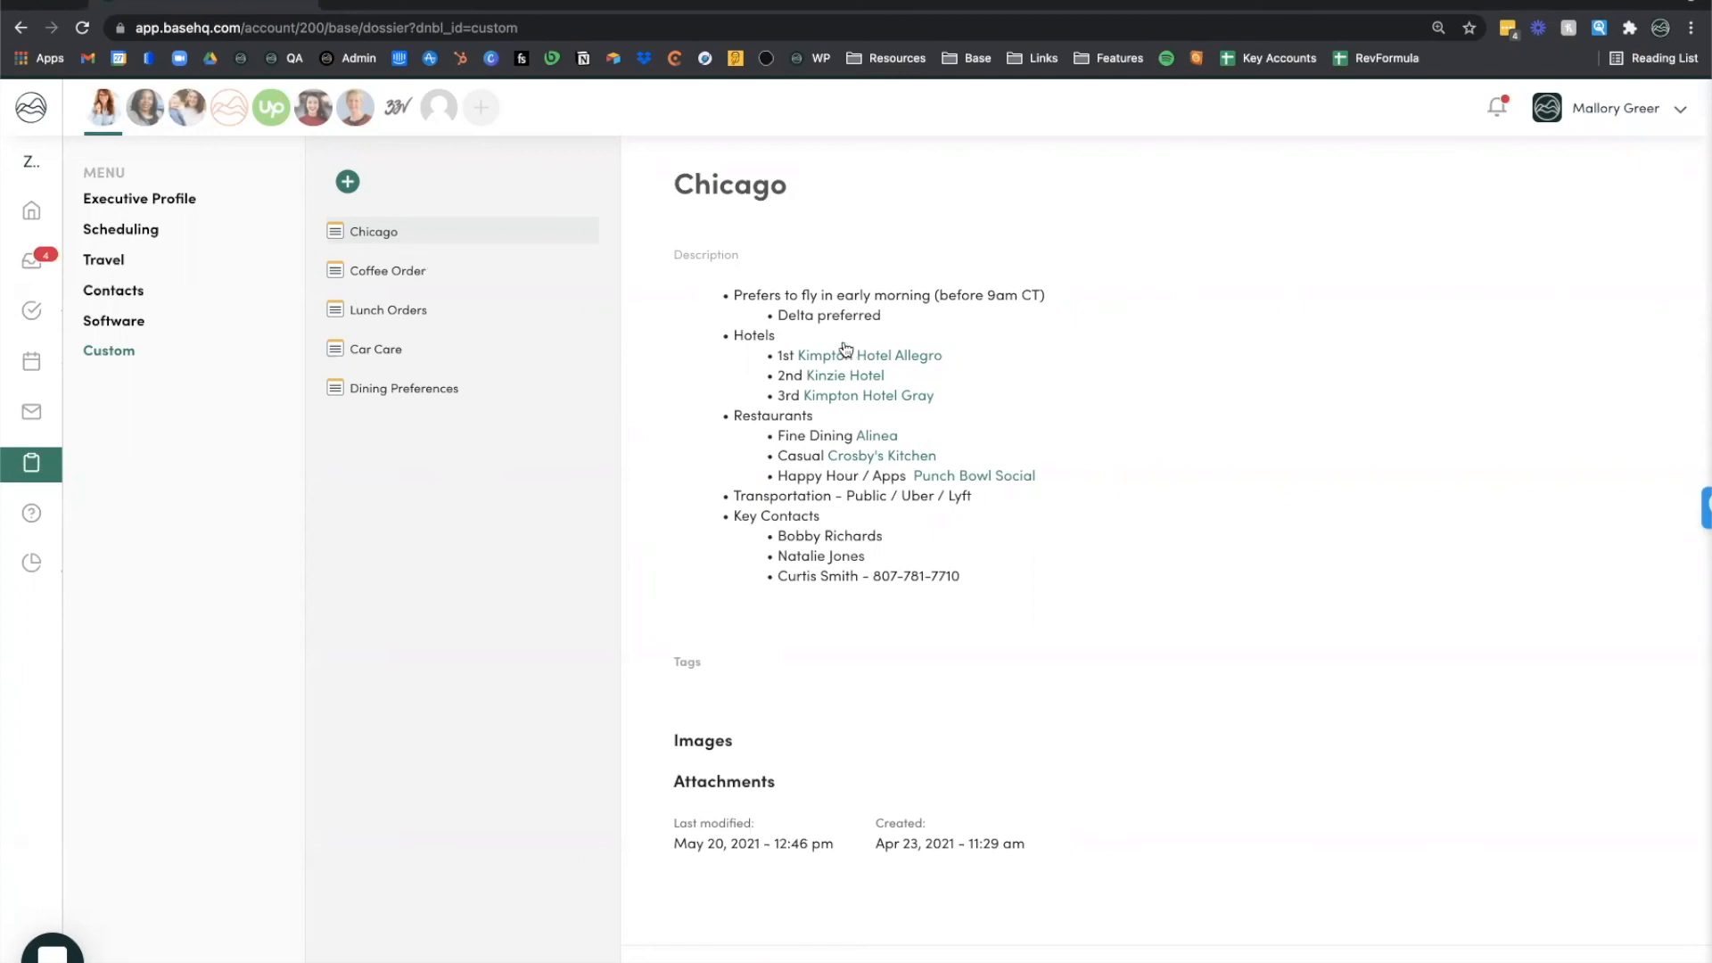
mouse_move(815, 458)
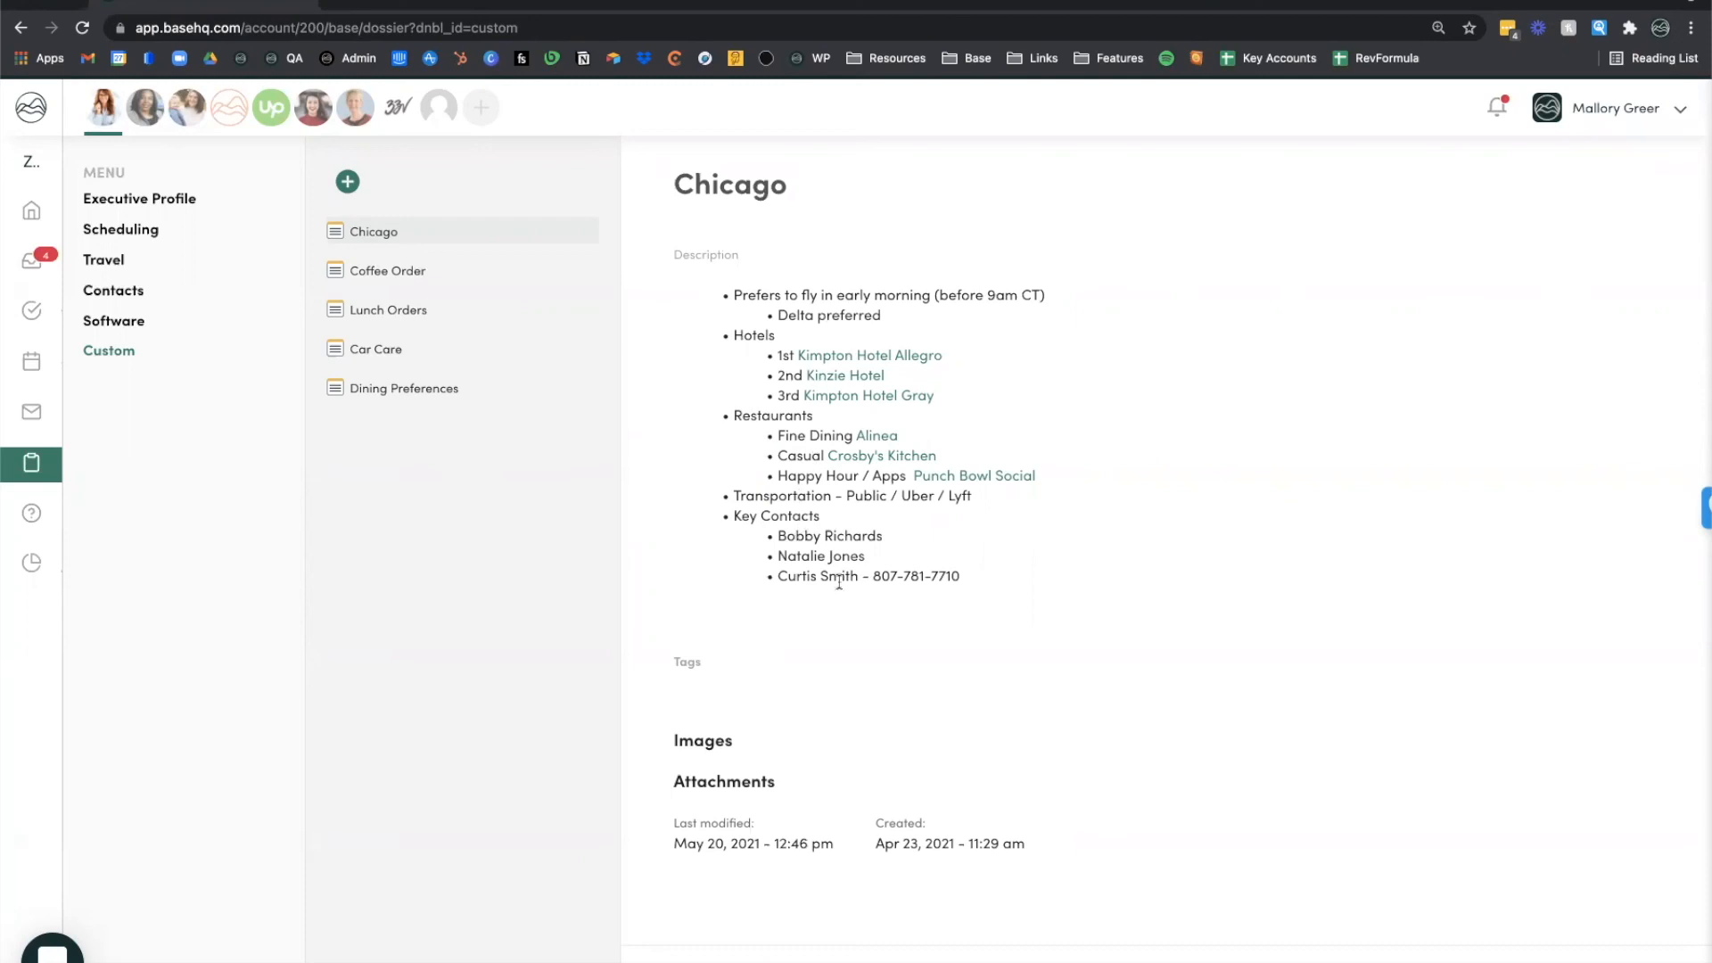
double_click(831, 315)
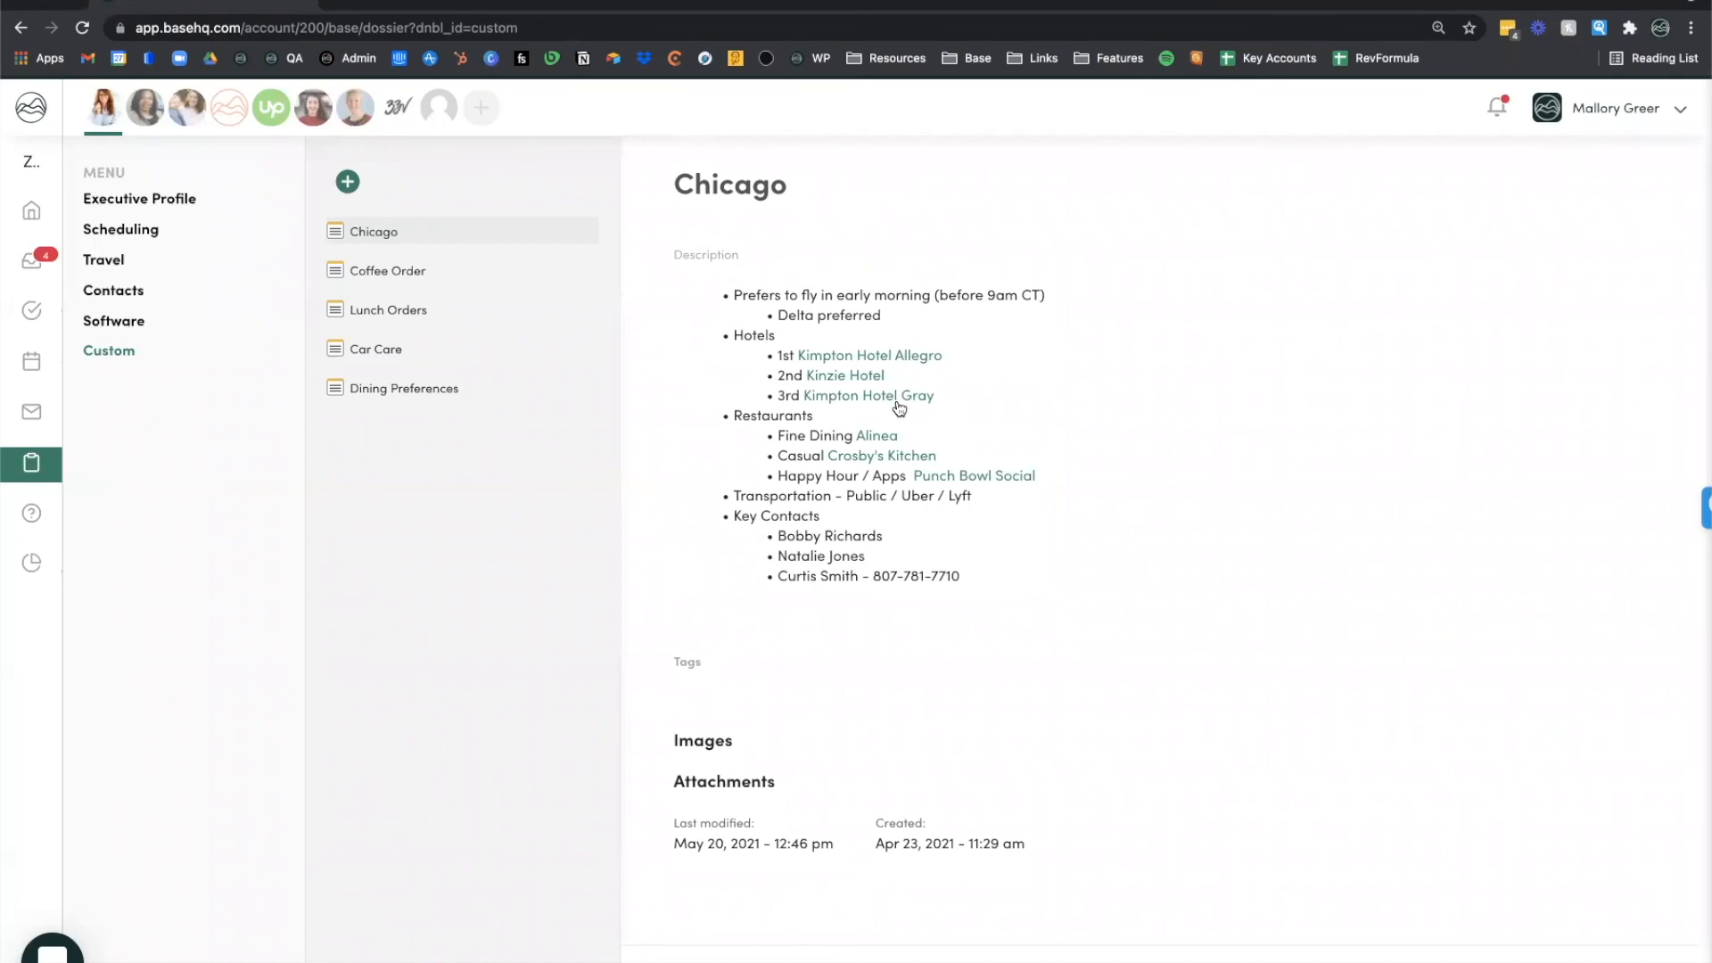
mouse_move(842, 491)
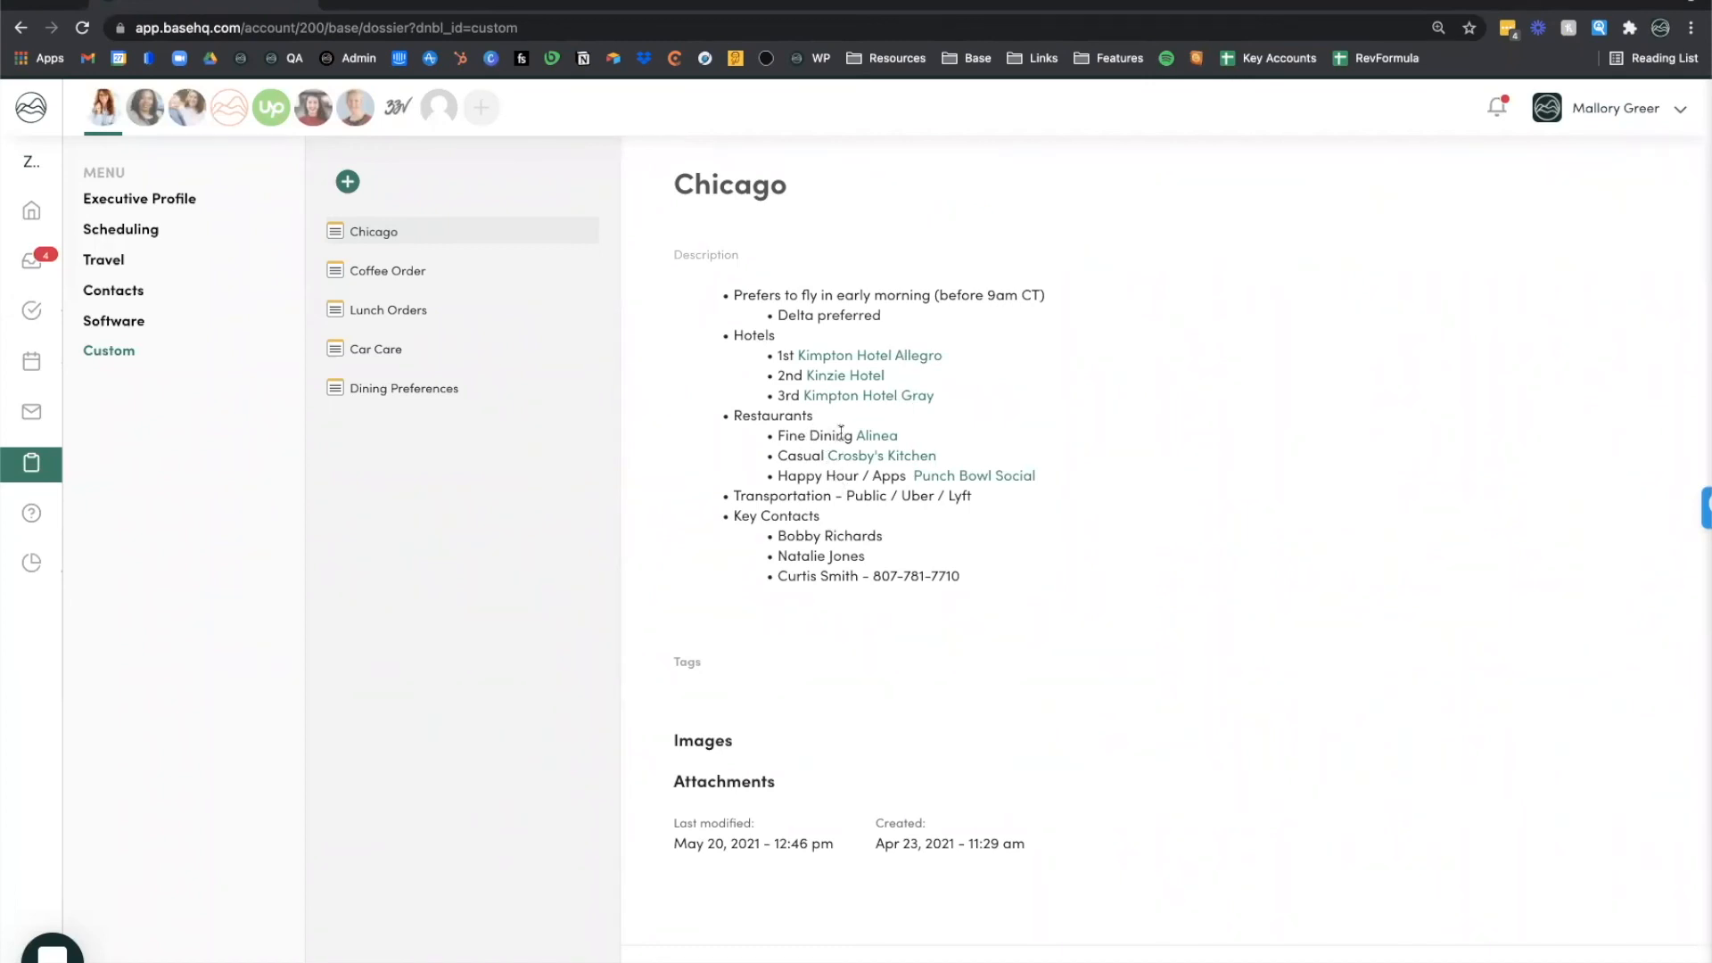
double_click(813, 435)
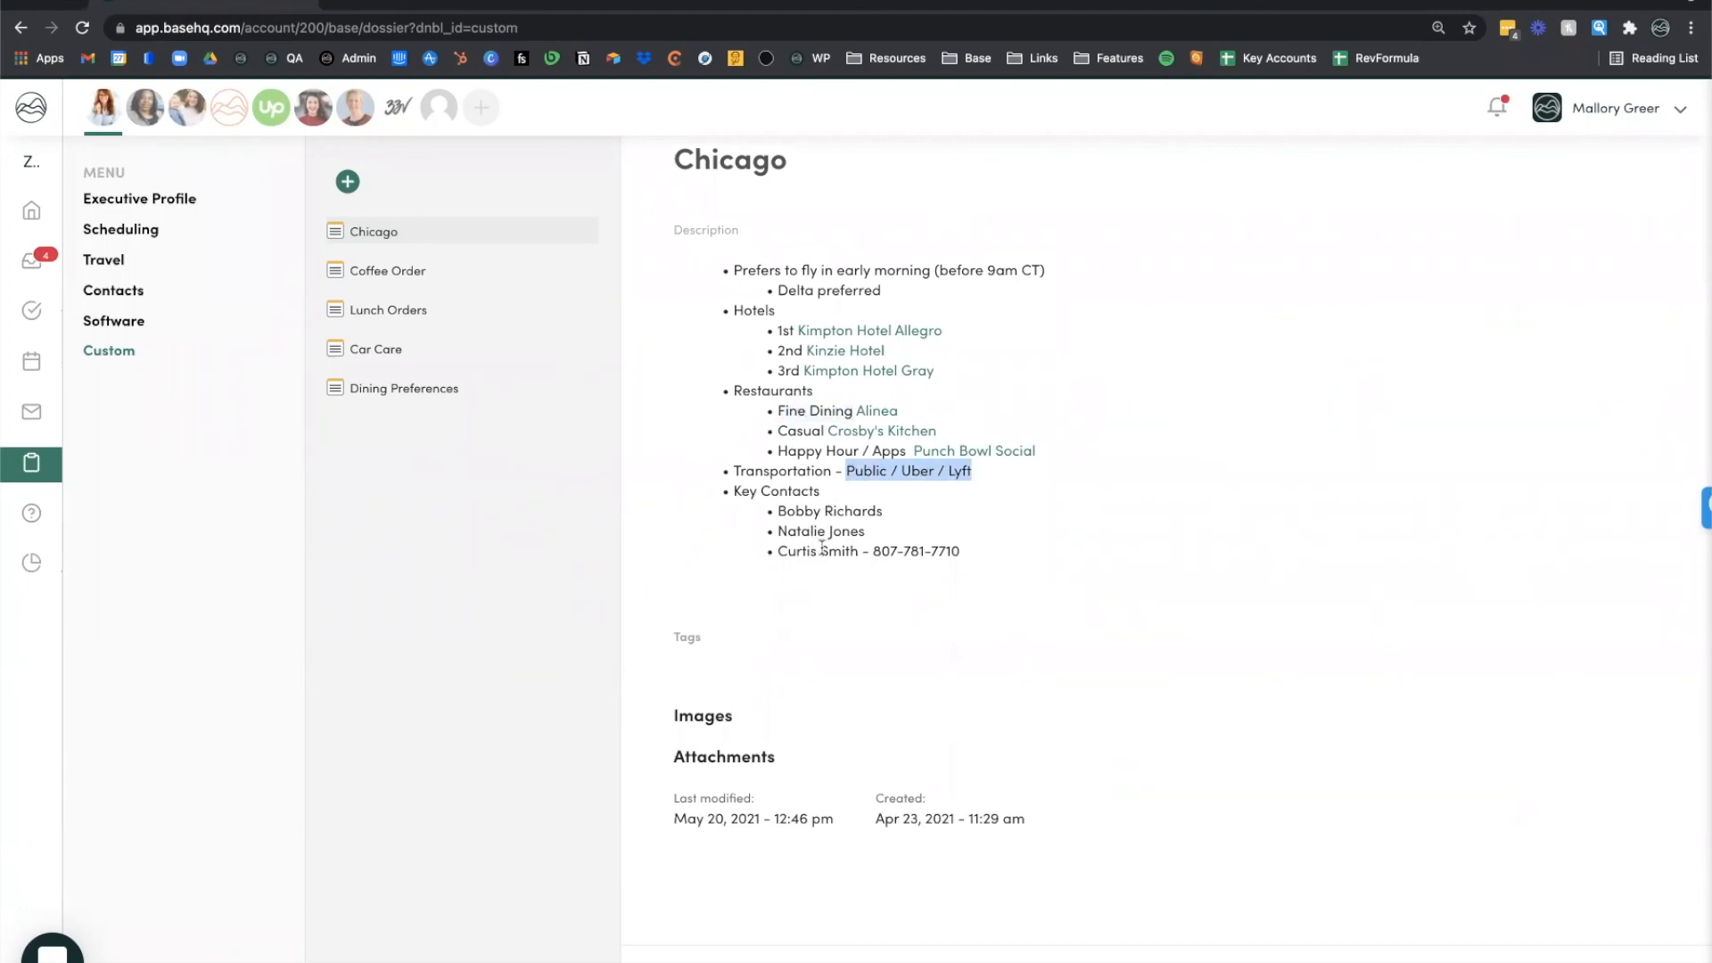
mouse_move(448, 473)
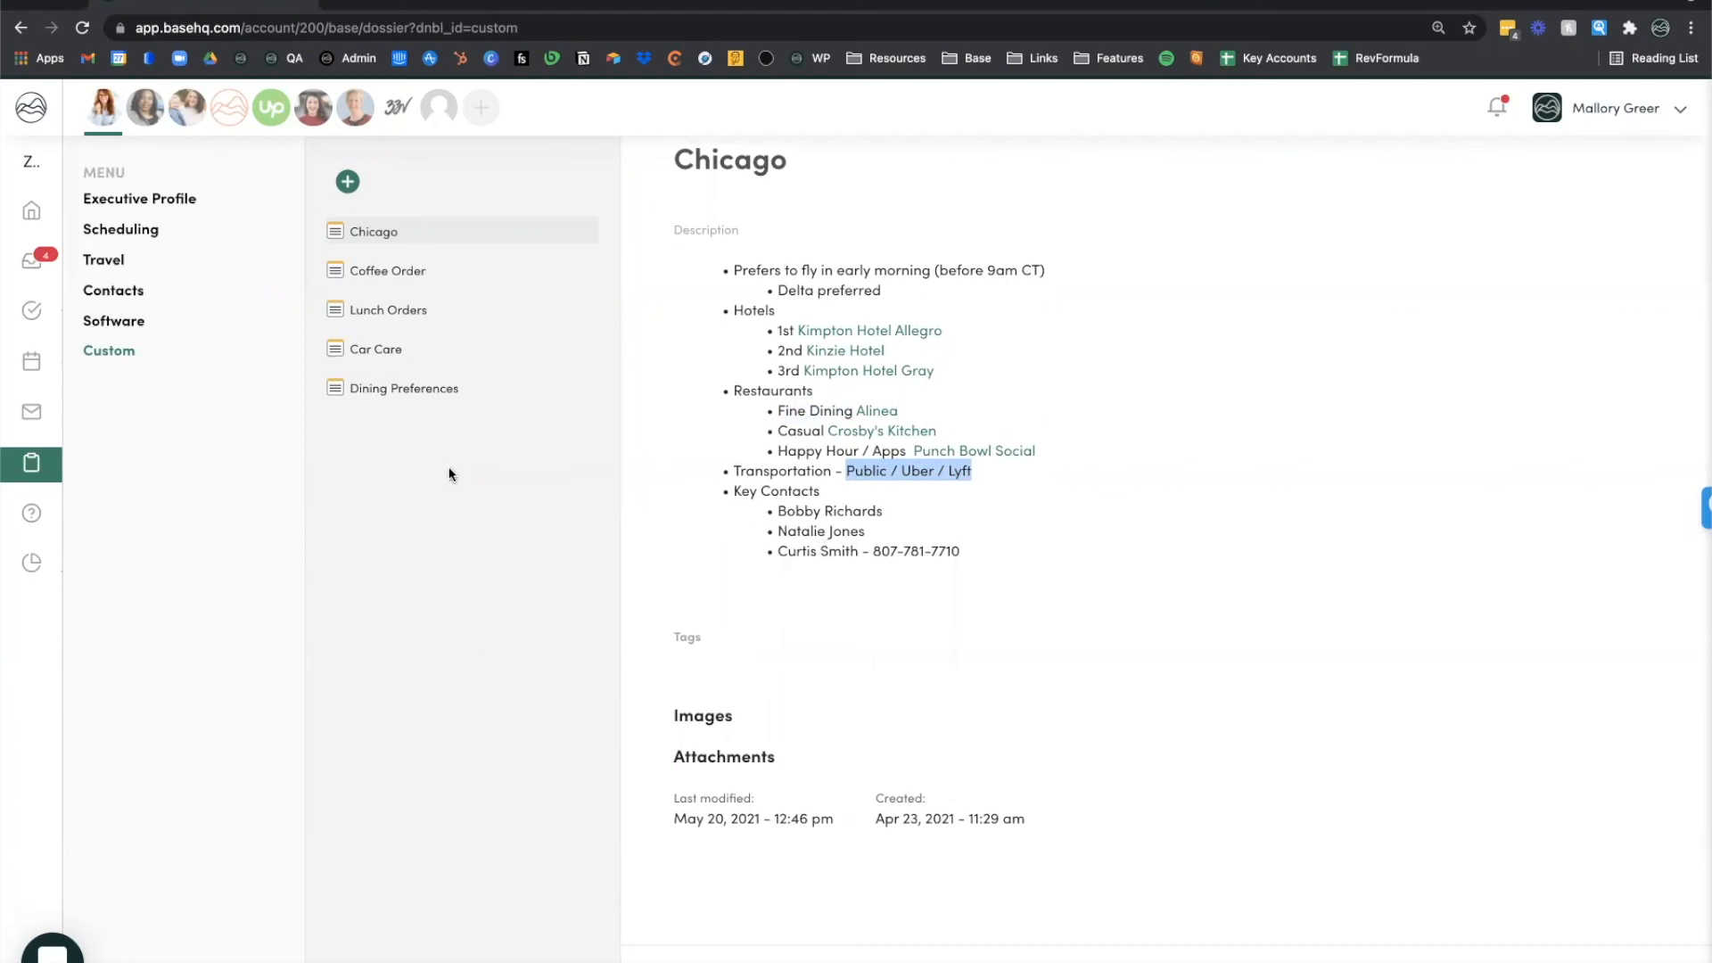
mouse_move(942, 475)
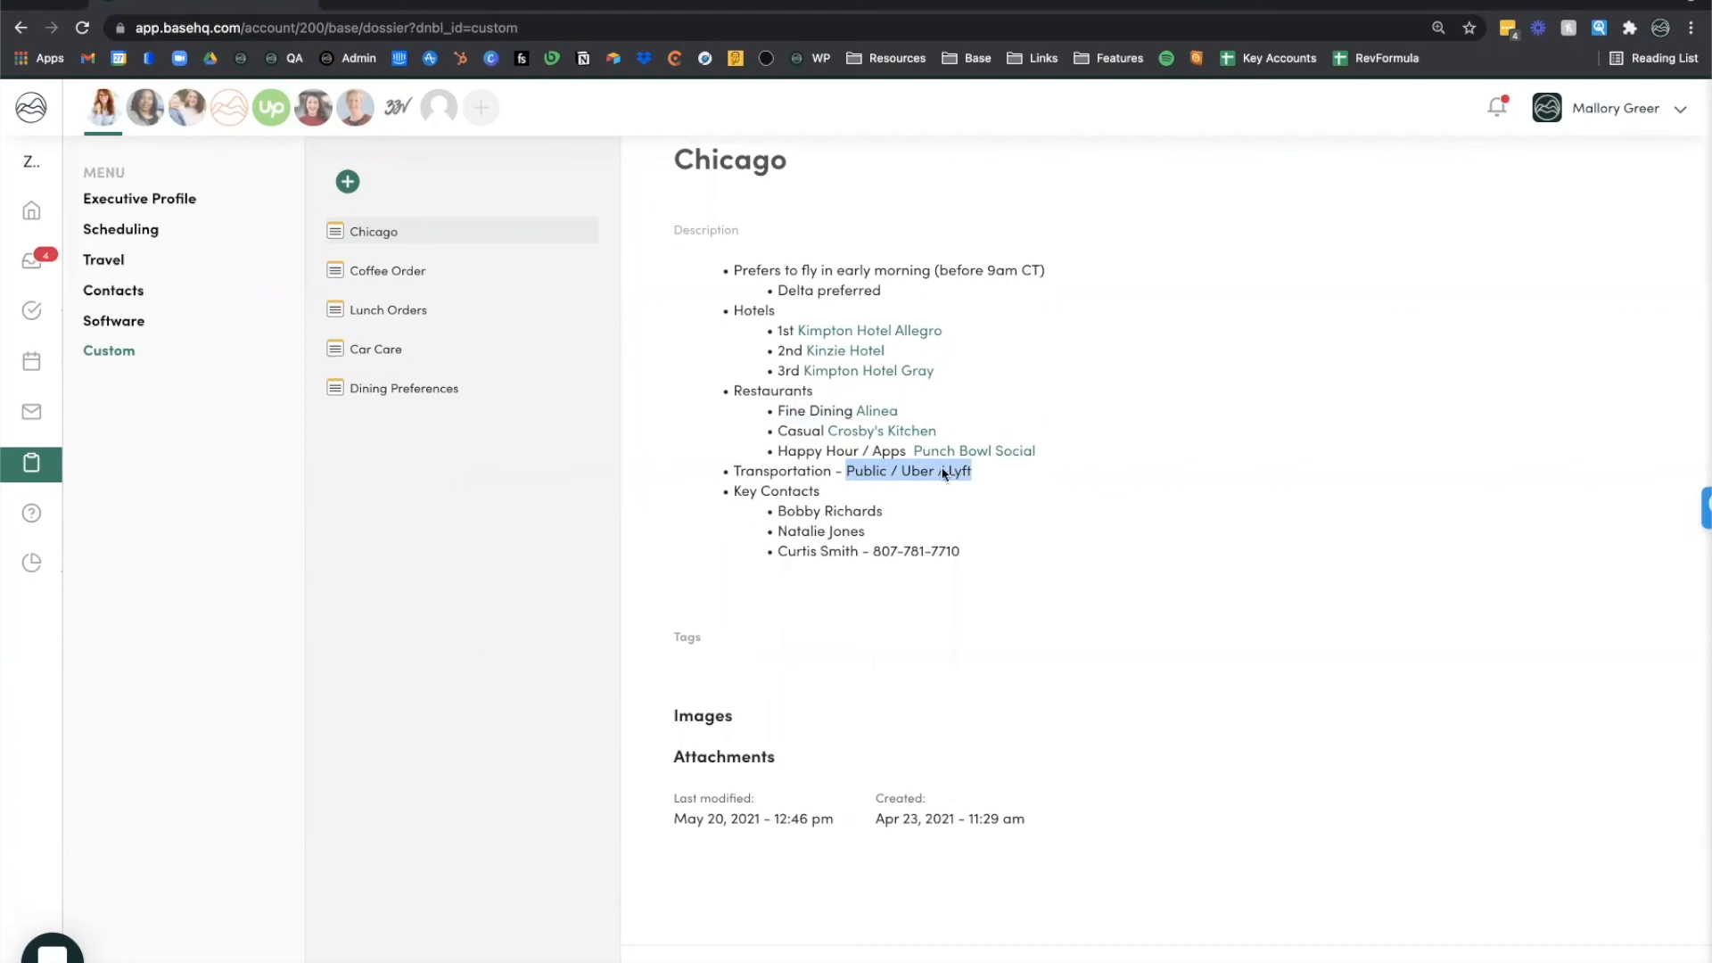
mouse_move(1096, 259)
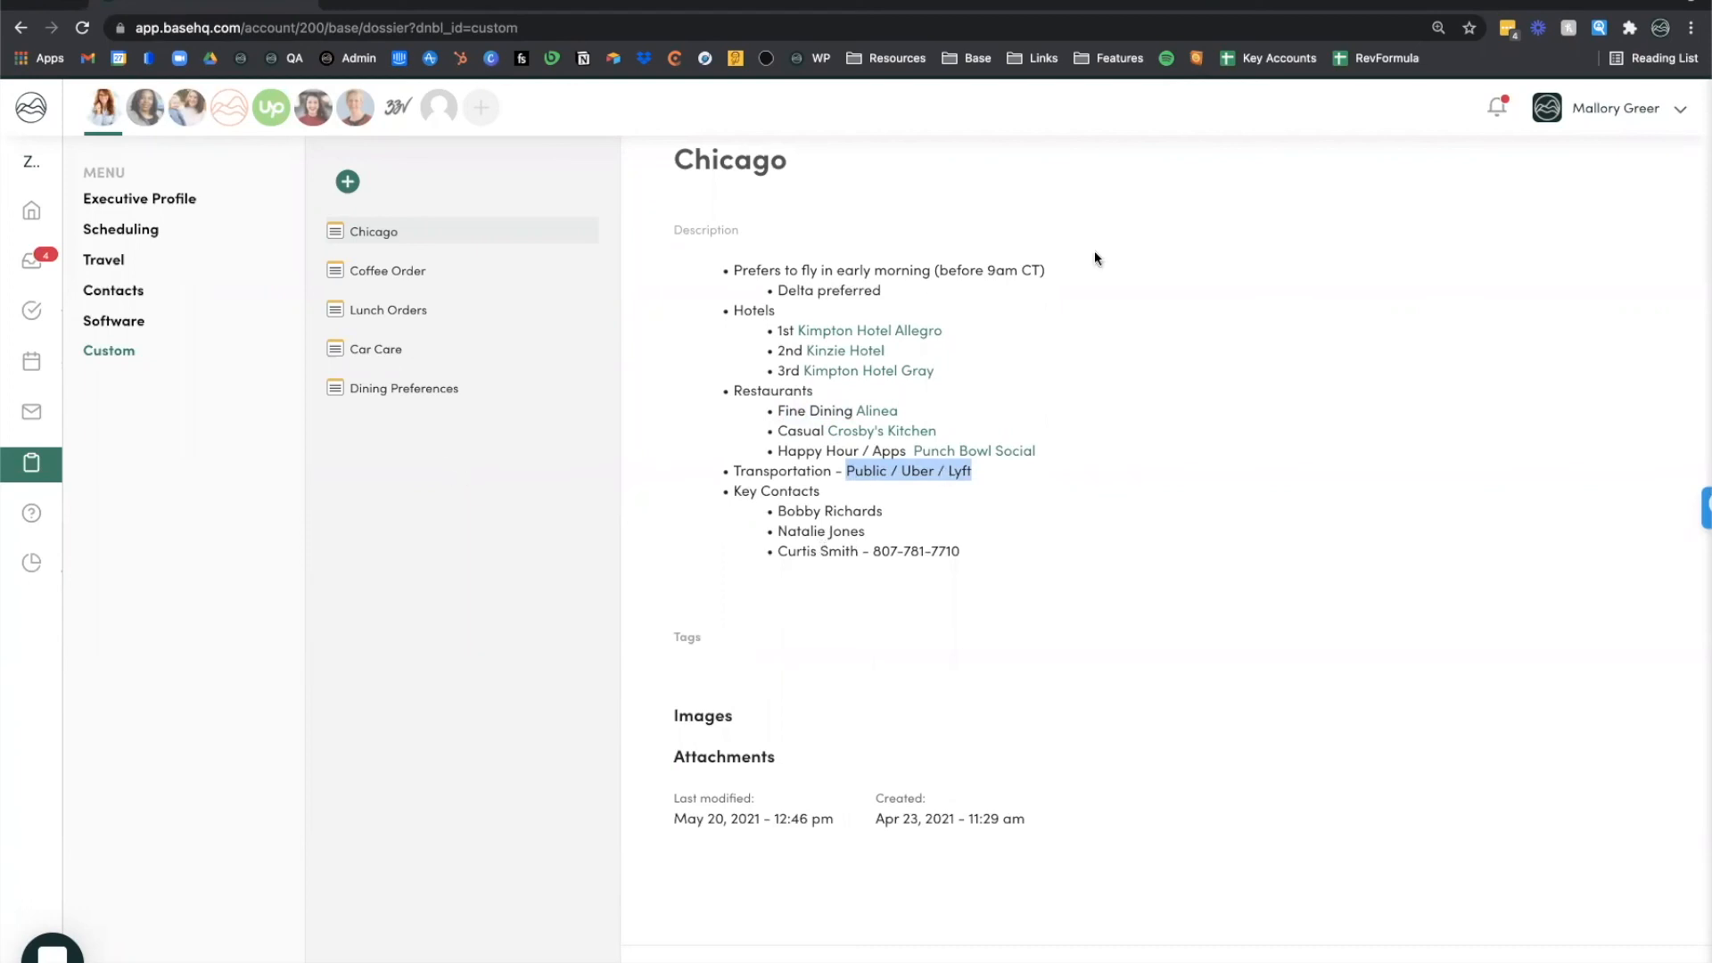